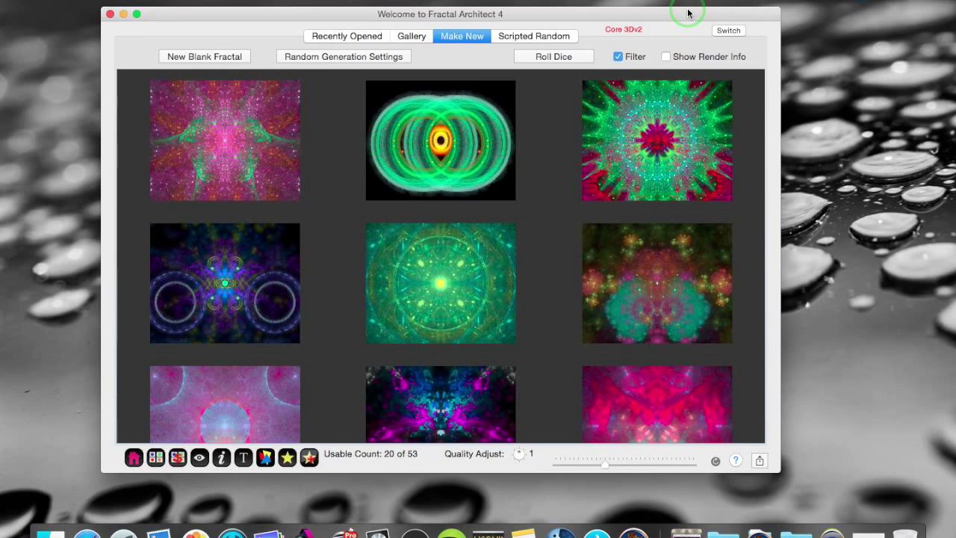
Open the recent fractal Slap me 6 and list its three animation sequences
left_click(346, 35)
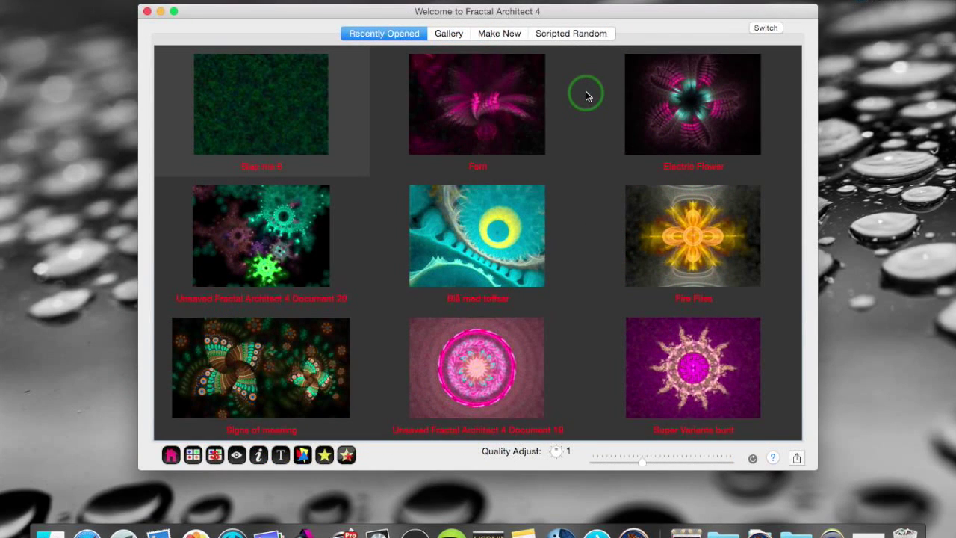
mouse_move(281, 60)
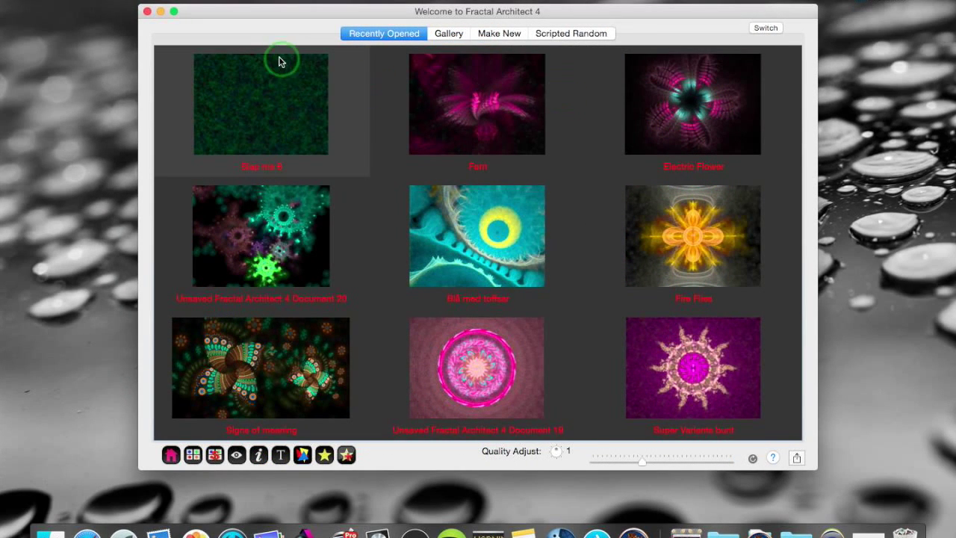
double_click(260, 104)
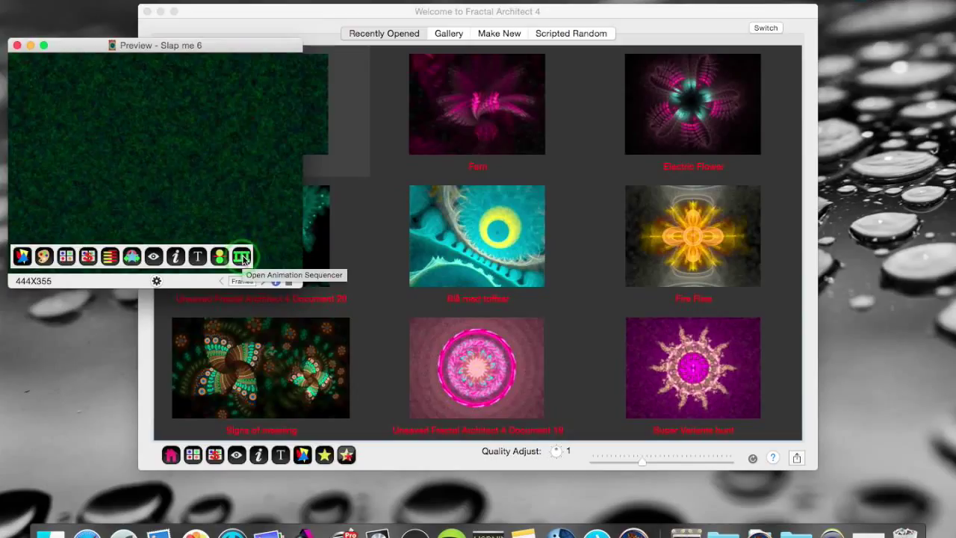
left_click(243, 256)
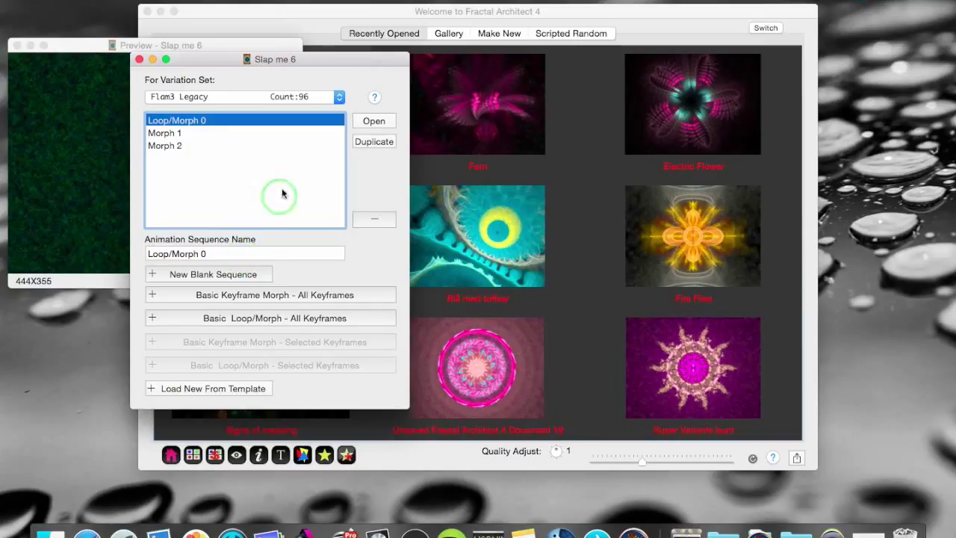
mouse_move(183, 141)
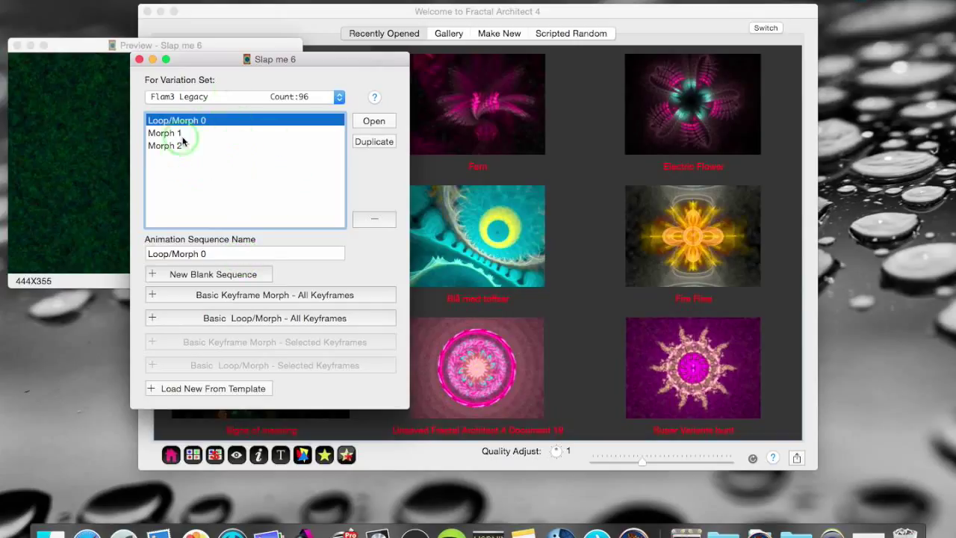
mouse_move(269, 170)
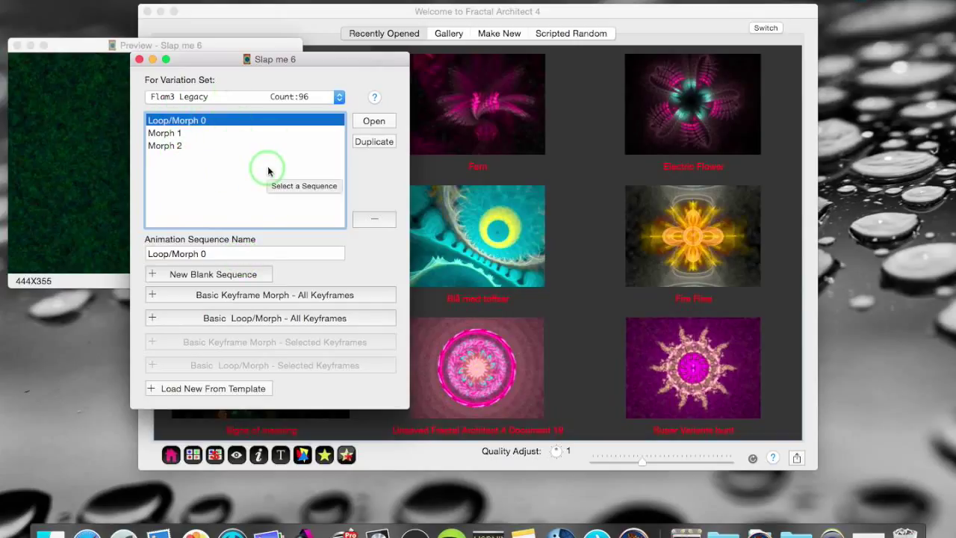
mouse_move(85, 134)
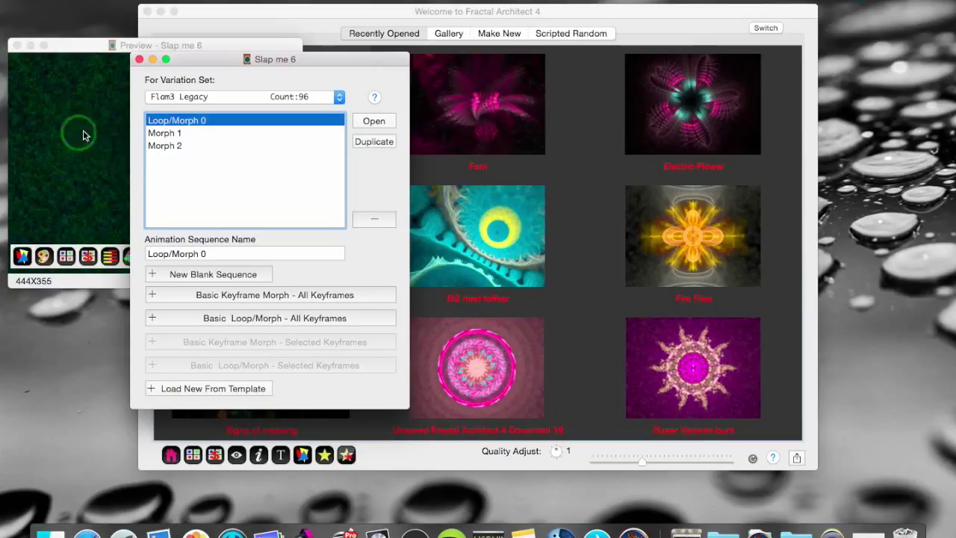
mouse_move(94, 161)
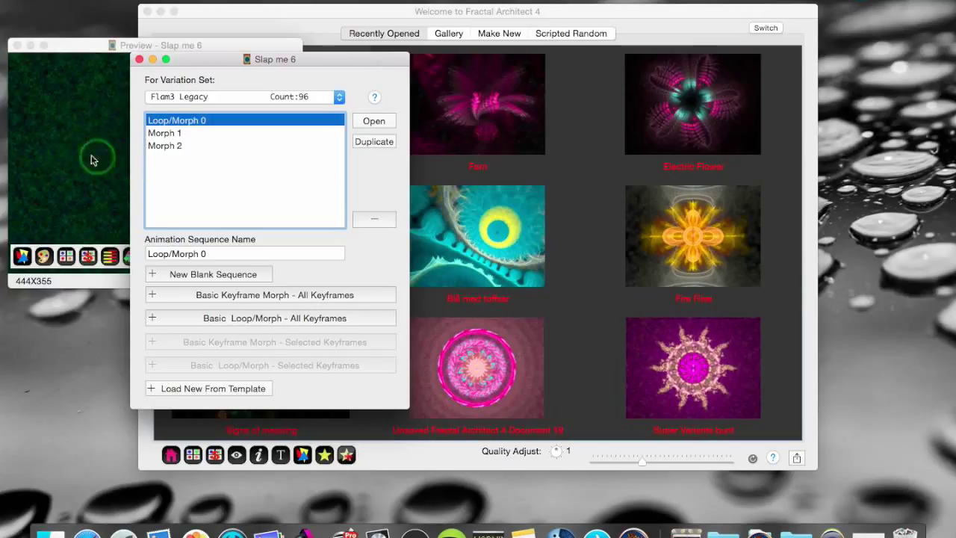
Open Loop/Morph 0 in the timeline editor and inspect its second morph segment
left_click(164, 146)
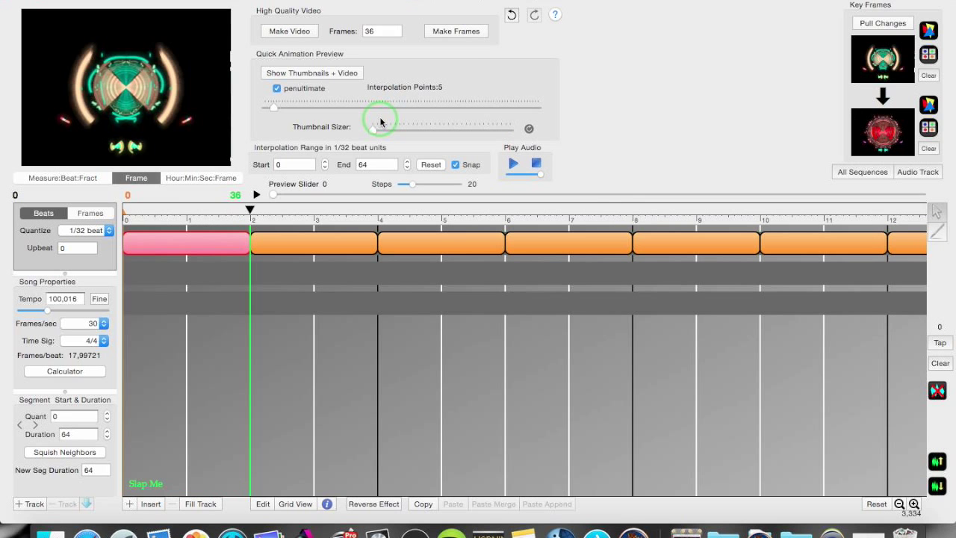
mouse_move(529, 226)
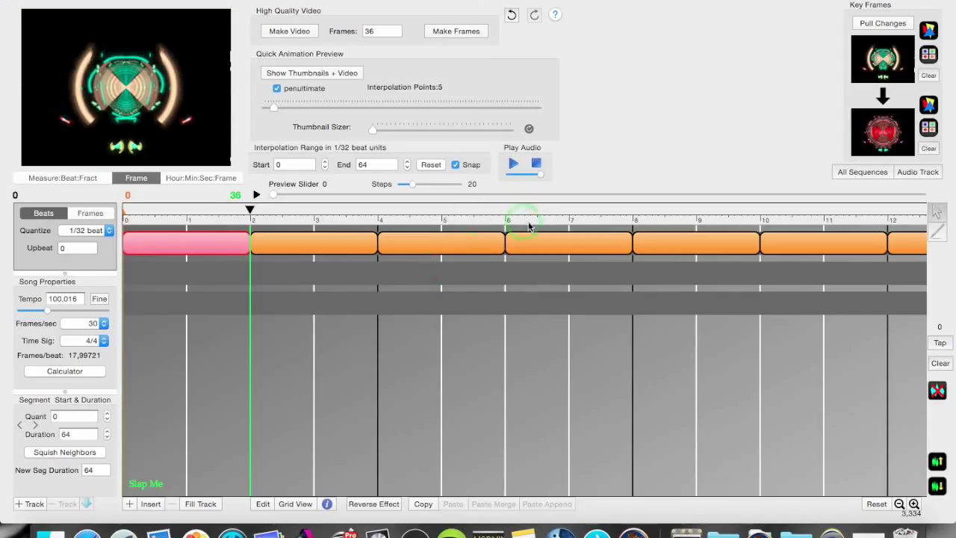
mouse_move(441, 251)
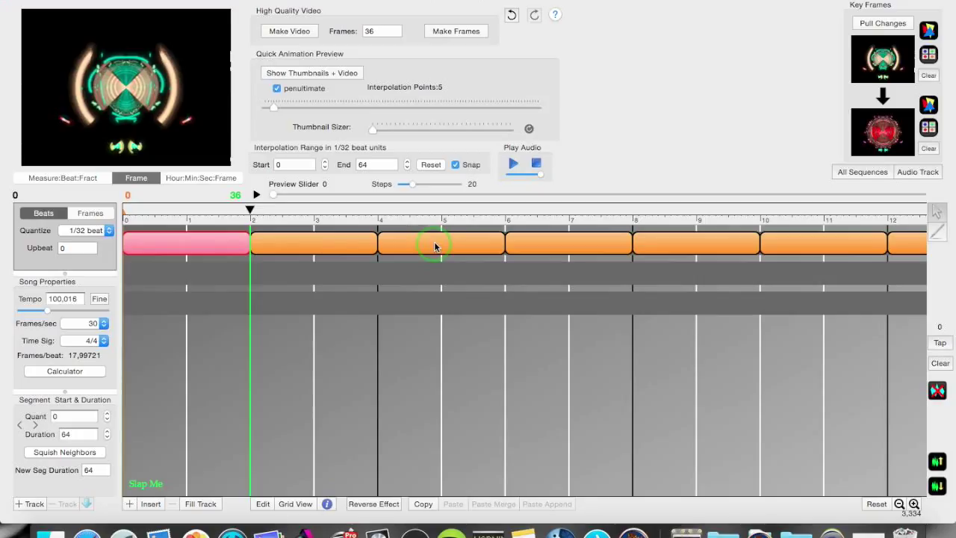
left_click(313, 243)
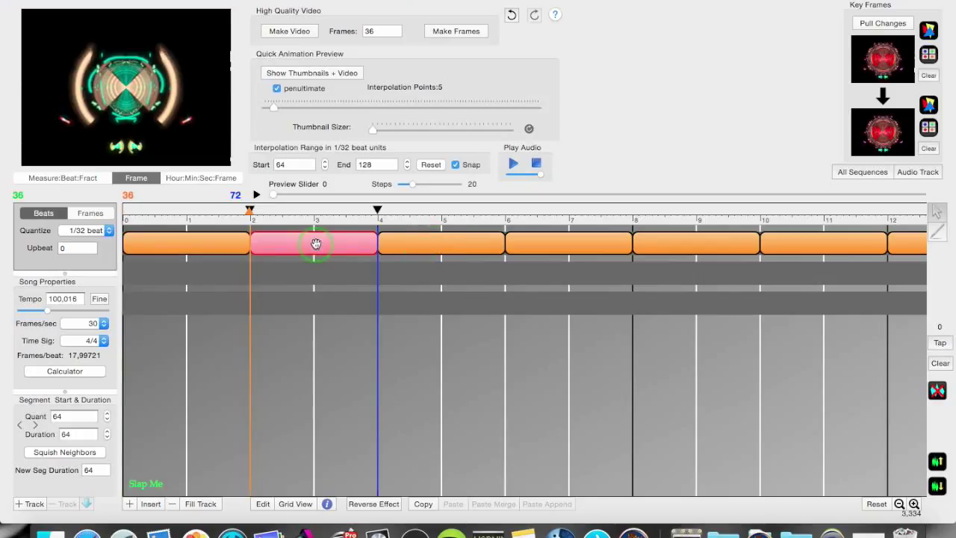
left_click_drag(313, 243, 508, 241)
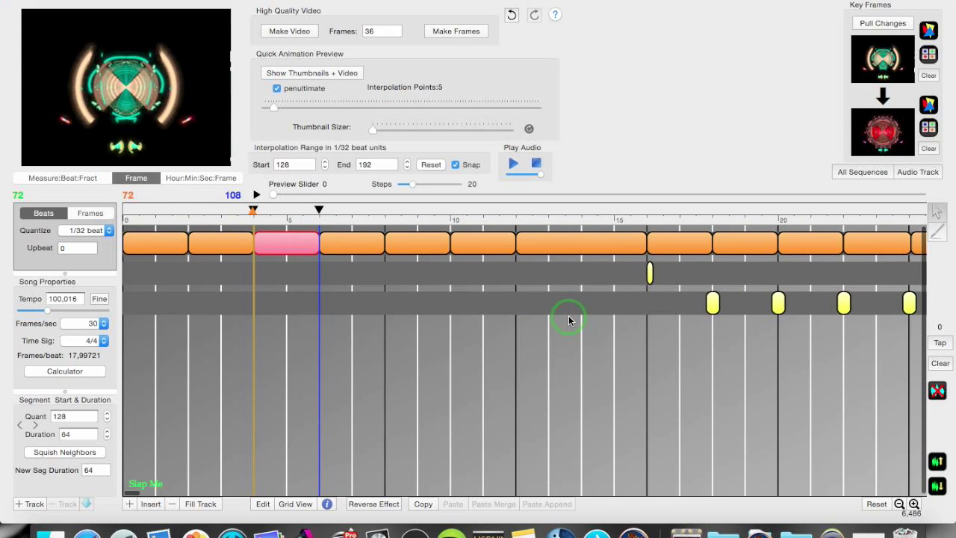
mouse_move(631, 334)
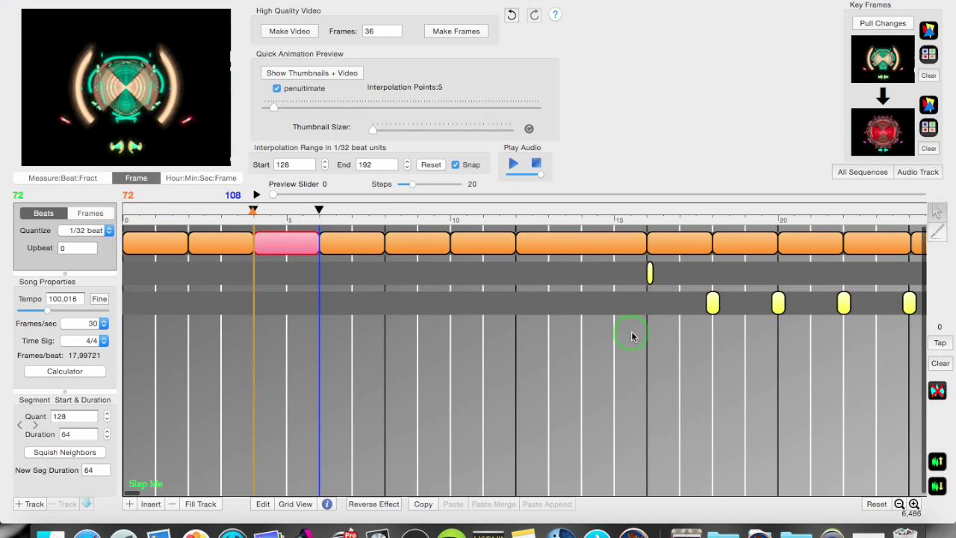
mouse_move(696, 239)
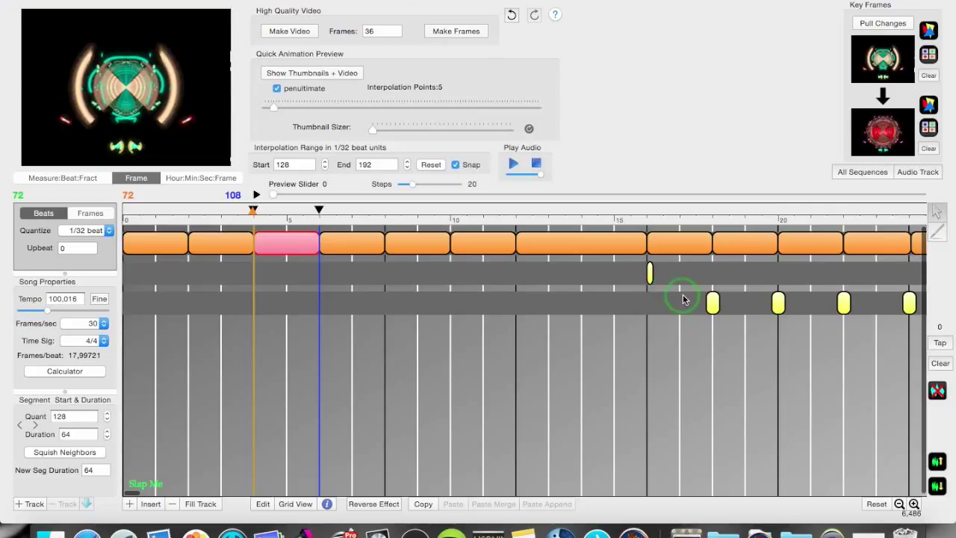
mouse_move(687, 300)
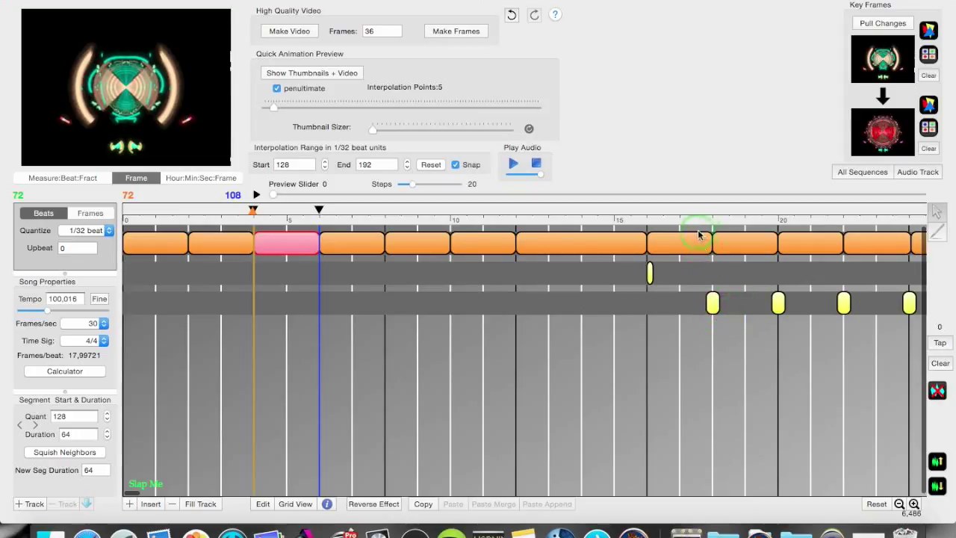
mouse_move(694, 246)
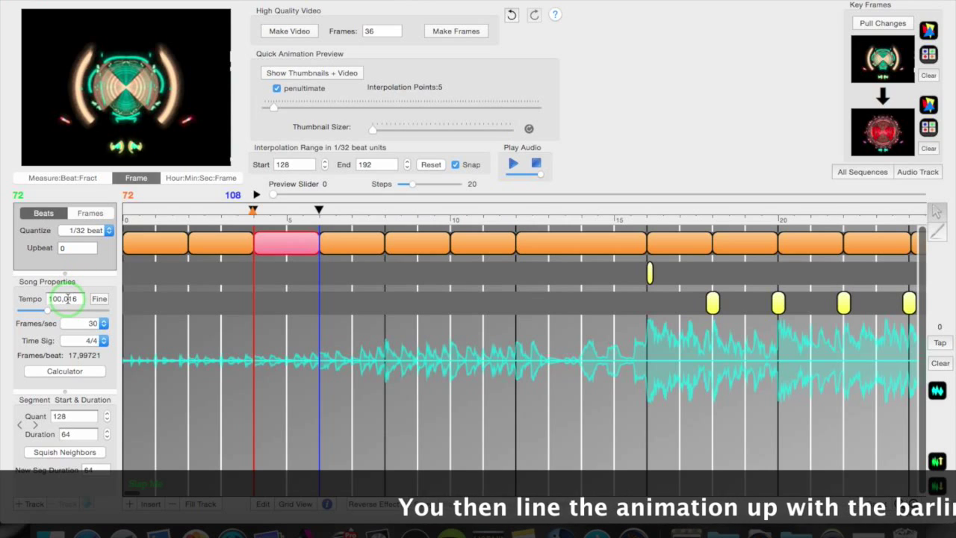
mouse_move(64, 299)
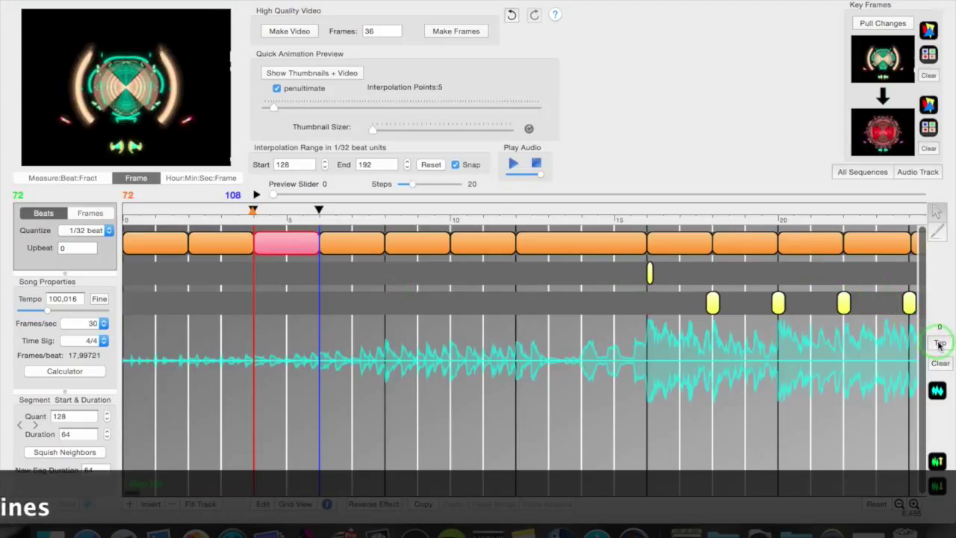
mouse_move(762, 364)
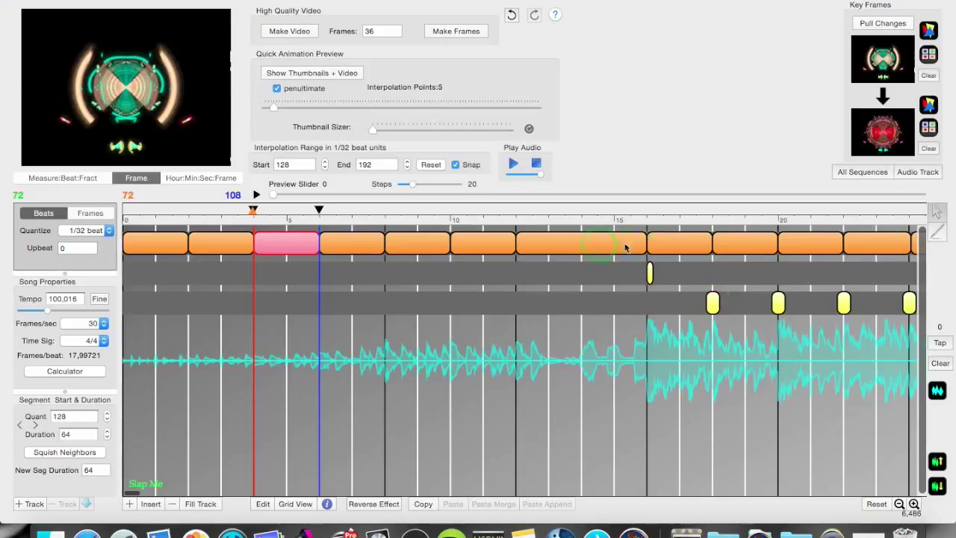
Select the 384–512 morph segment and set its interpolation points to 100
left_click(611, 245)
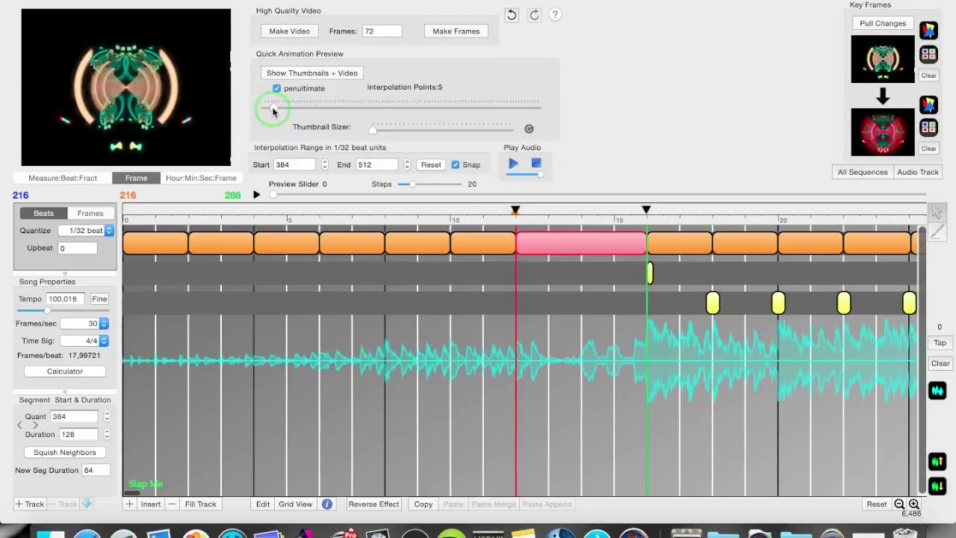
left_click_drag(272, 110, 534, 116)
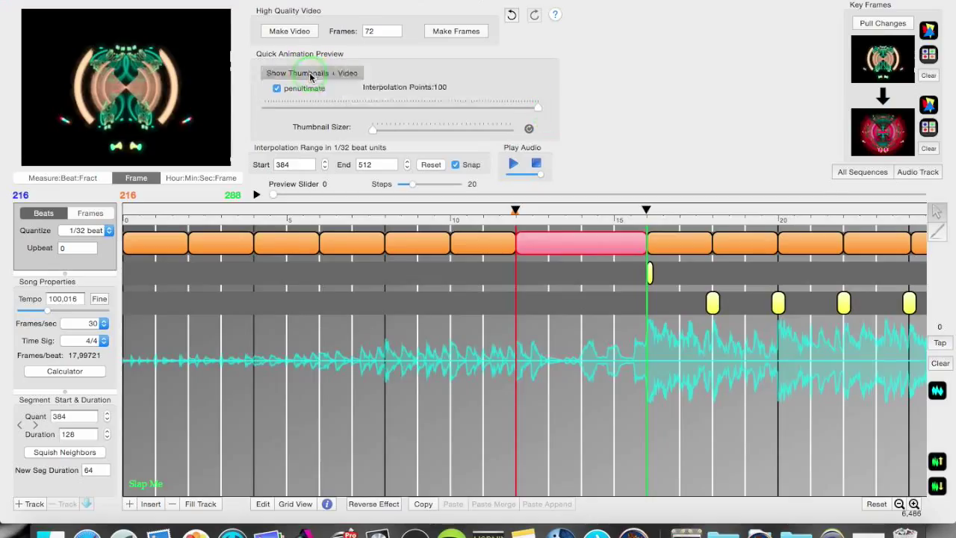
Generate the Interpolate Values thumbnail grid and play it as a preview video
left_click(311, 72)
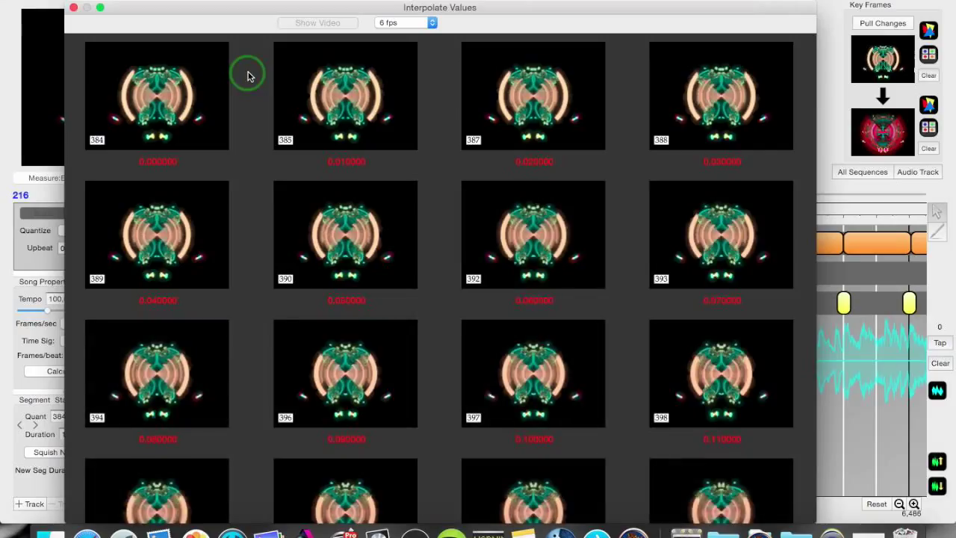
mouse_move(255, 73)
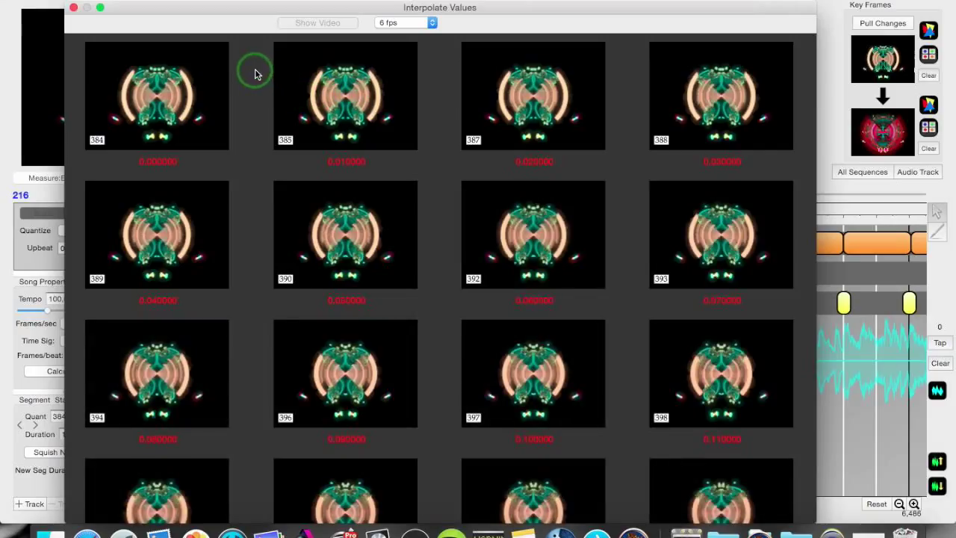
mouse_move(255, 77)
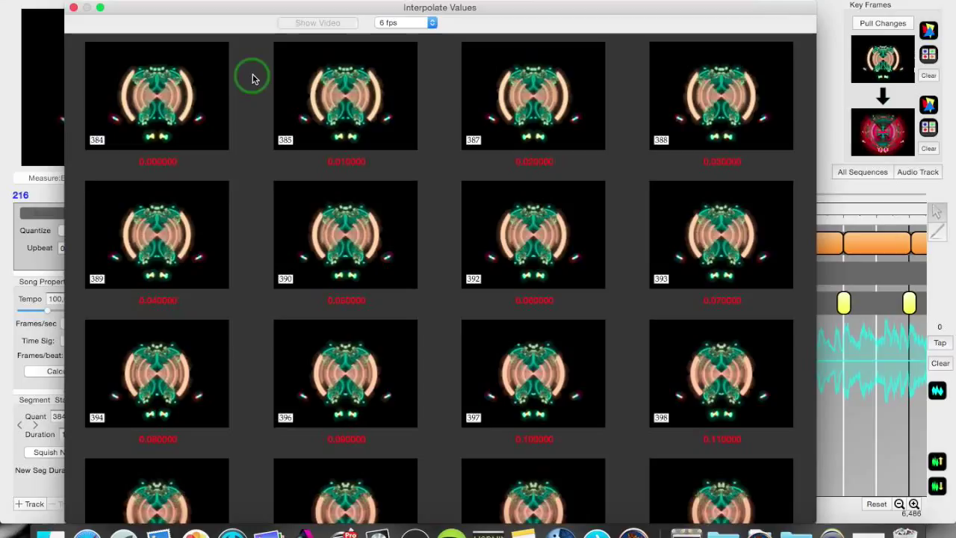
left_click(317, 22)
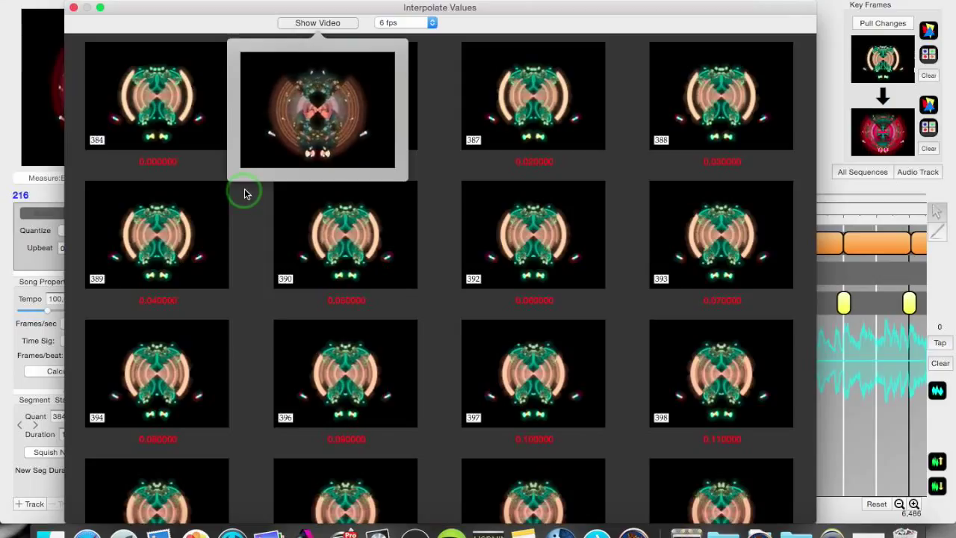
left_click(252, 160)
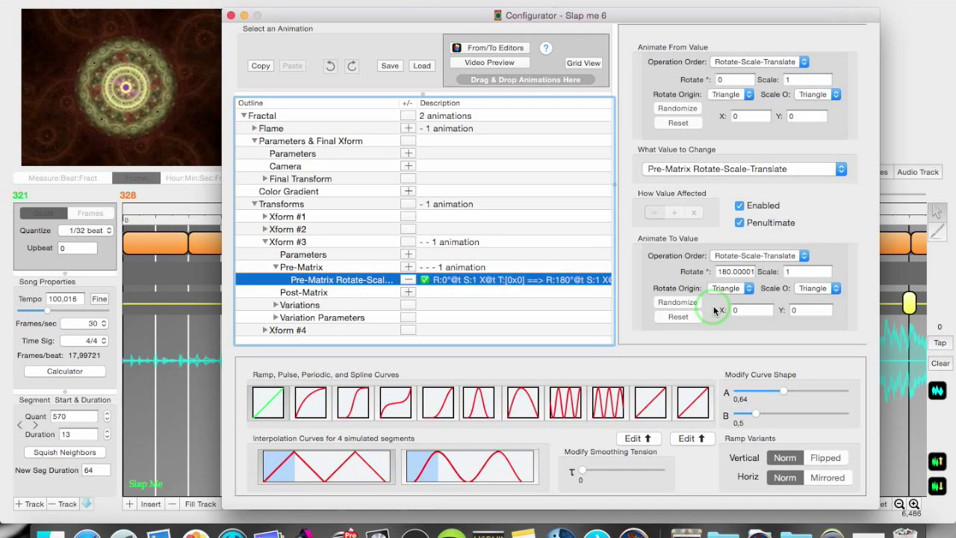
mouse_move(577, 334)
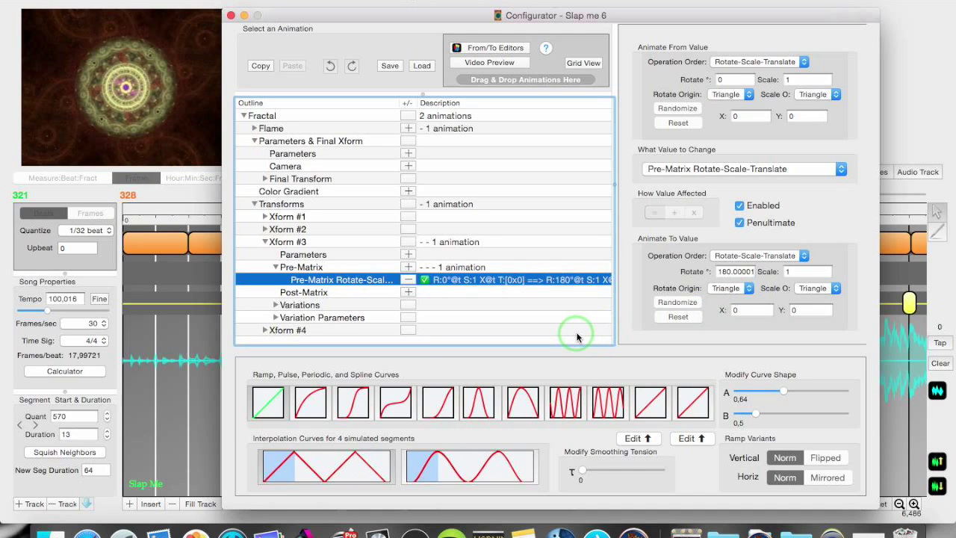
mouse_move(583, 357)
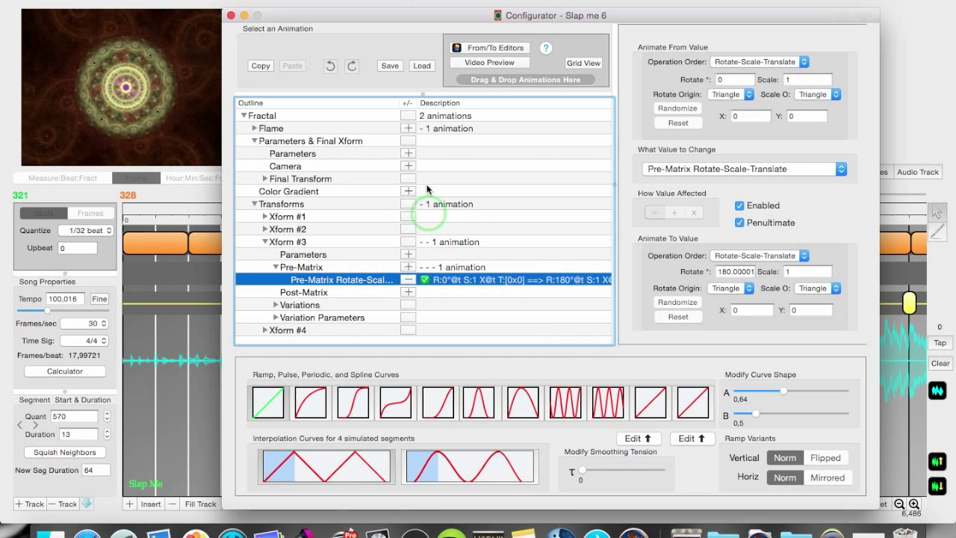
mouse_move(480, 155)
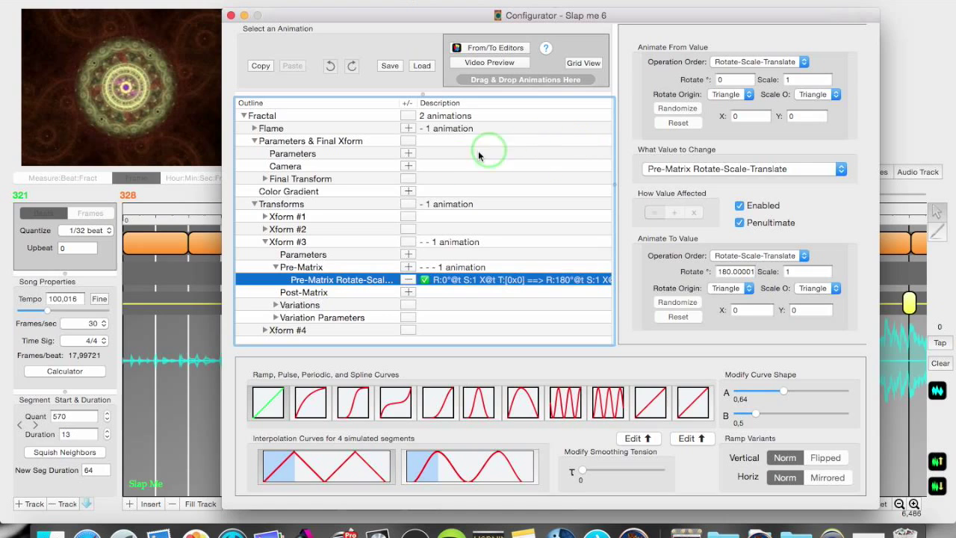
mouse_move(349, 180)
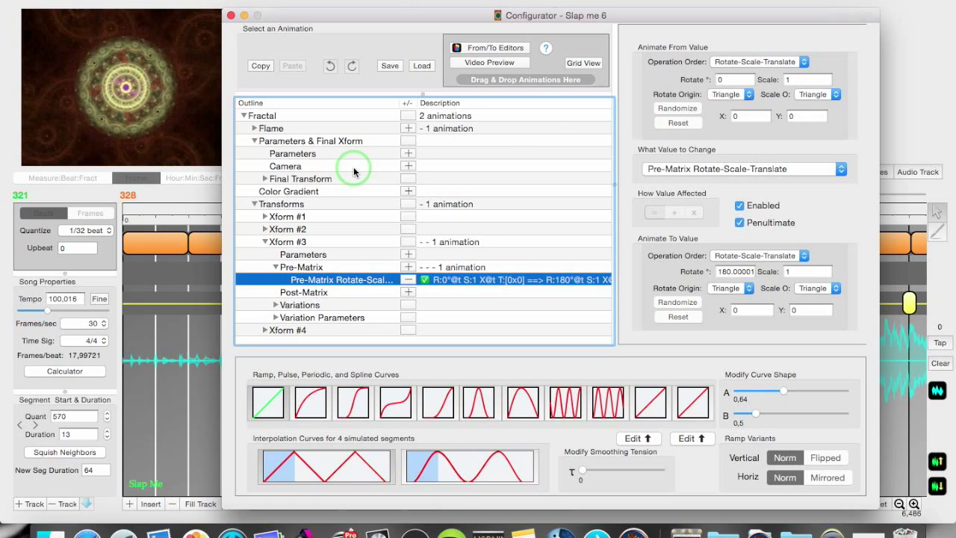
mouse_move(355, 116)
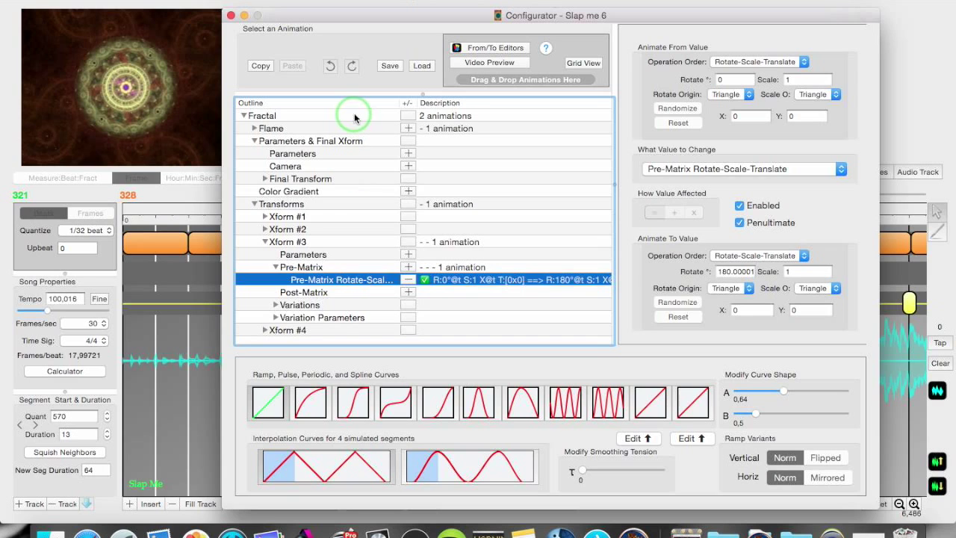
Generate, play and stop the 20-frame Xform #3 pre-matrix rotation video preview
left_click(489, 62)
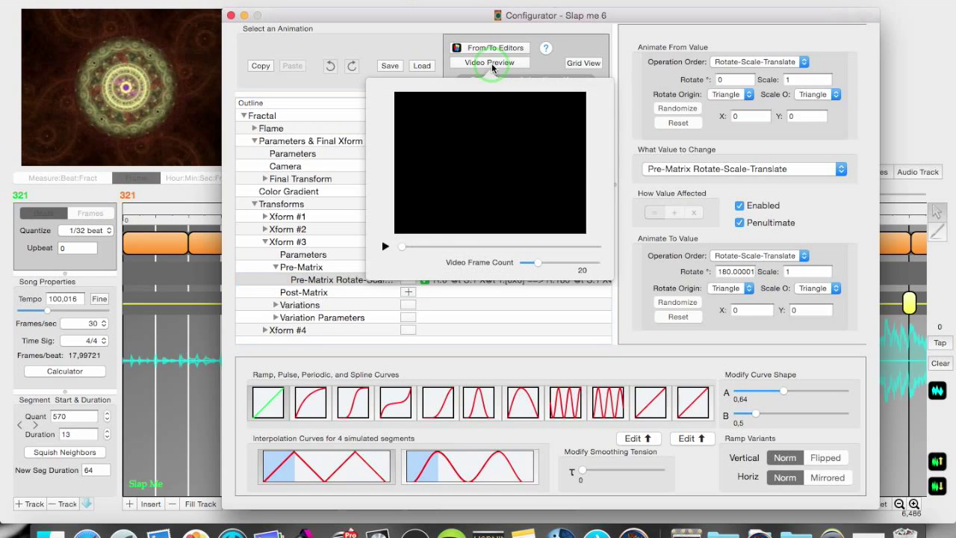
left_click(385, 246)
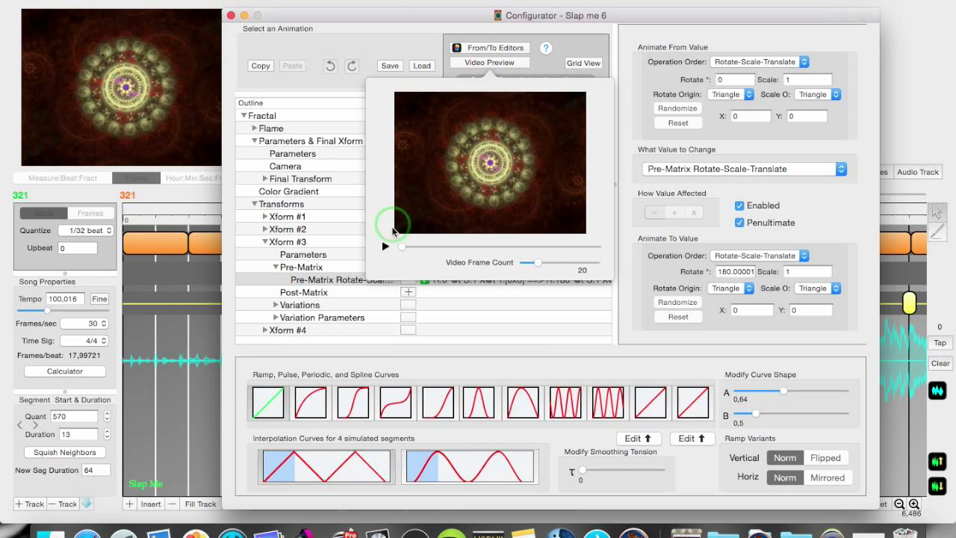
left_click(385, 247)
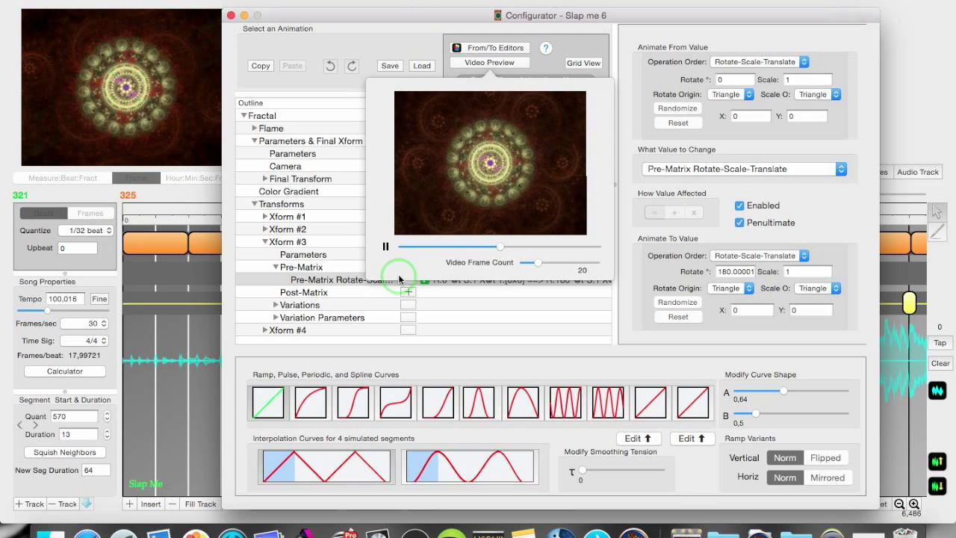
left_click_drag(499, 246, 528, 246)
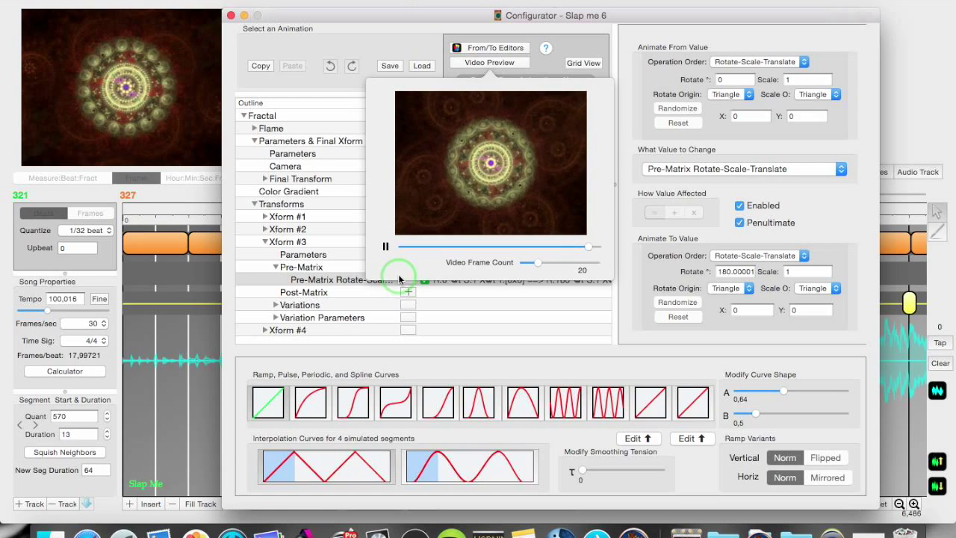
left_click(385, 247)
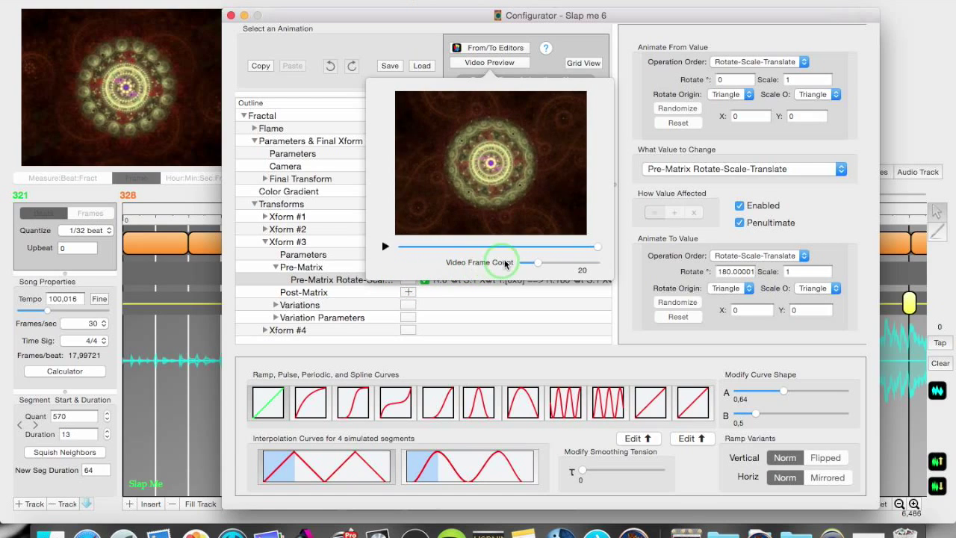
mouse_move(530, 263)
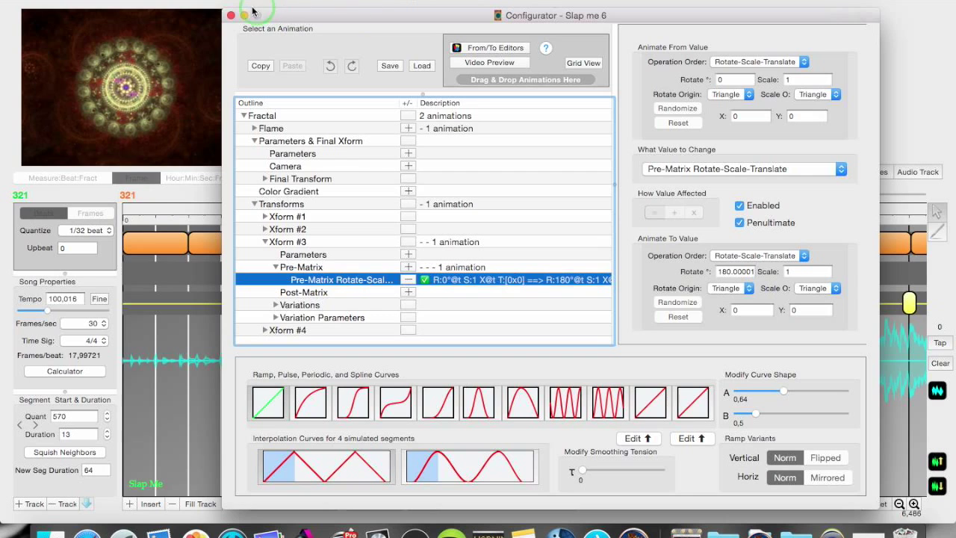
Close the animation Configurator window
left_click(223, 16)
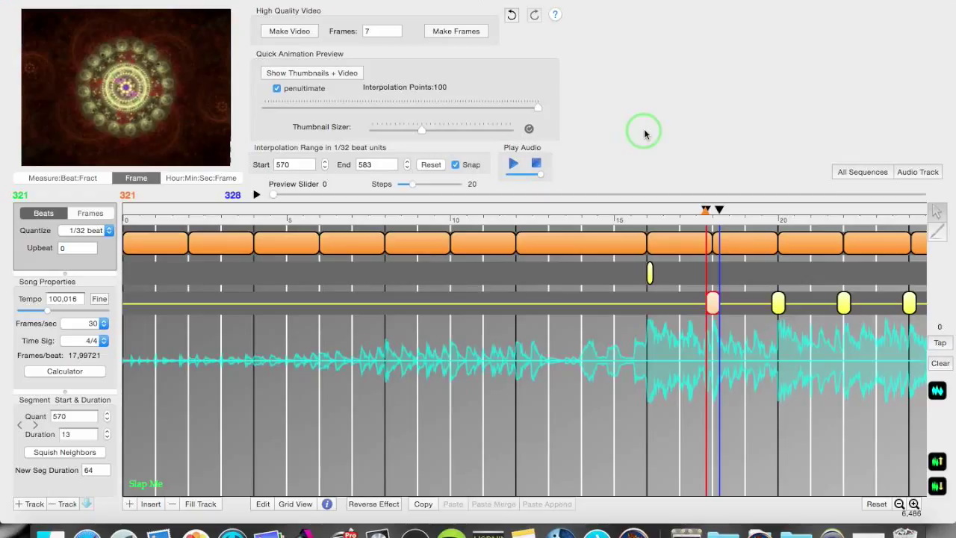
mouse_move(502, 83)
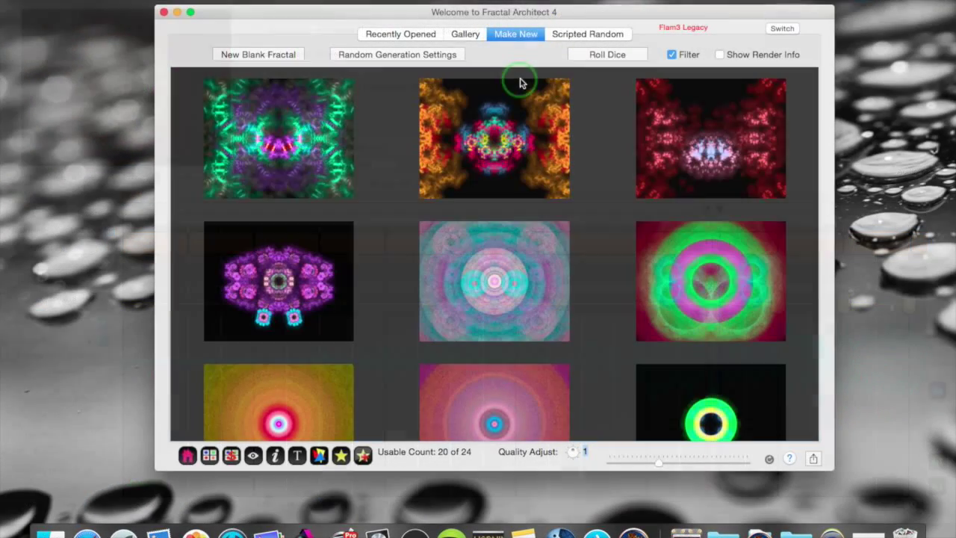
mouse_move(381, 132)
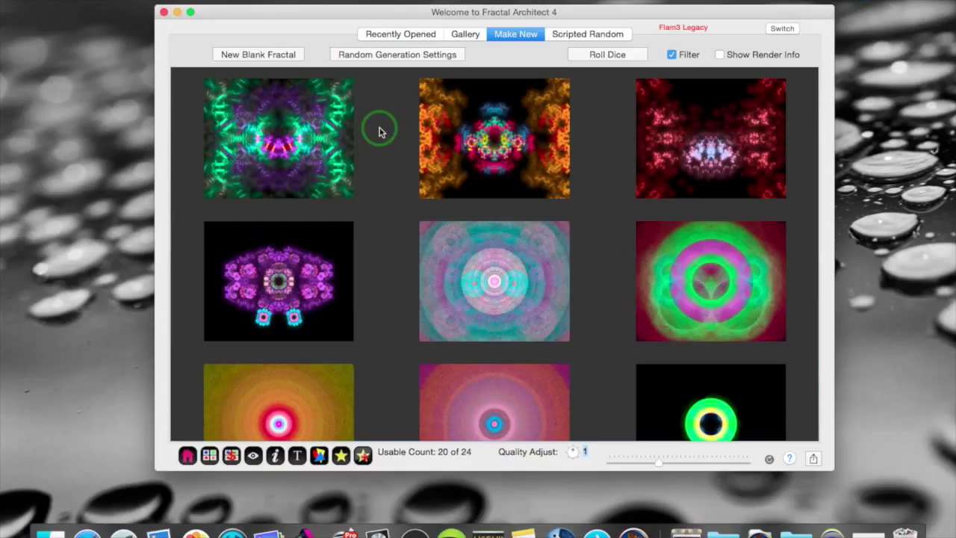
mouse_move(305, 36)
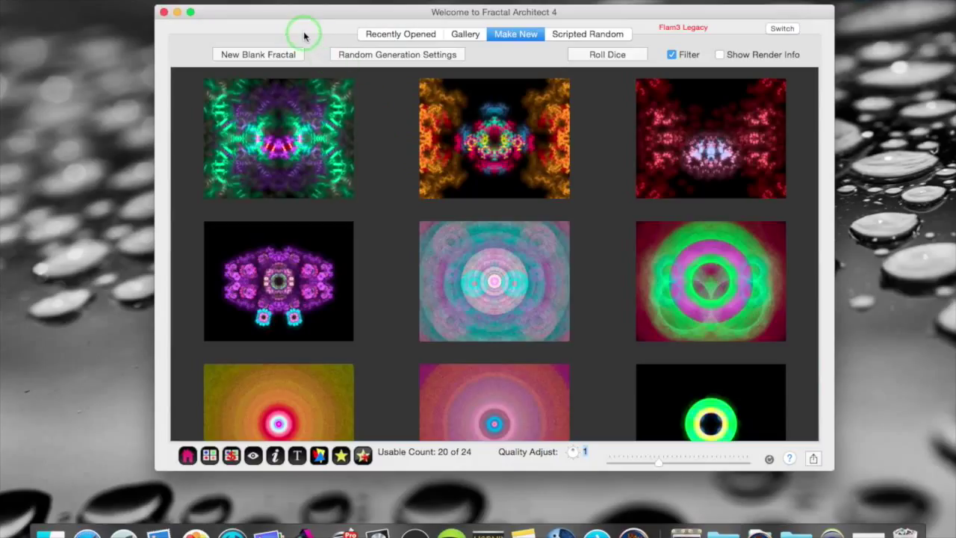
Create a blank fractal, delete transform 2, and apply julian to the remaining transform
left_click(258, 53)
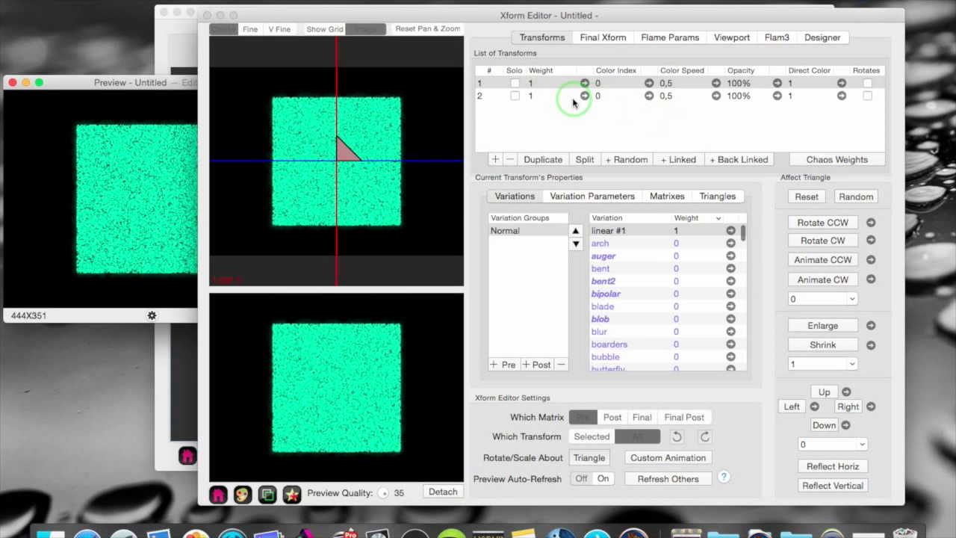
left_click(561, 96)
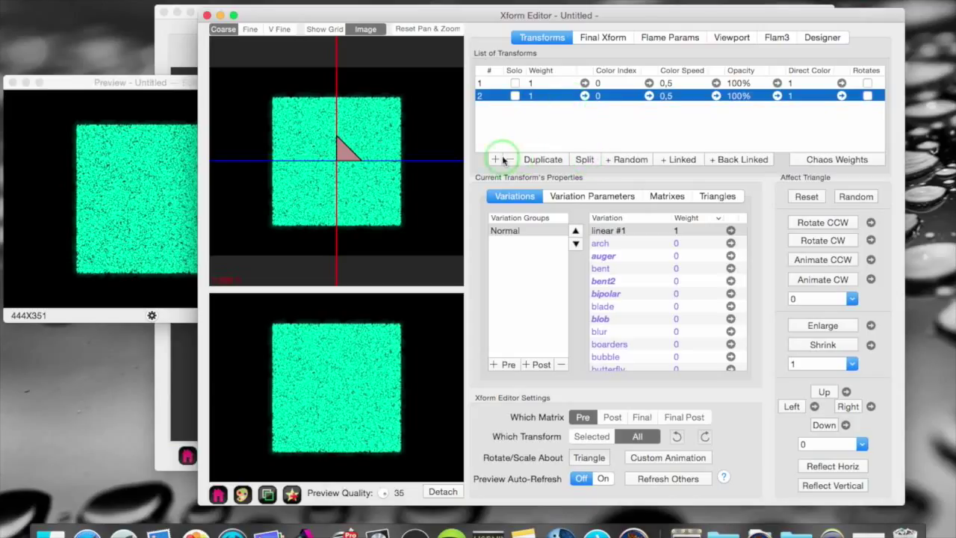
left_click(509, 159)
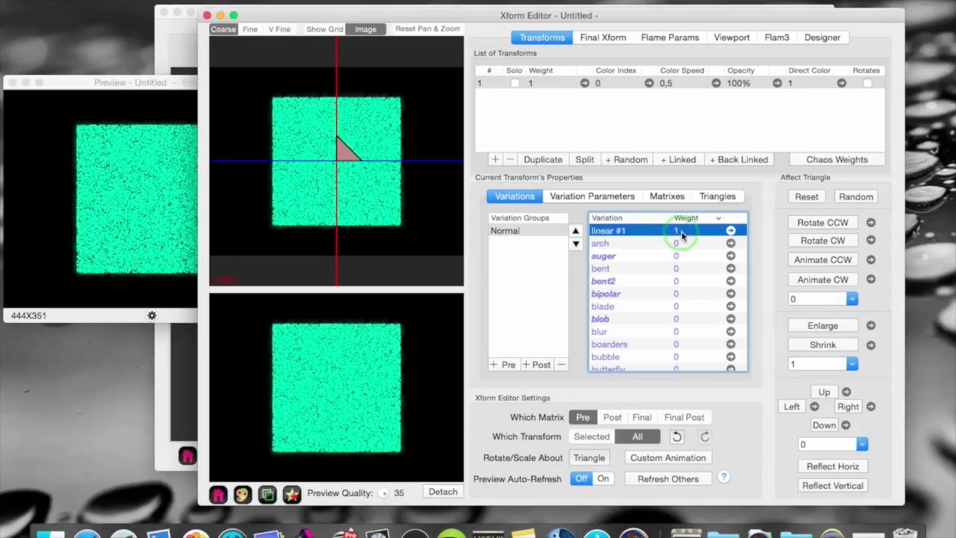
scroll("down", 3)
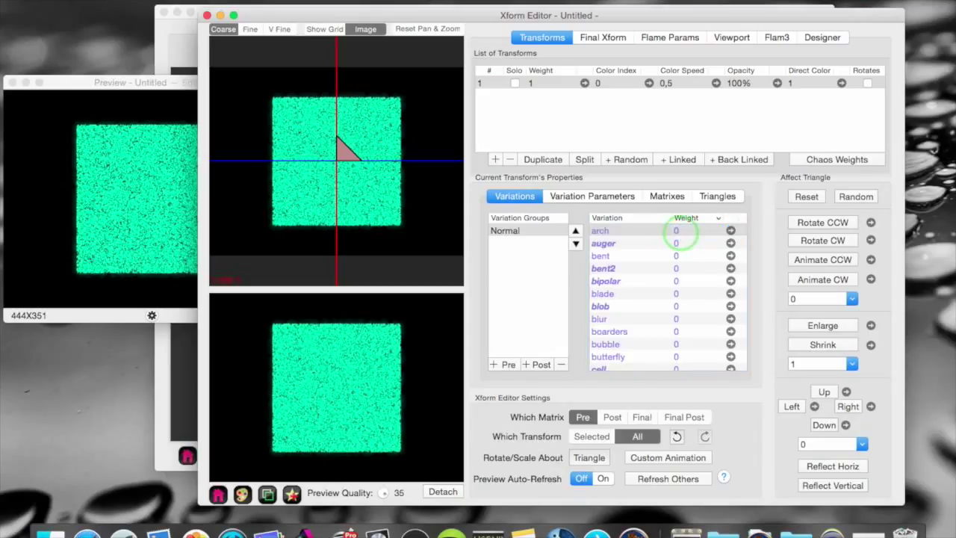
left_click(600, 230)
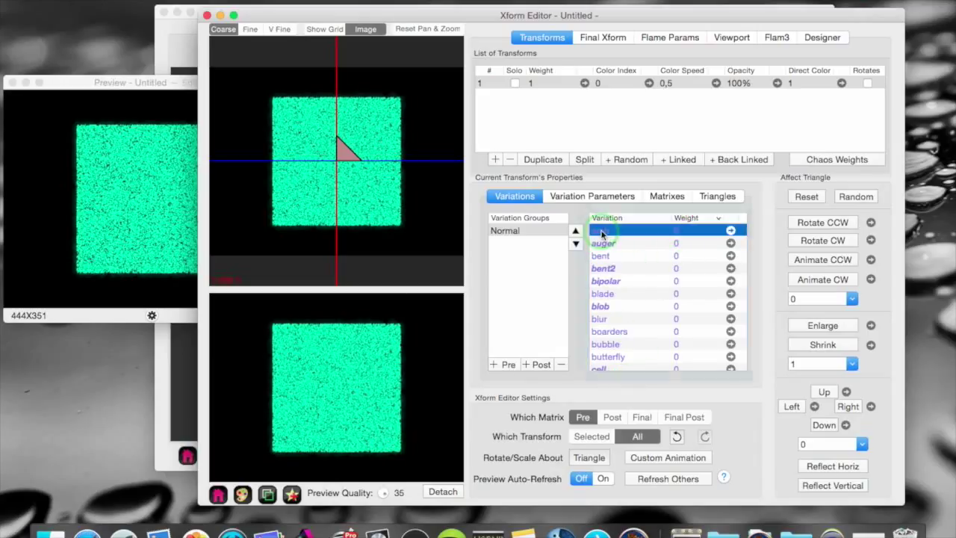
scroll("down", 3)
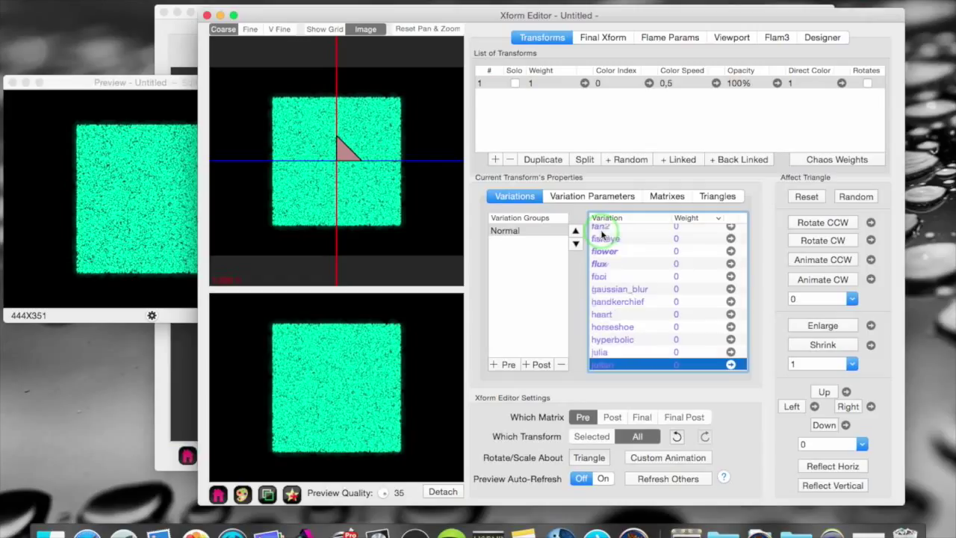
left_click(730, 365)
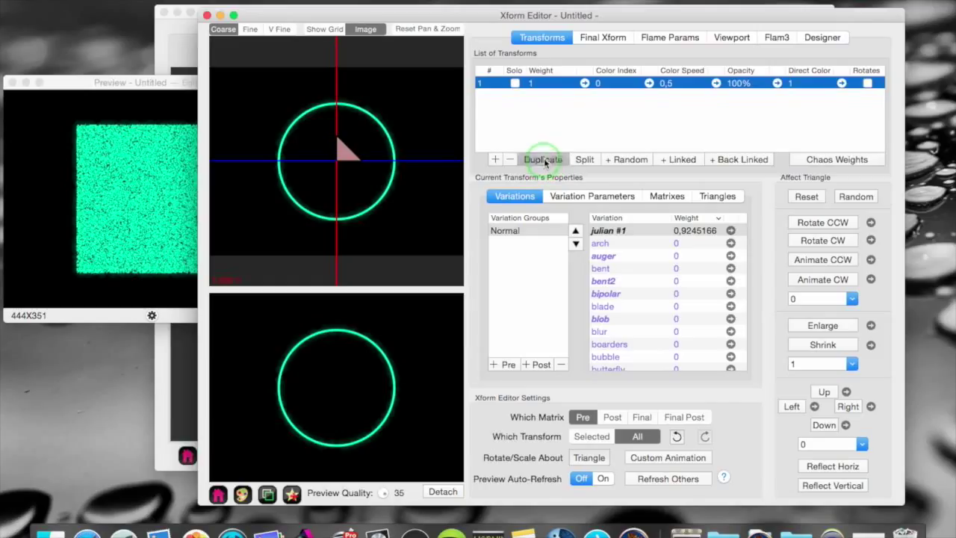
Duplicate the julian transform and turn on the triangle editor grid
left_click(543, 159)
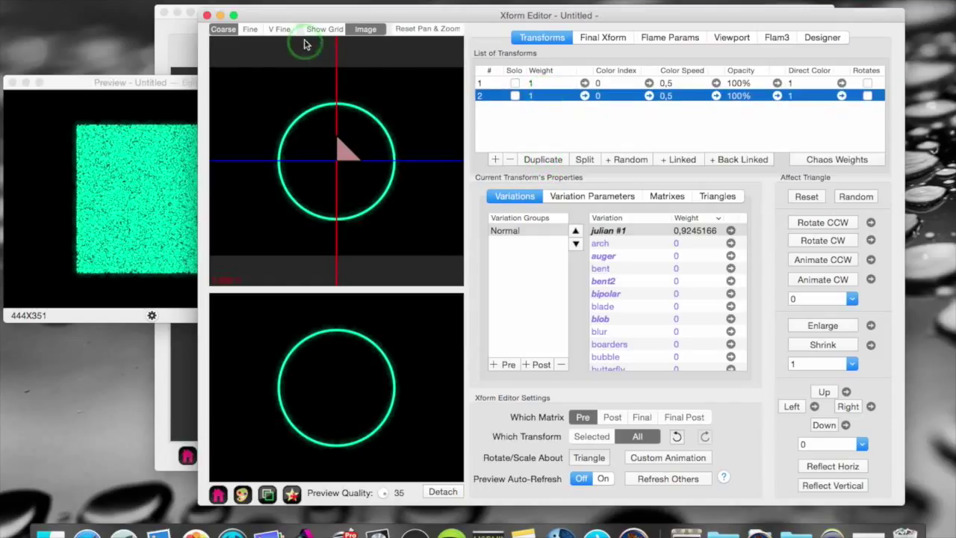
left_click(324, 29)
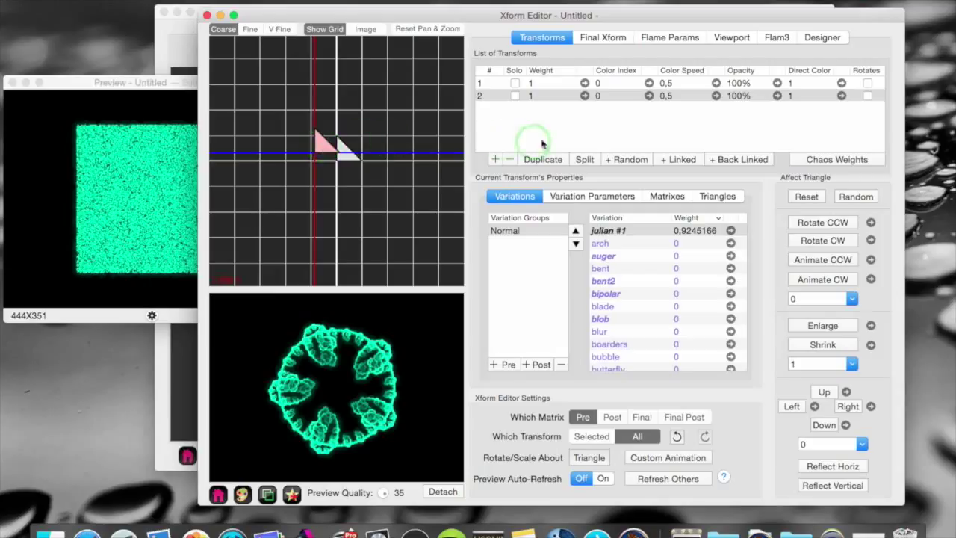
mouse_move(657, 216)
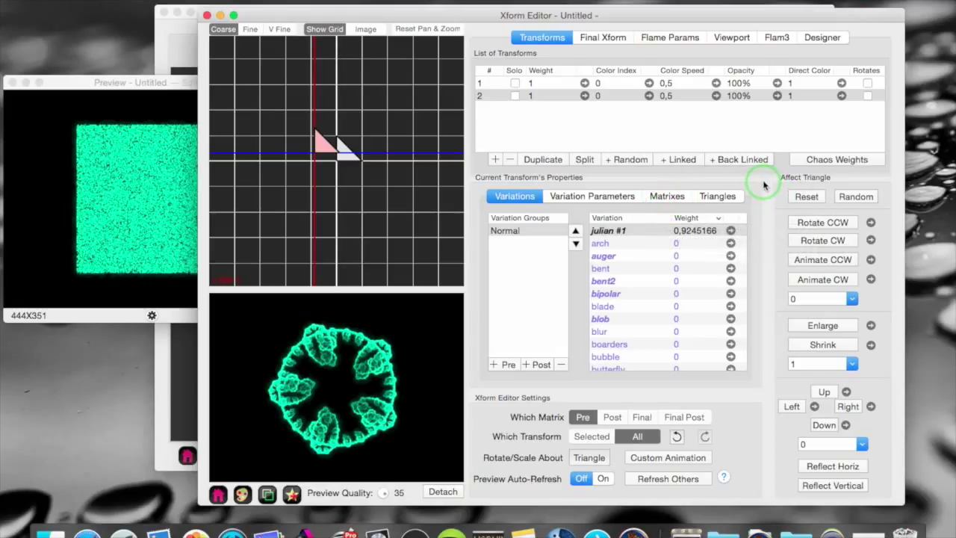
mouse_move(647, 268)
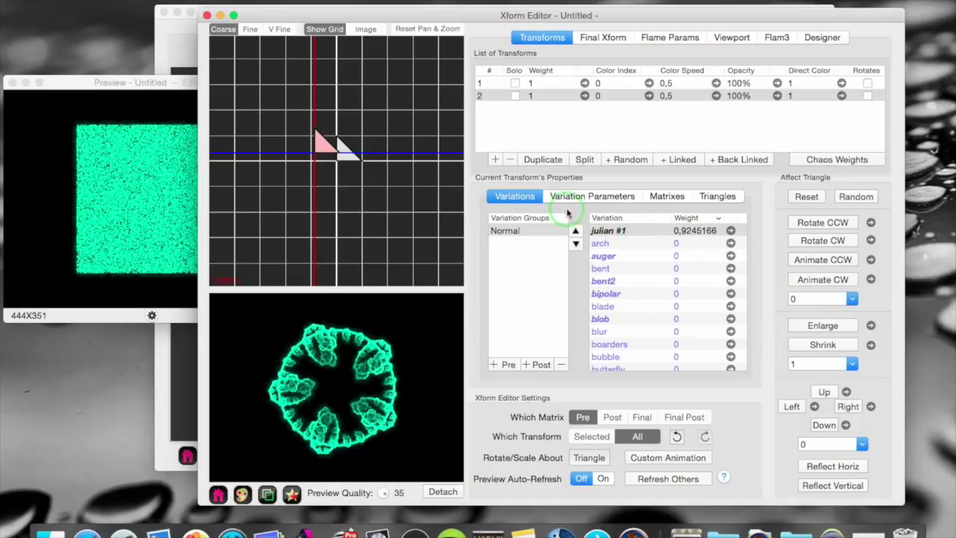
Add pre and post variation groups and put a modulus variation in Pre#1
left_click(506, 230)
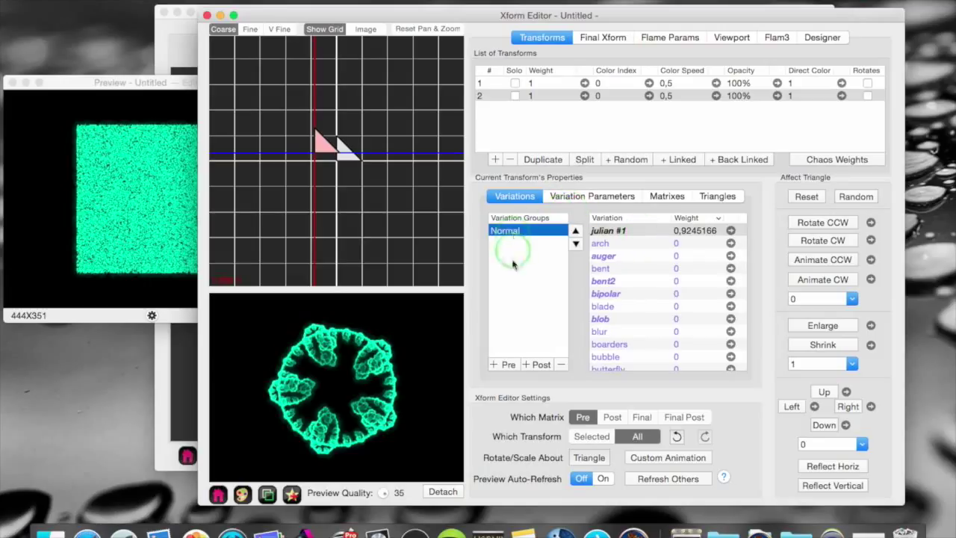
left_click(504, 365)
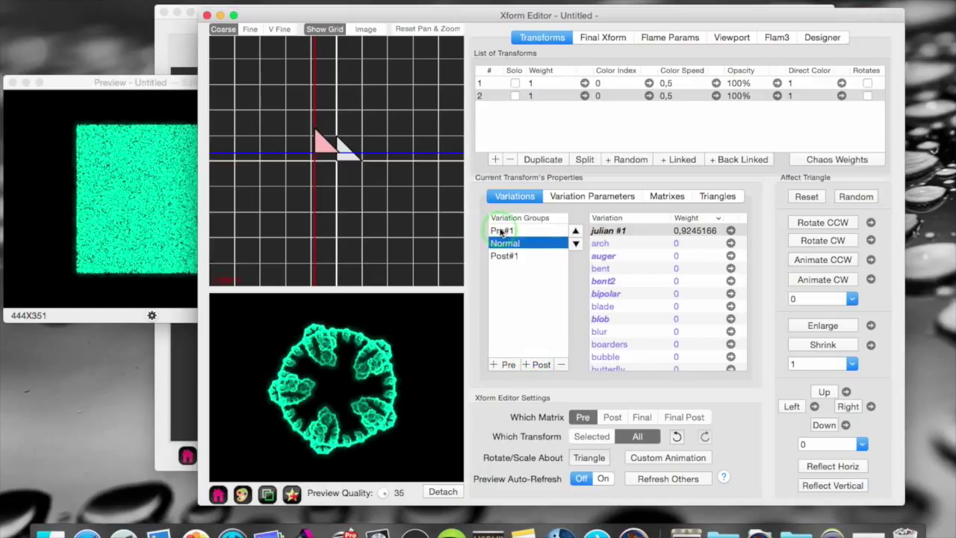
left_click(502, 230)
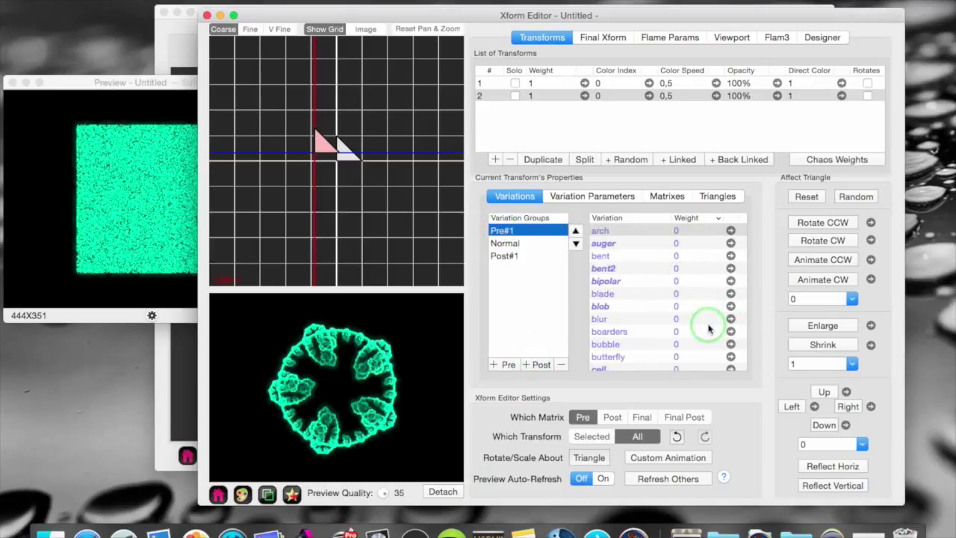
scroll("down", 3)
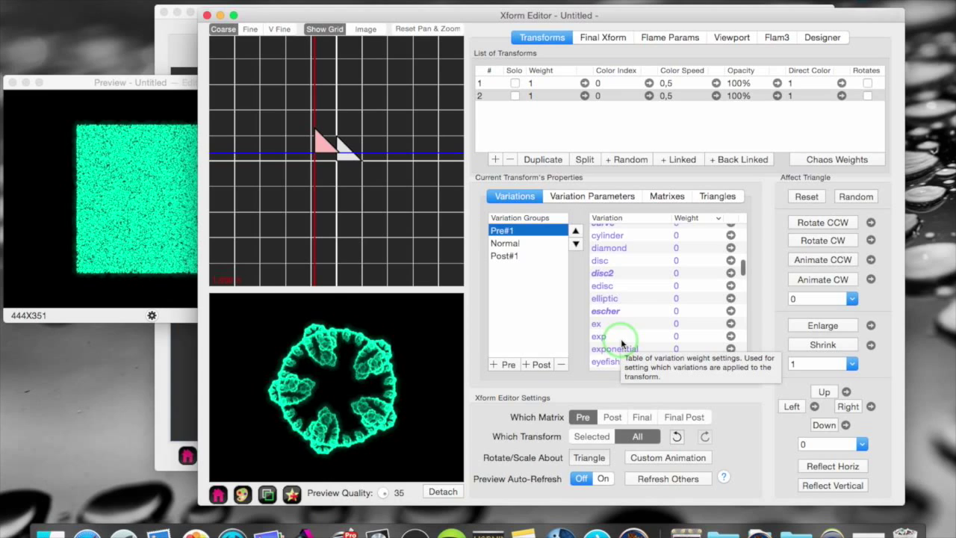
scroll("down", 3)
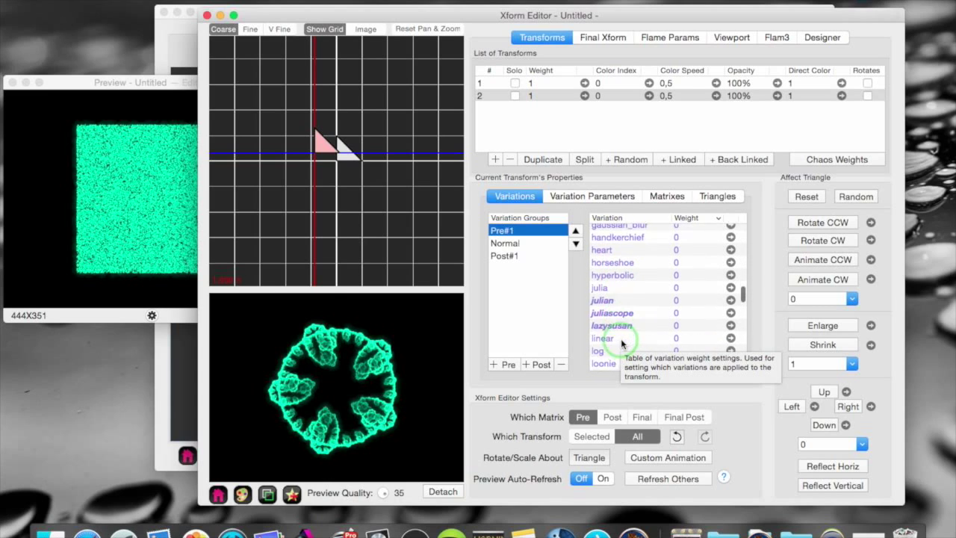
scroll("down", 3)
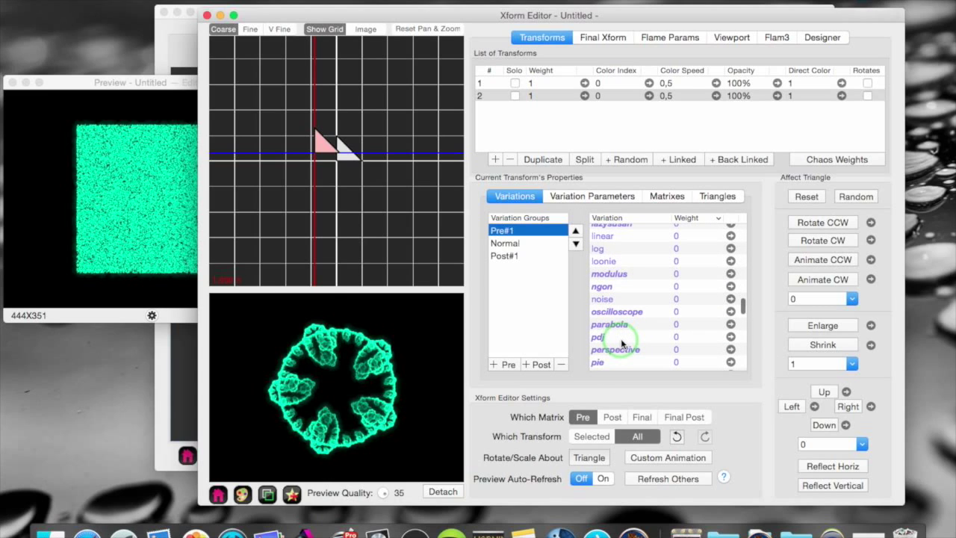
scroll("down", 3)
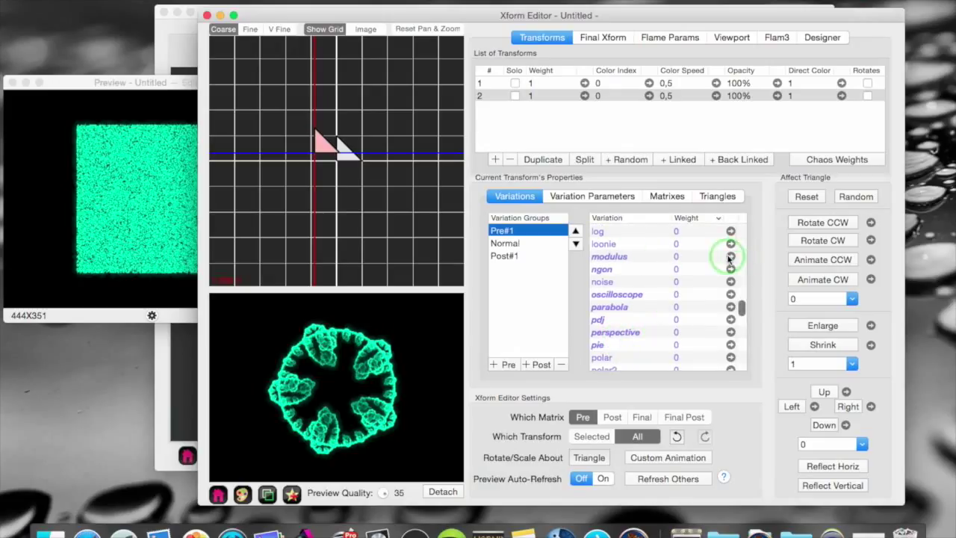
left_click(729, 256)
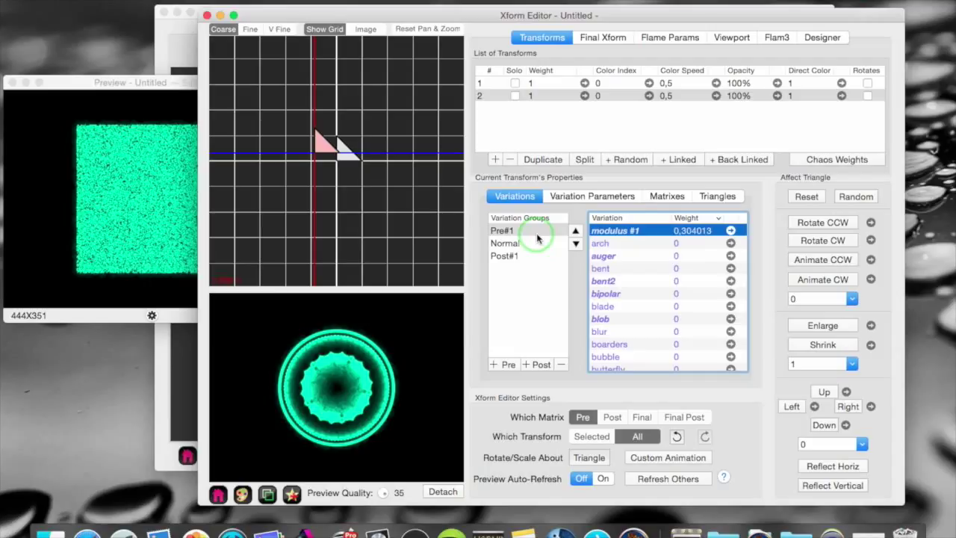
mouse_move(503, 259)
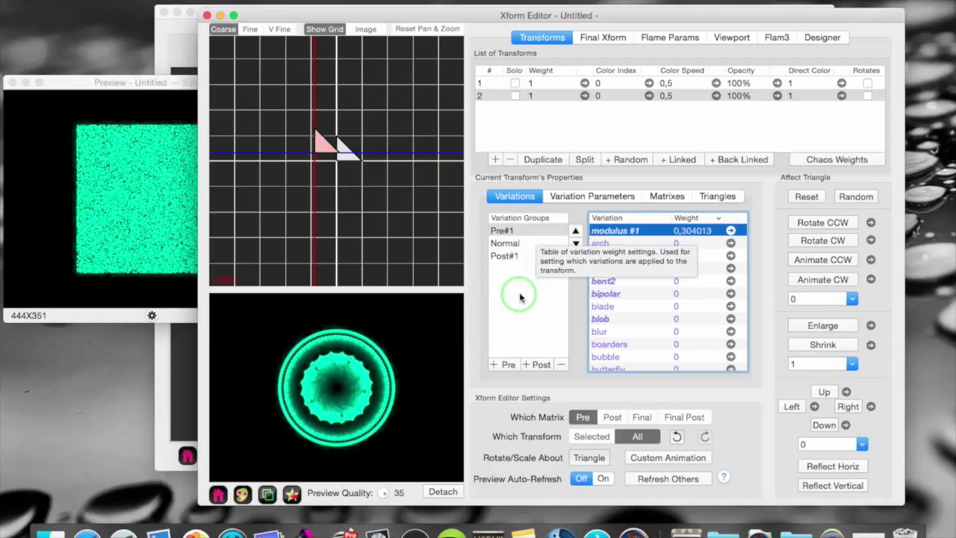
Add a second julian variation weighted about 1.4 to the Normal group
left_click(501, 230)
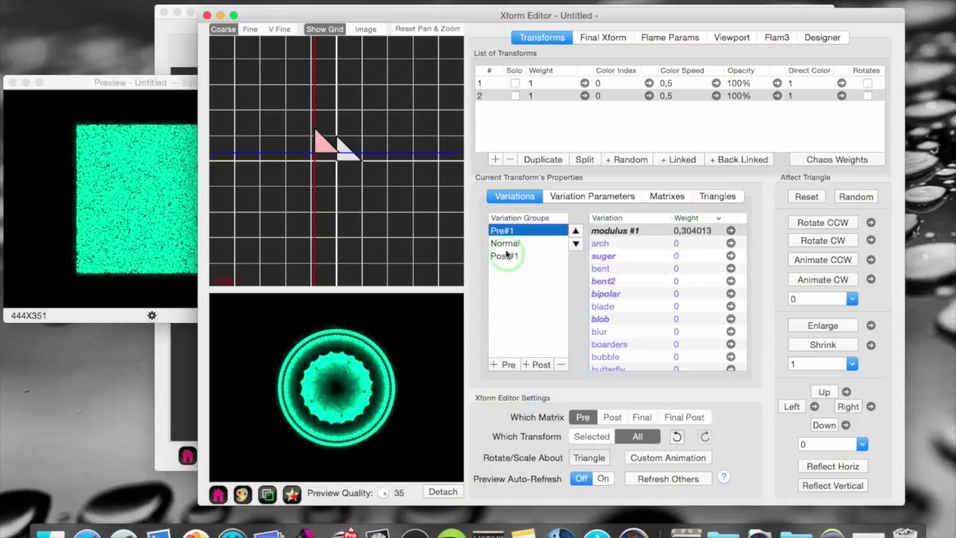
left_click(506, 243)
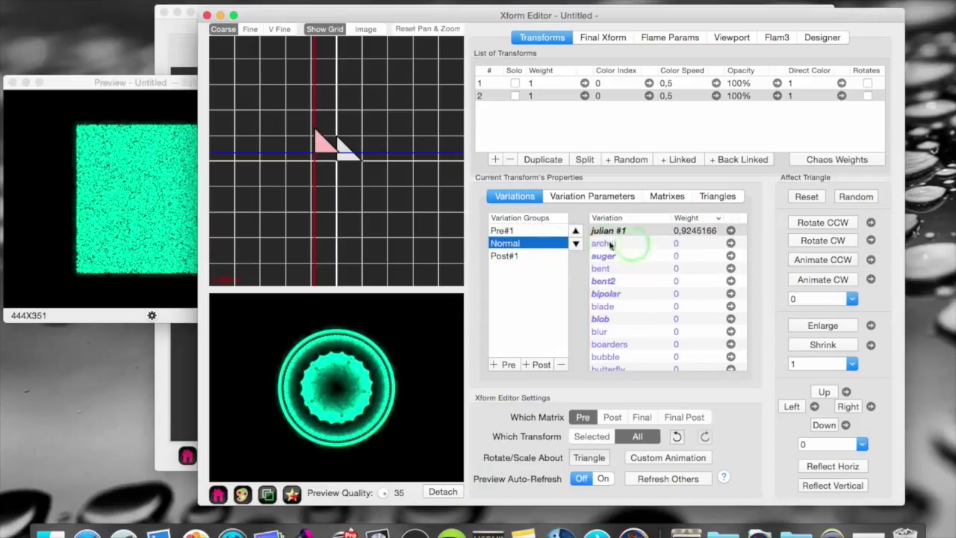
mouse_move(645, 344)
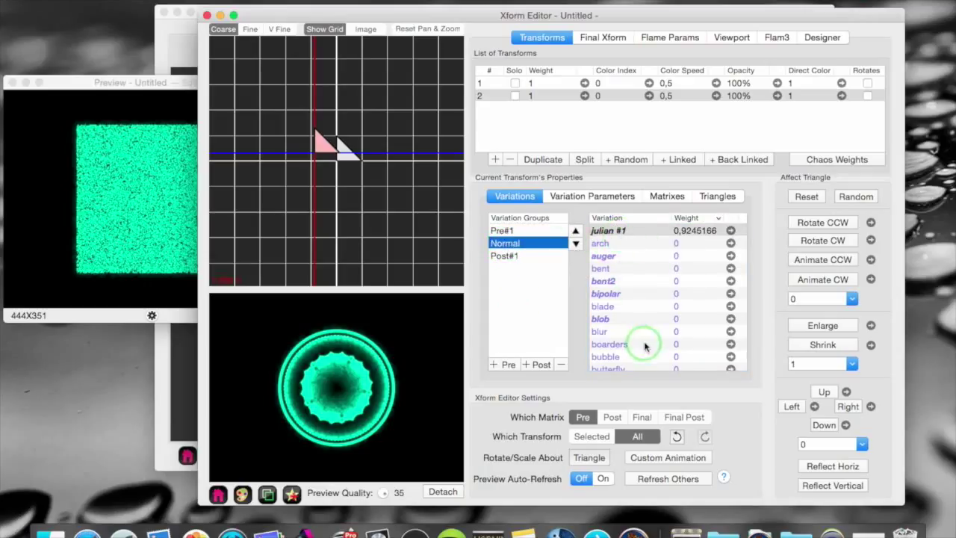
left_click(602, 307)
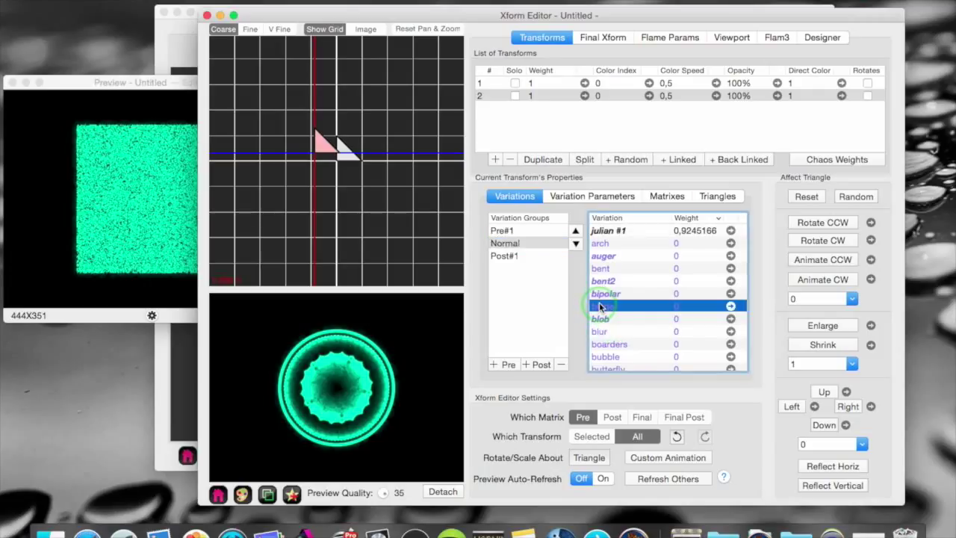
scroll("down", 3)
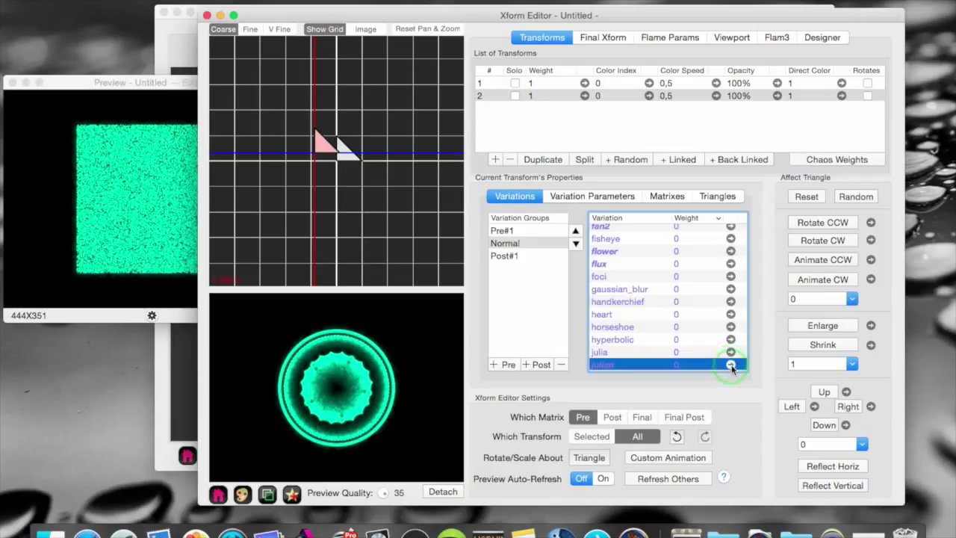
left_click(731, 365)
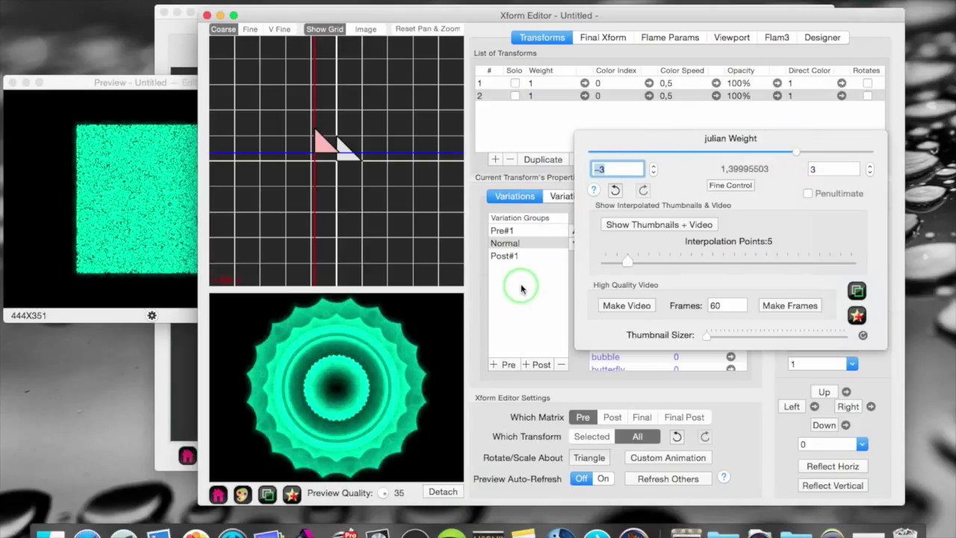
left_click(504, 243)
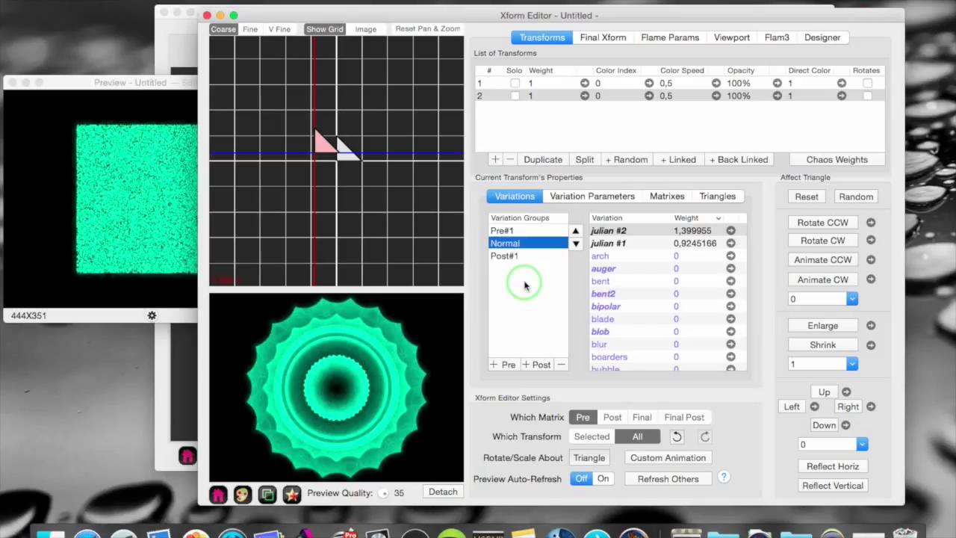
mouse_move(610, 37)
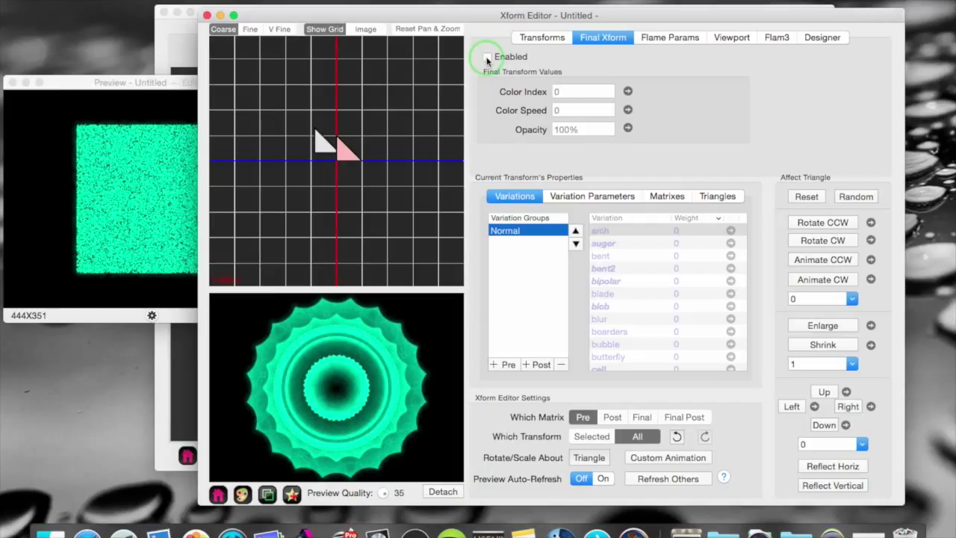
Enable the final transform and scroll down to the lazysusan variation
left_click(487, 56)
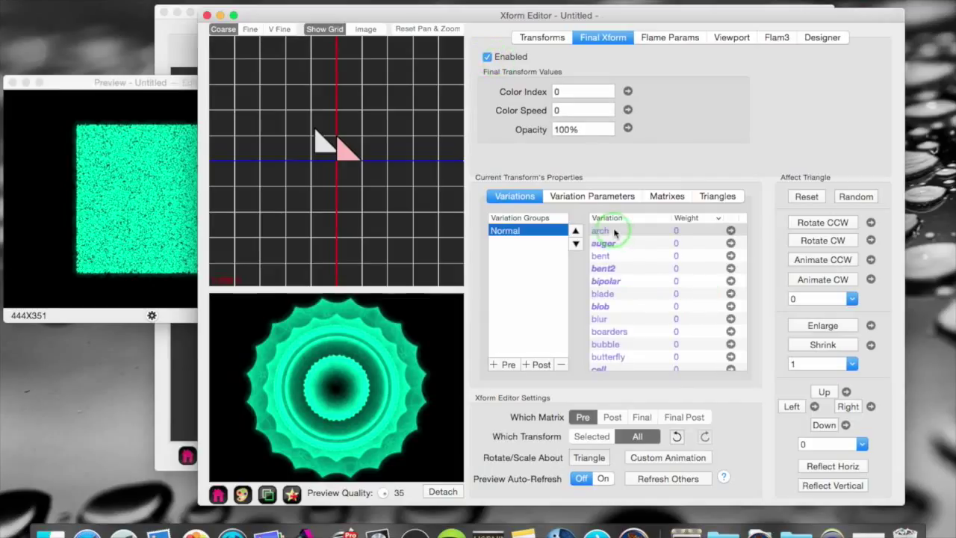
scroll("down", 3)
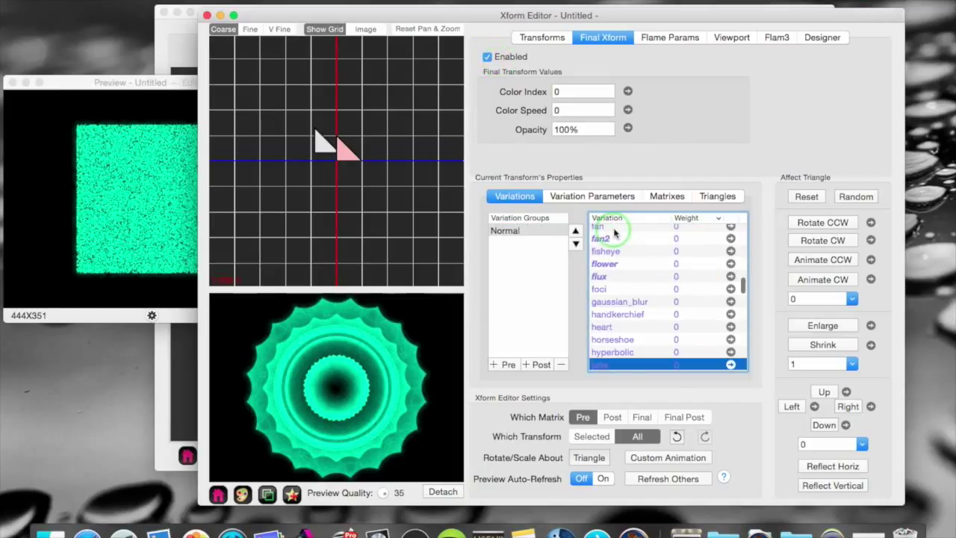
scroll("down", 3)
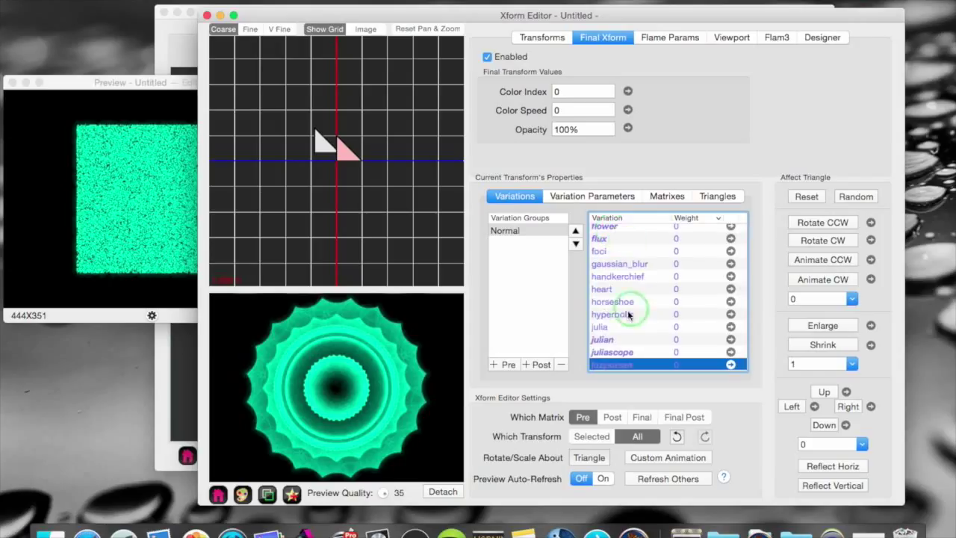
scroll("down", 3)
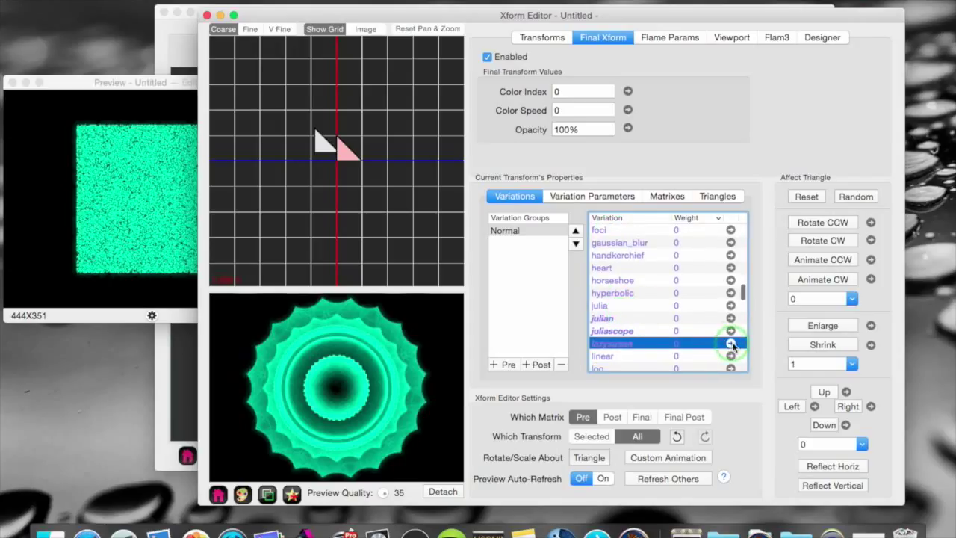
Set the lazysusan variation weight to about 0.85, twisting the inner rings
left_click(731, 344)
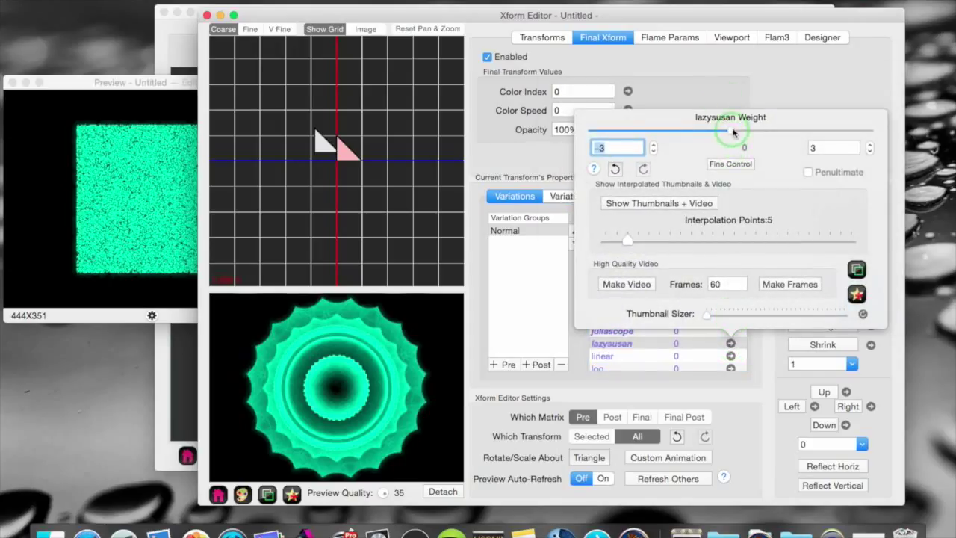
left_click_drag(742, 131, 745, 132)
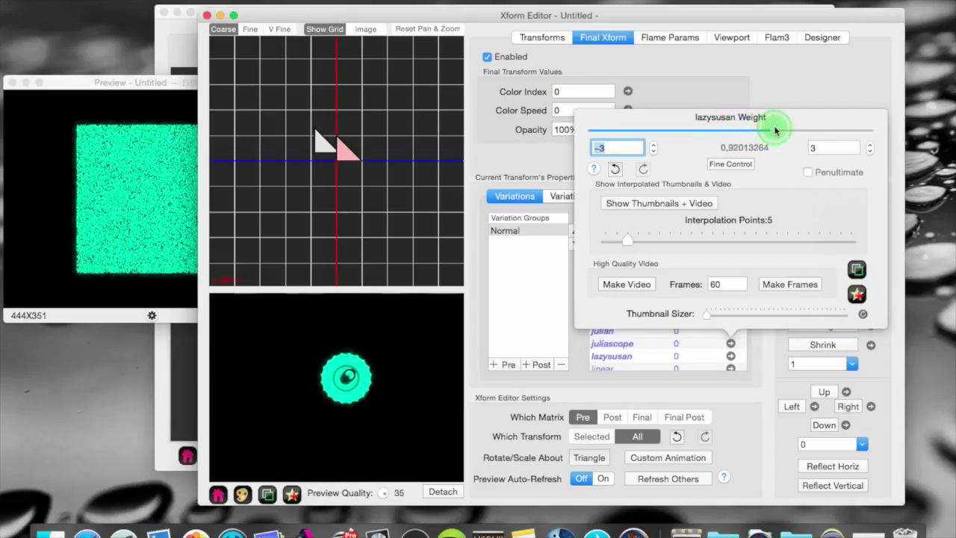
left_click_drag(774, 129, 798, 129)
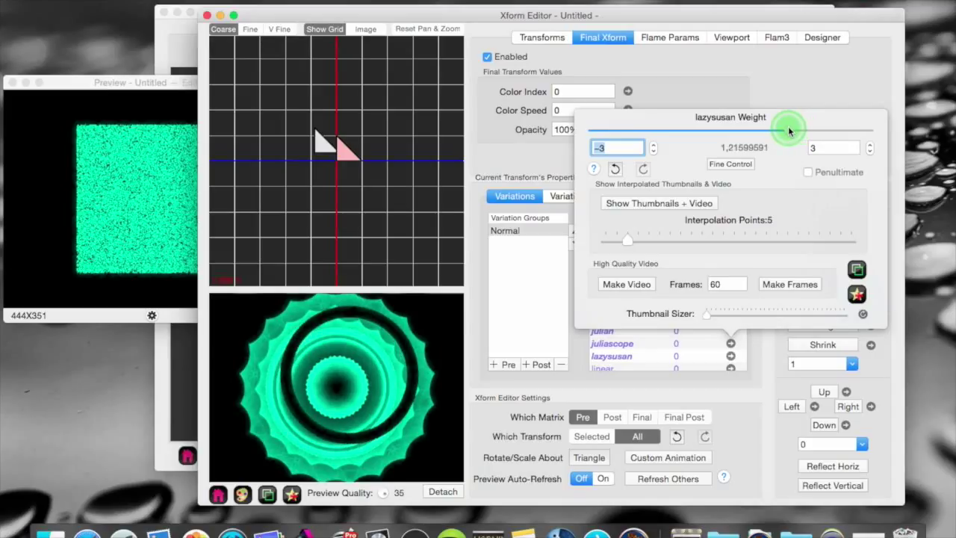
left_click_drag(792, 130, 785, 128)
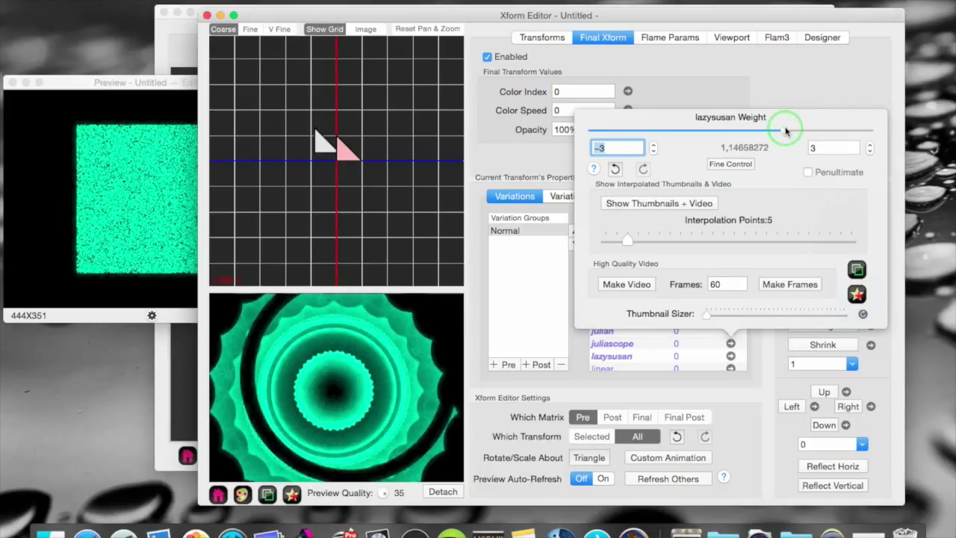
left_click_drag(788, 132, 776, 132)
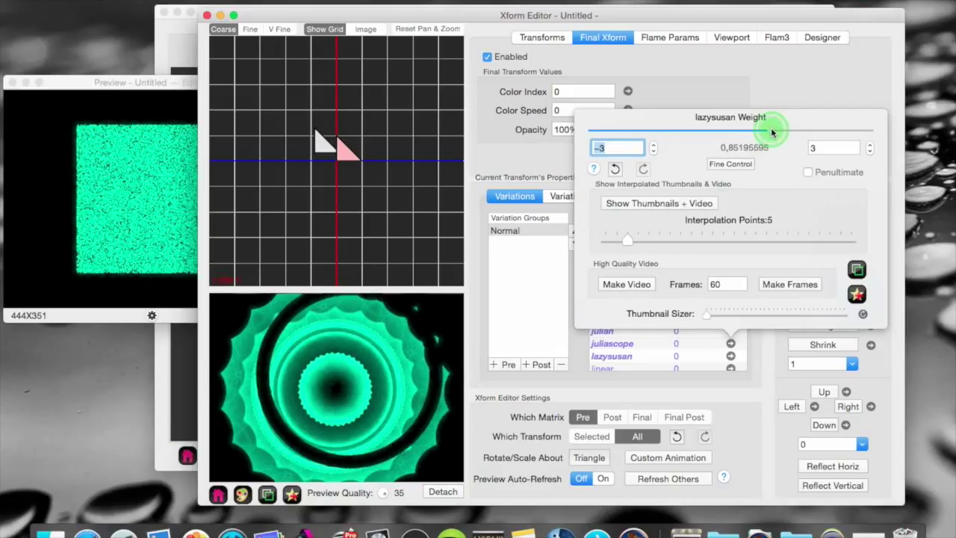
left_click_drag(773, 129, 762, 128)
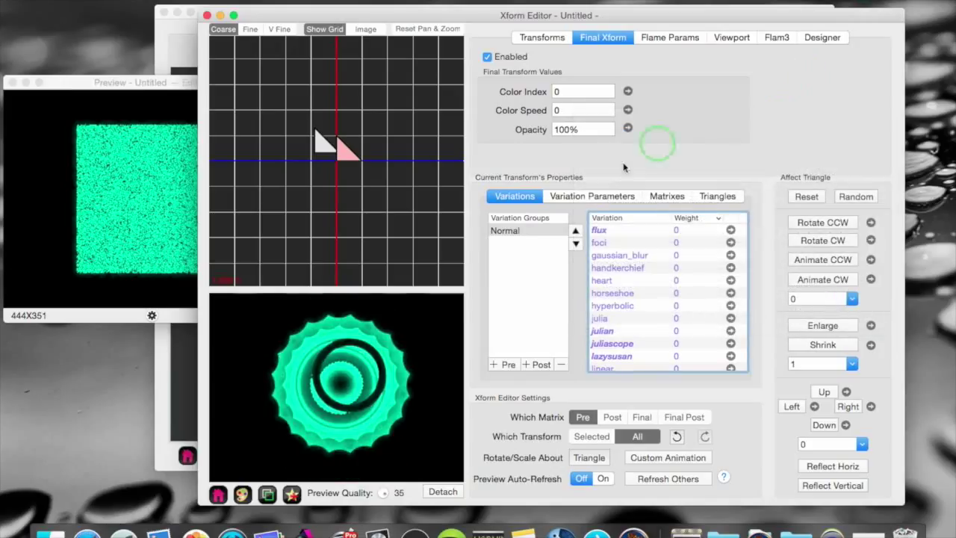
Add Pre and Post variation groups beside Normal, then expand the heart variation's weight
left_click(505, 230)
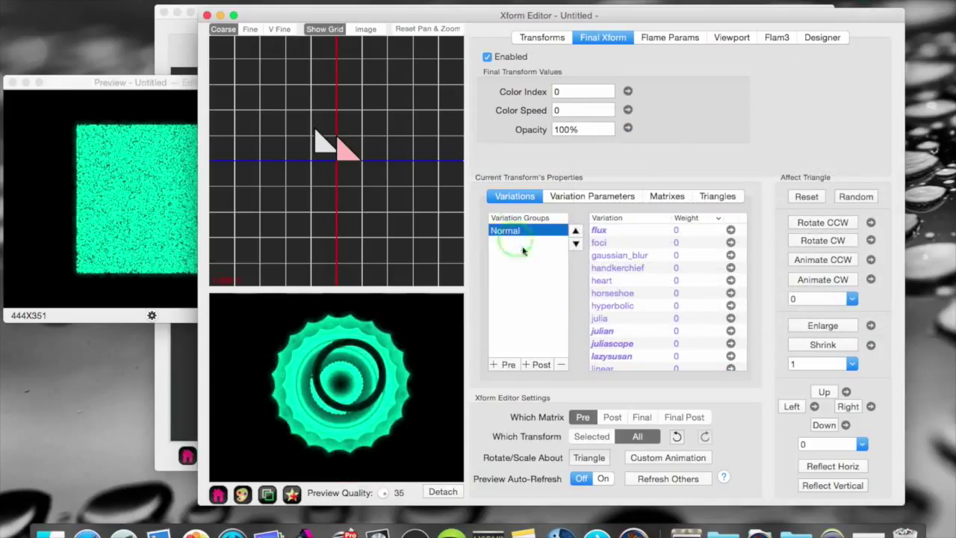
left_click(504, 364)
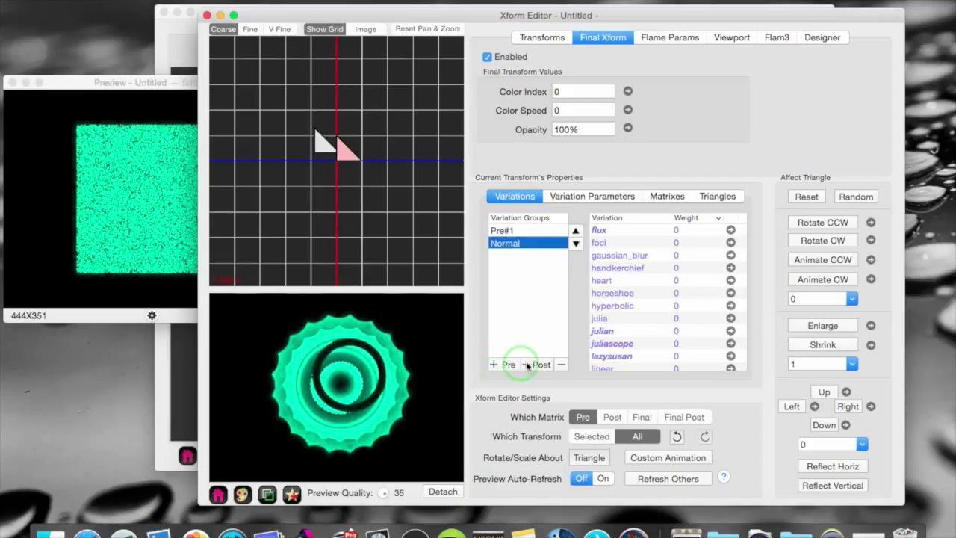
left_click(537, 364)
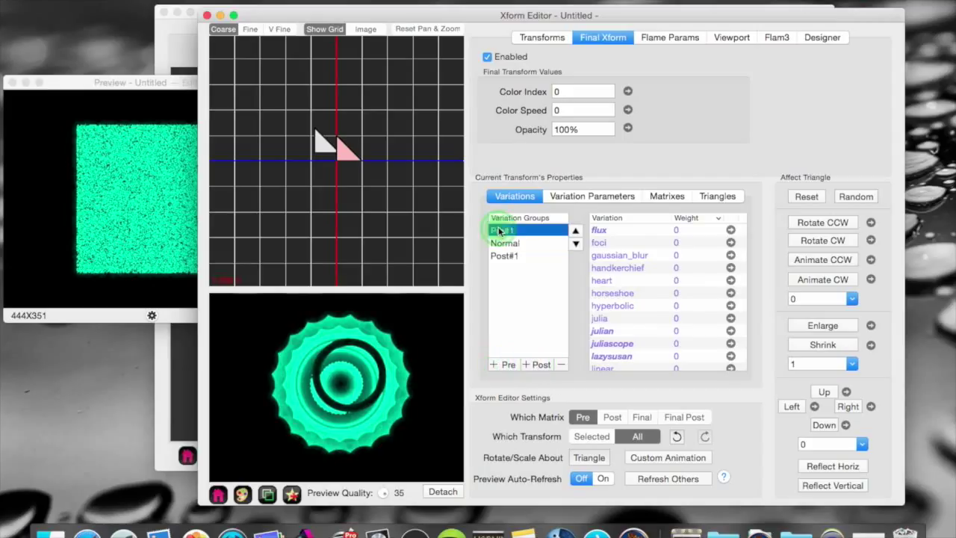
scroll("down", 3)
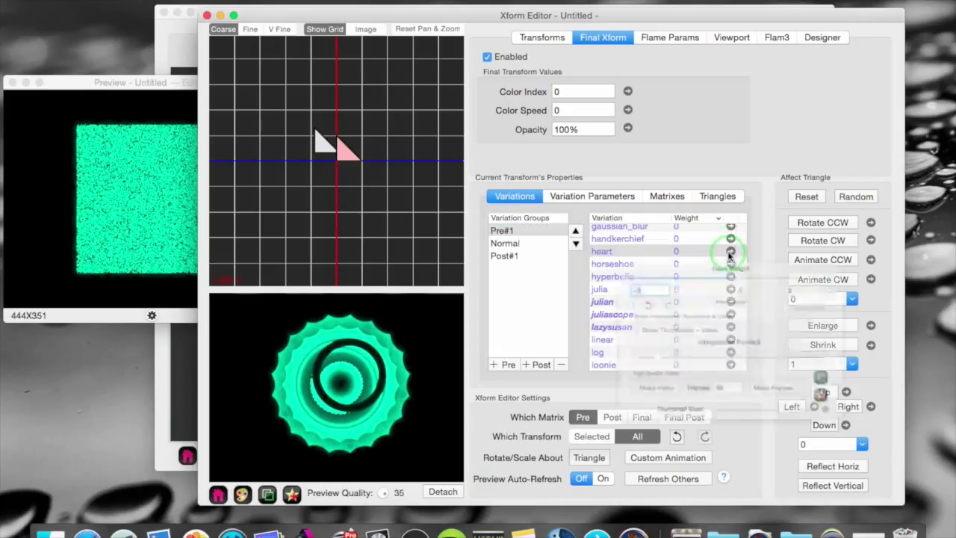
left_click(730, 251)
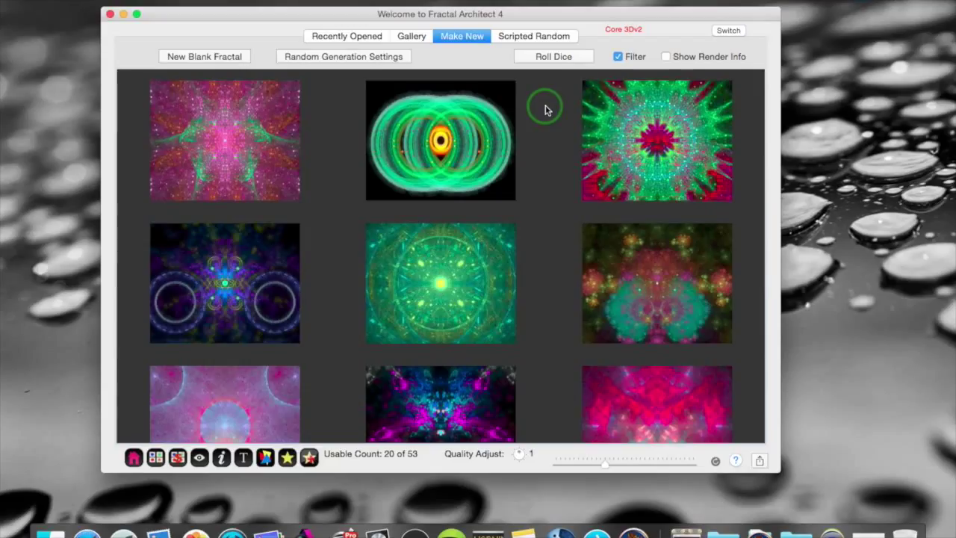
mouse_move(544, 108)
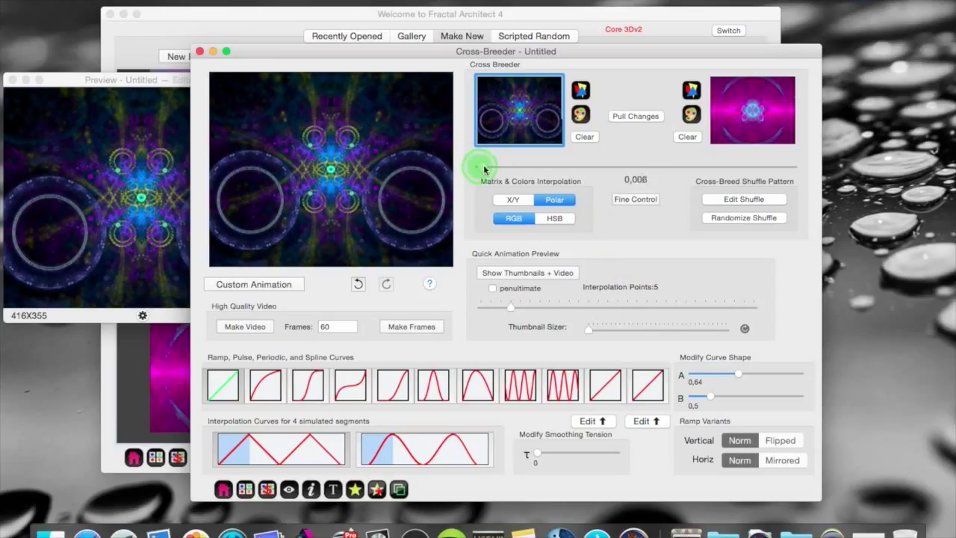
Preview the blend nearly fully toward the magenta parent, then return it to 0
left_click_drag(484, 165, 531, 165)
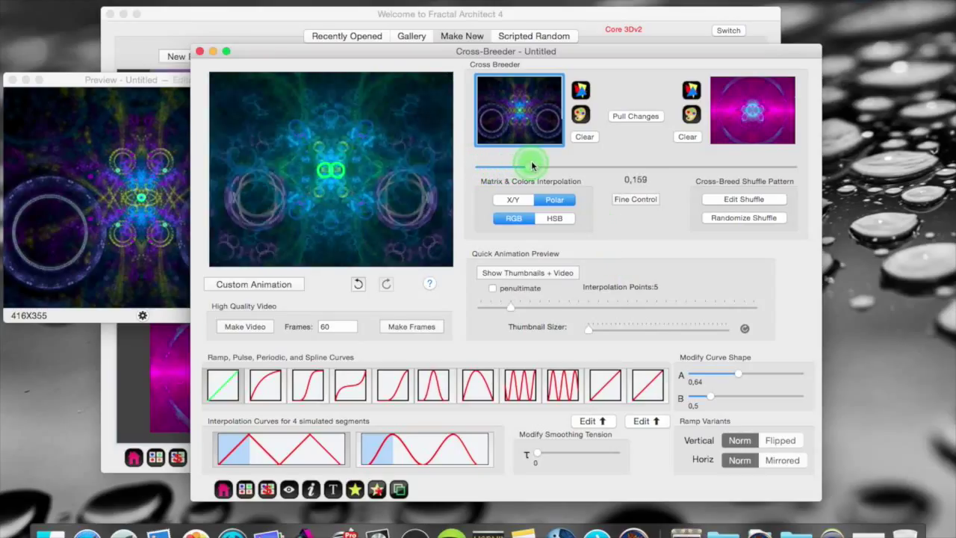
left_click_drag(531, 166, 598, 167)
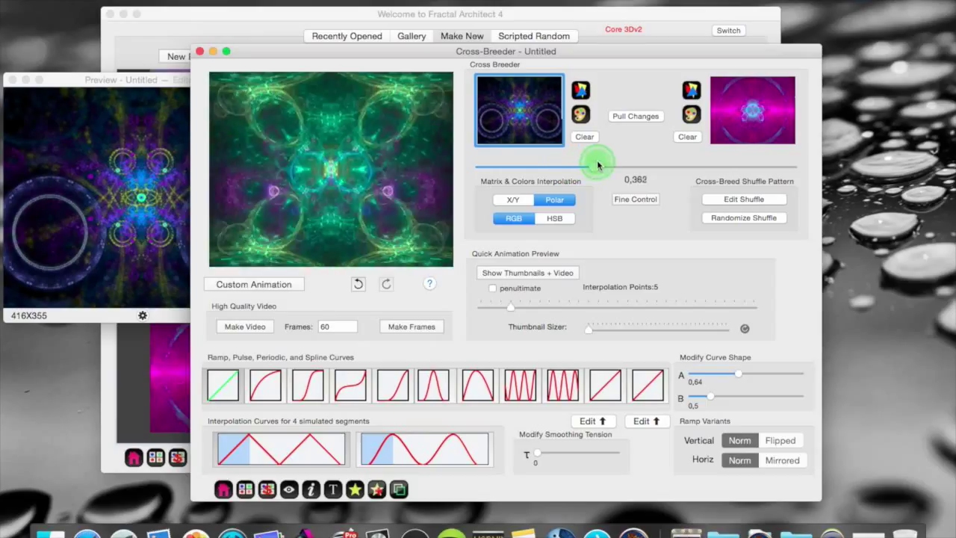
left_click_drag(598, 162, 676, 159)
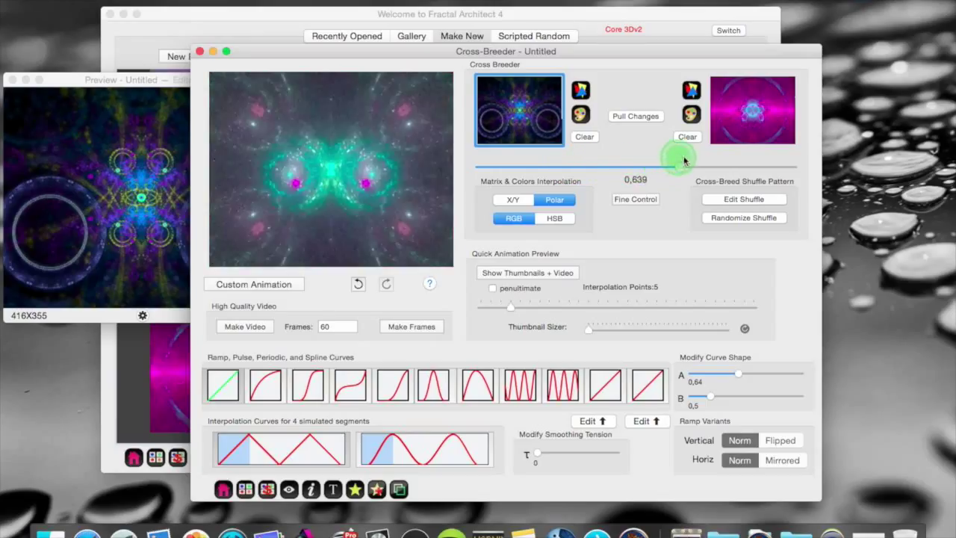
left_click_drag(680, 159, 784, 164)
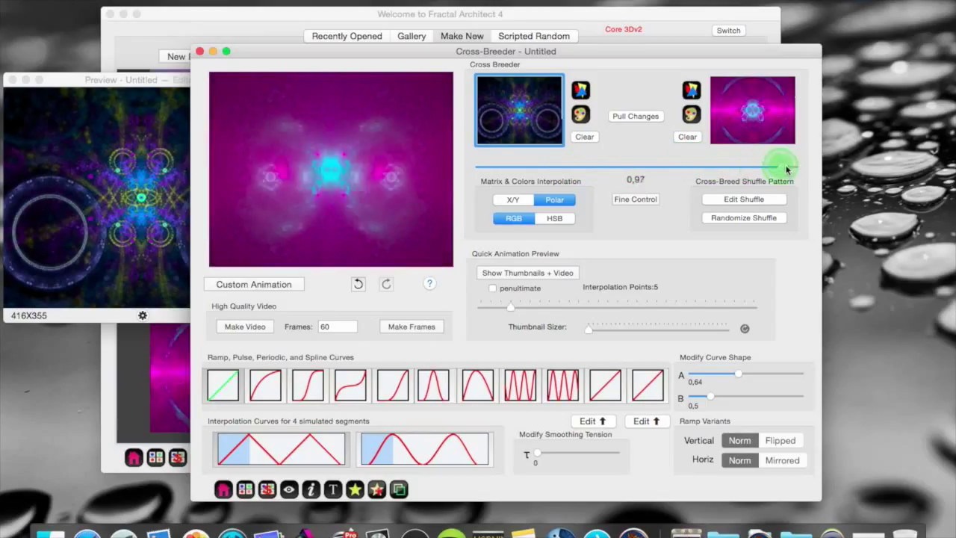
left_click_drag(781, 165, 628, 164)
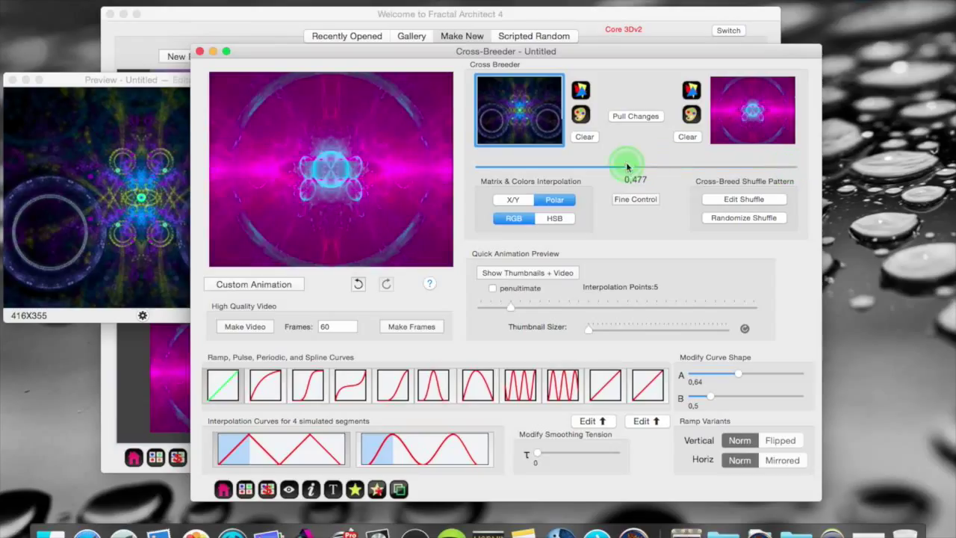
left_click_drag(628, 166, 479, 166)
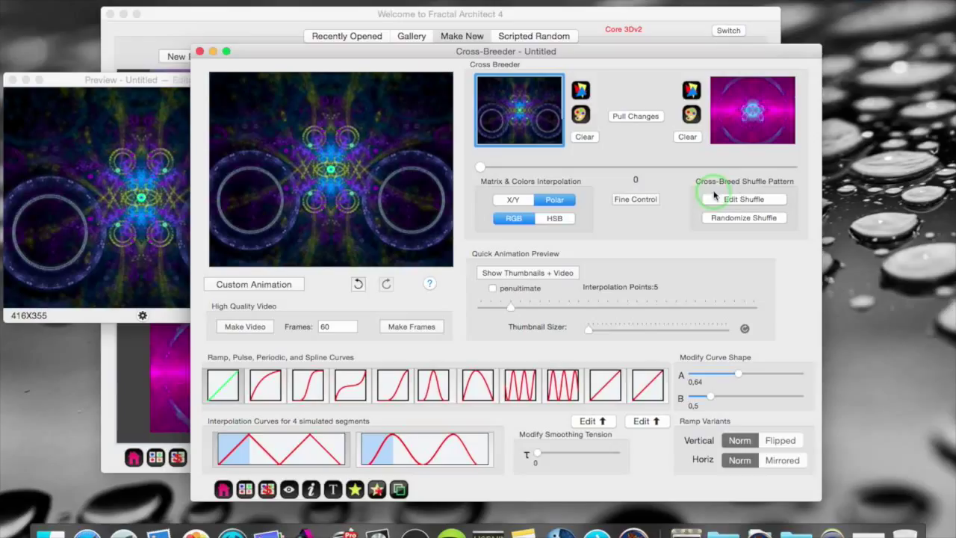
mouse_move(788, 187)
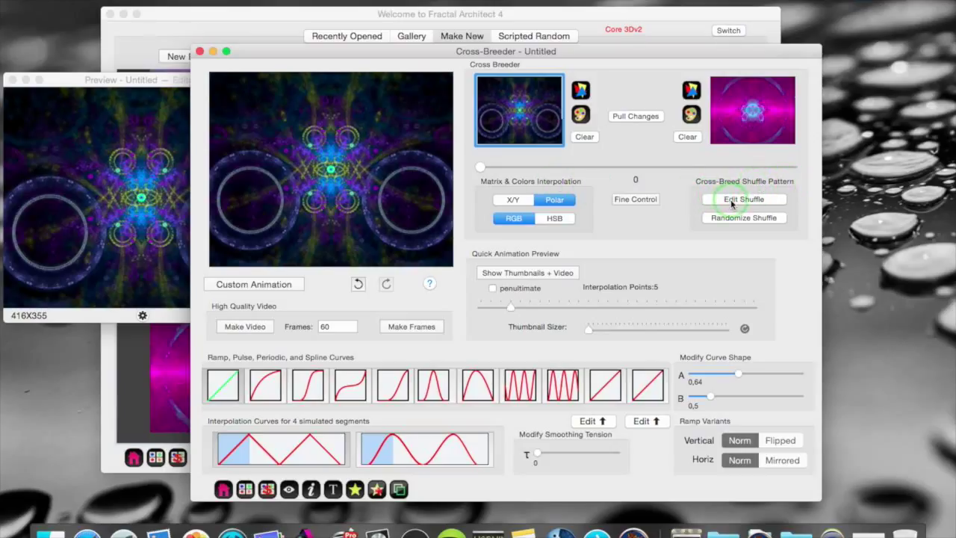
Reorder the cross-breed shuffle so index 3 comes first, reading 3, 1, 2, 4
left_click(743, 198)
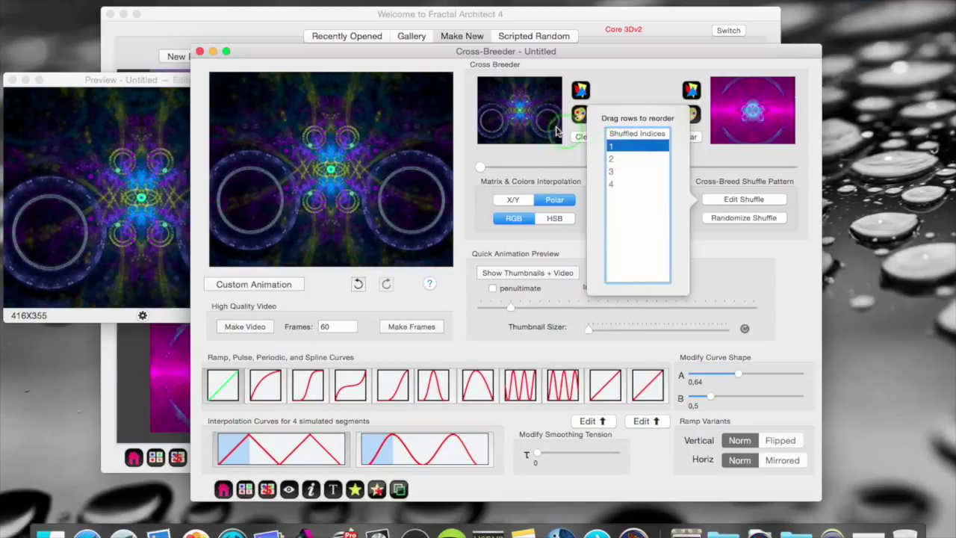
mouse_move(527, 120)
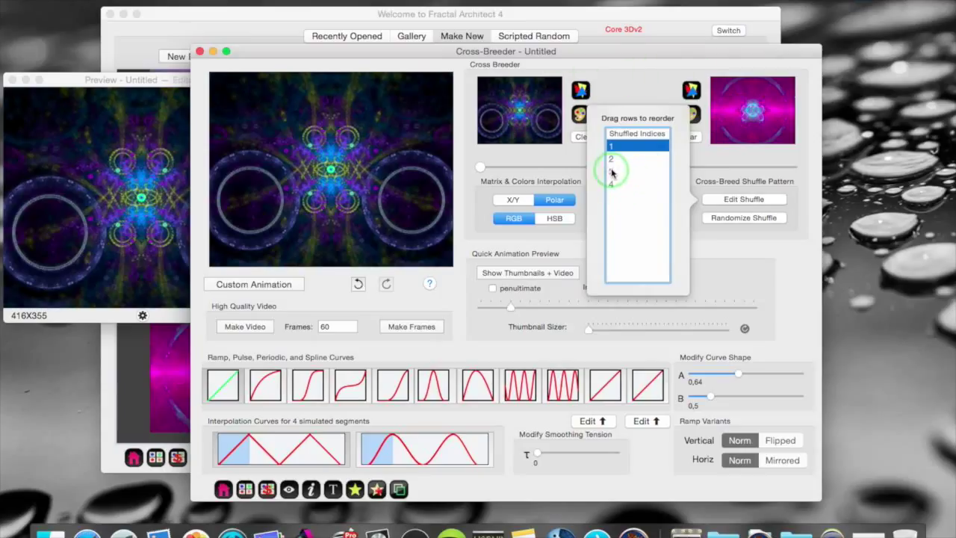
left_click_drag(613, 171, 612, 144)
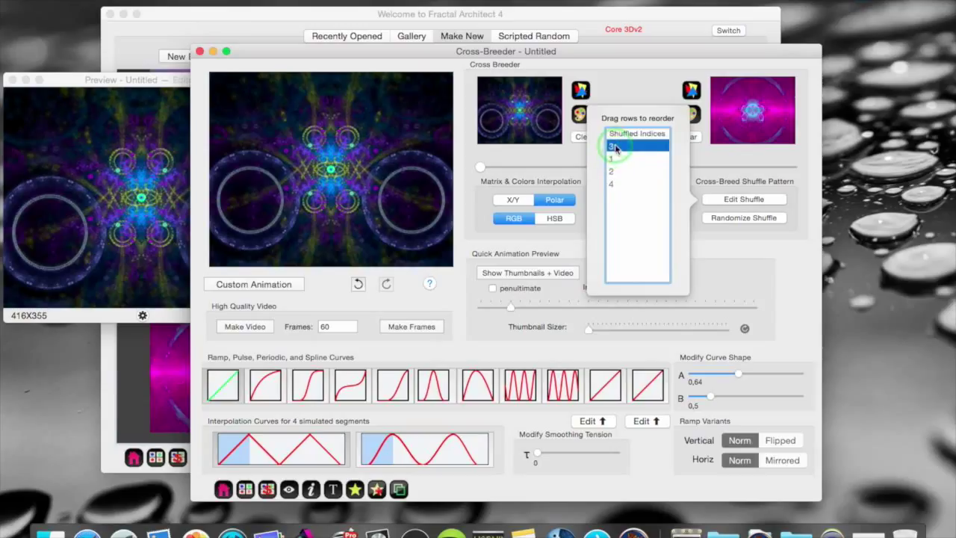
left_click_drag(614, 146, 614, 168)
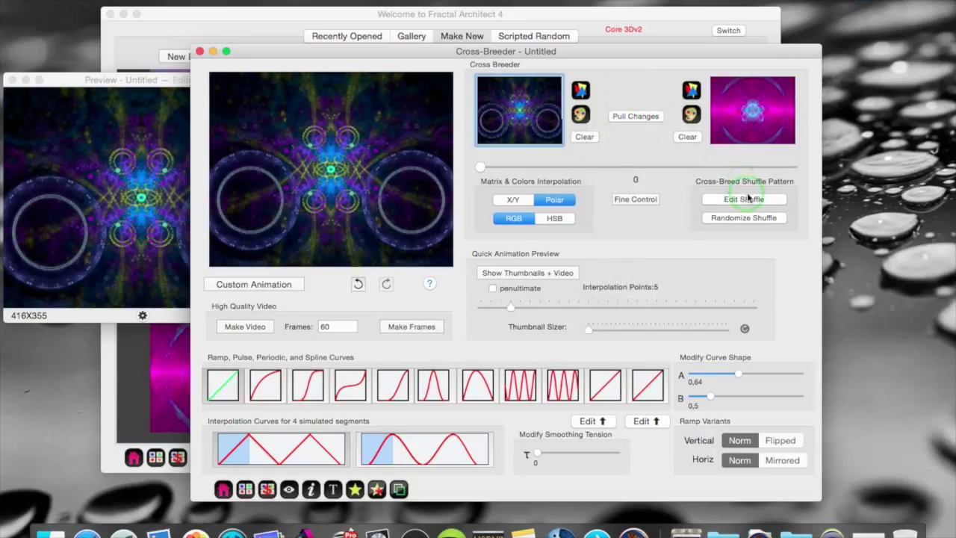
Set the cross-breed interpolation to about 0.289 for a pale teal-and-pink mix
left_click(743, 198)
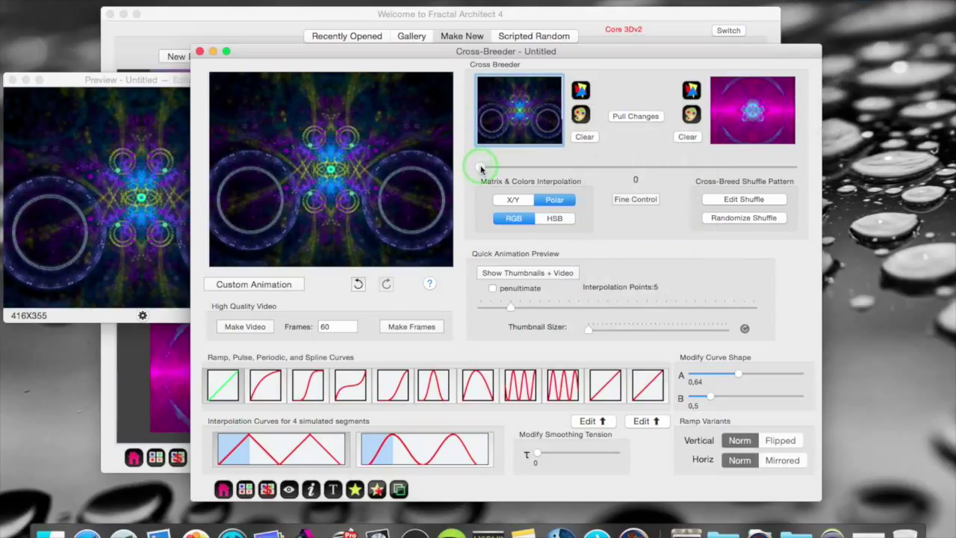
left_click_drag(480, 166, 523, 165)
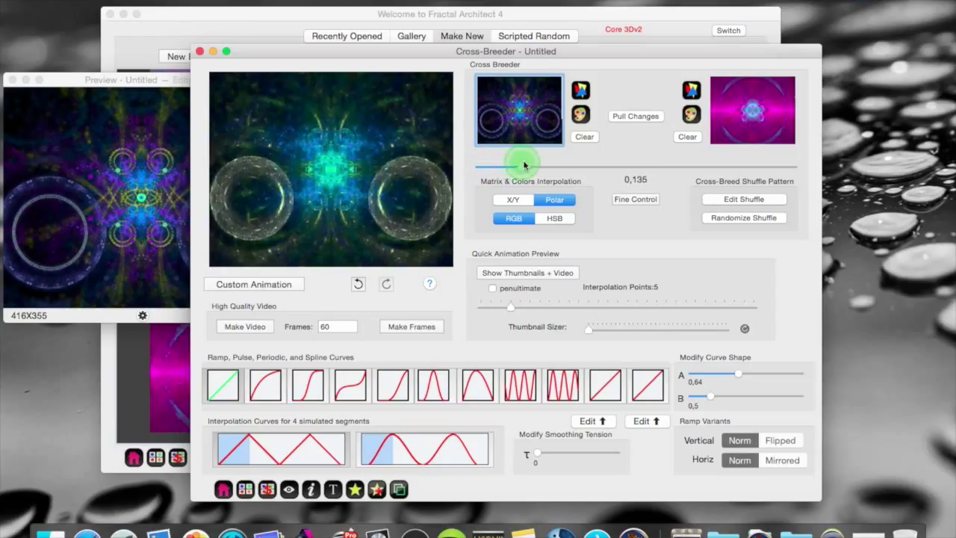
left_click_drag(523, 164, 586, 164)
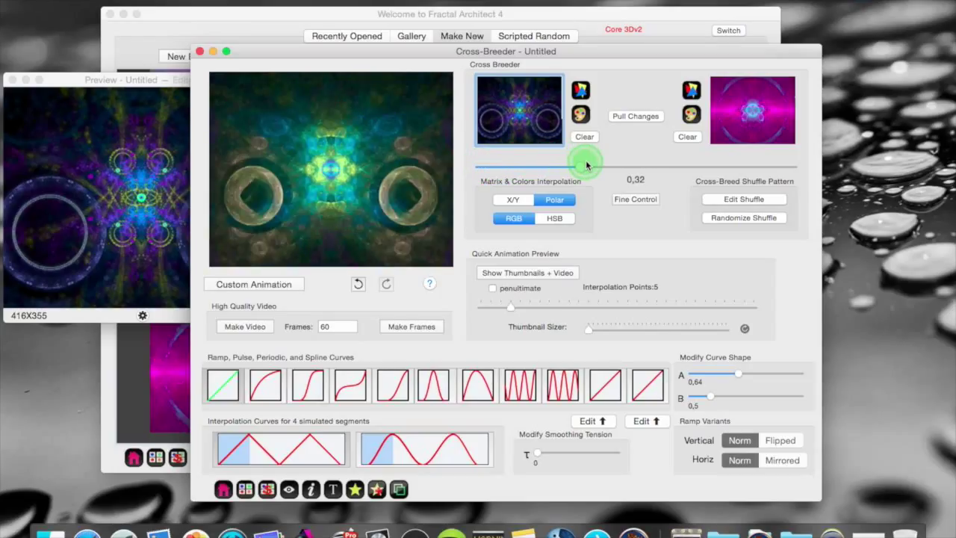
left_click_drag(590, 163, 572, 166)
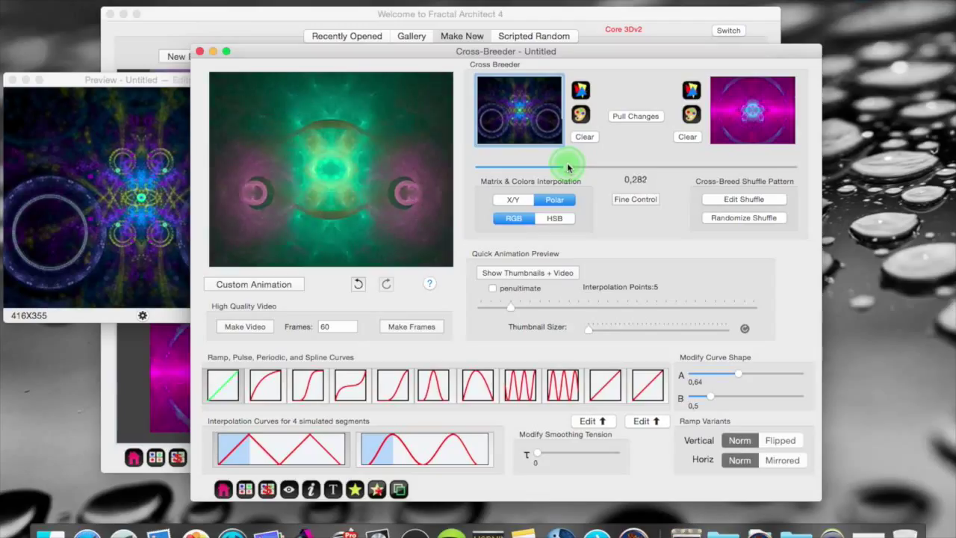
left_click_drag(568, 164, 676, 163)
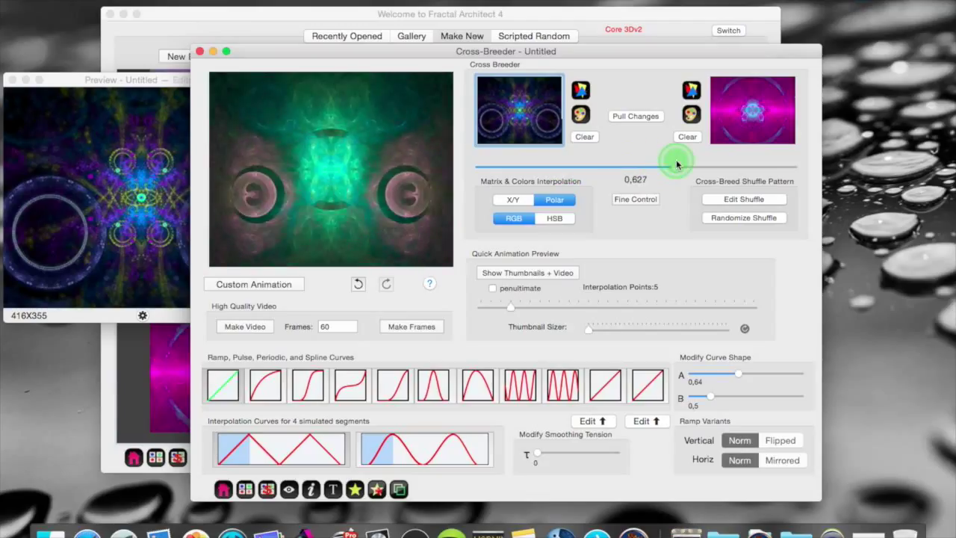
left_click_drag(678, 165, 571, 165)
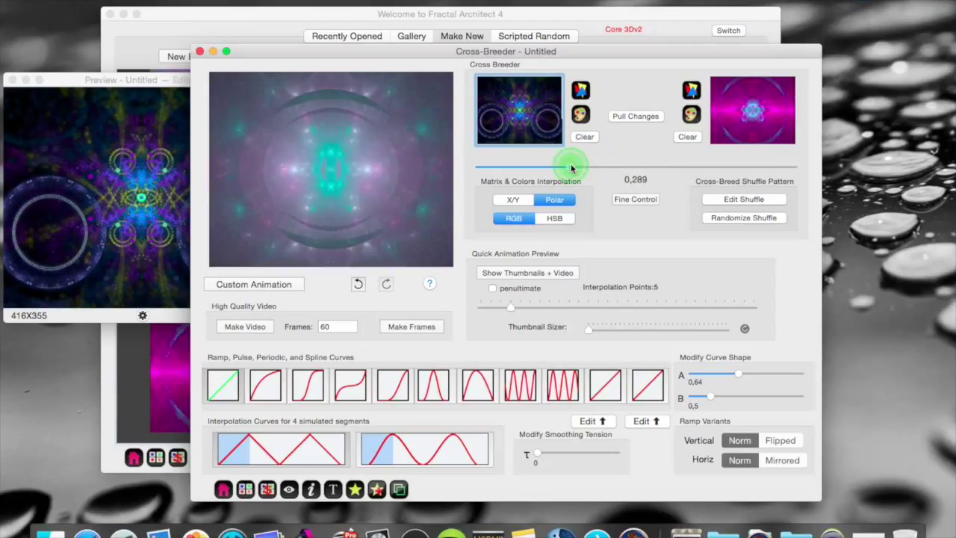
Randomize the shuffle pattern five times, ending on a teal rosette with pink accents
left_click(743, 217)
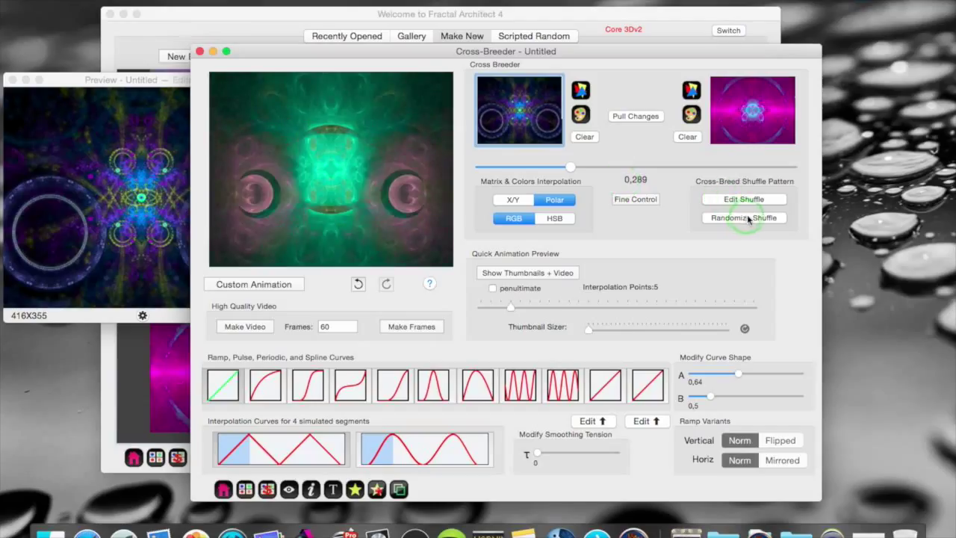
left_click(744, 217)
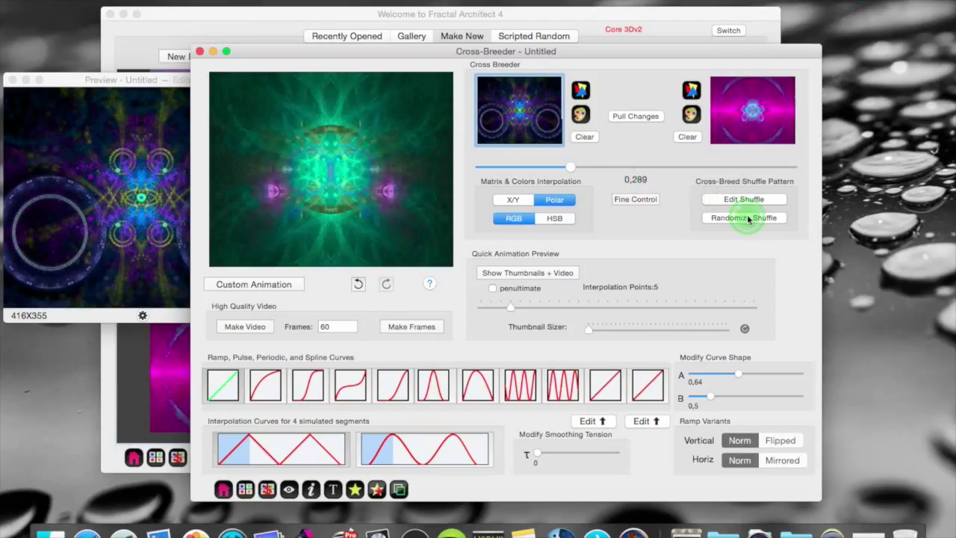
left_click(743, 218)
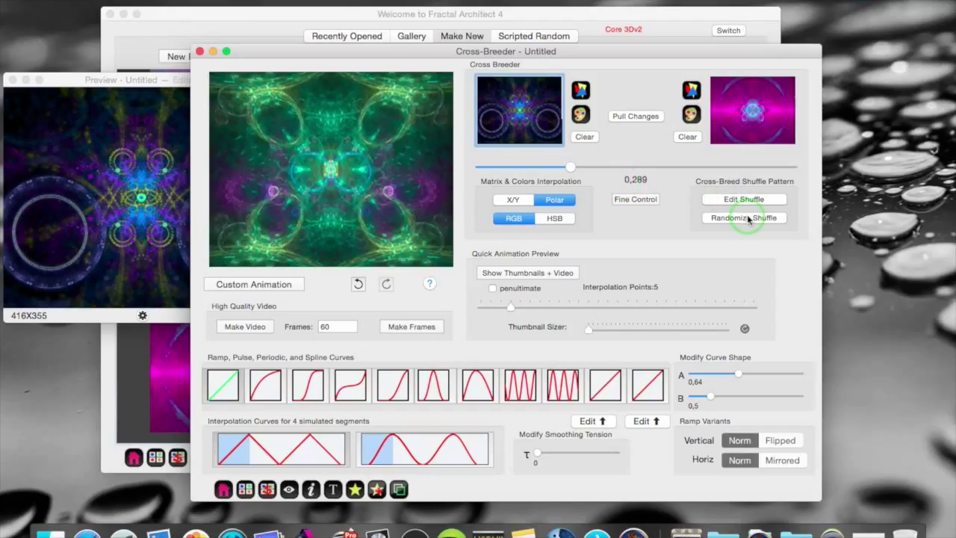
left_click(744, 218)
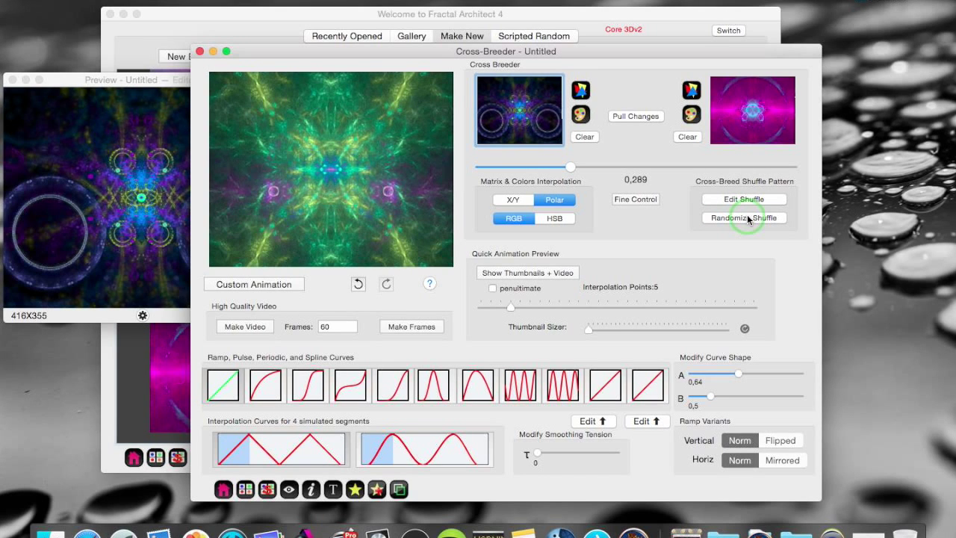
left_click(744, 217)
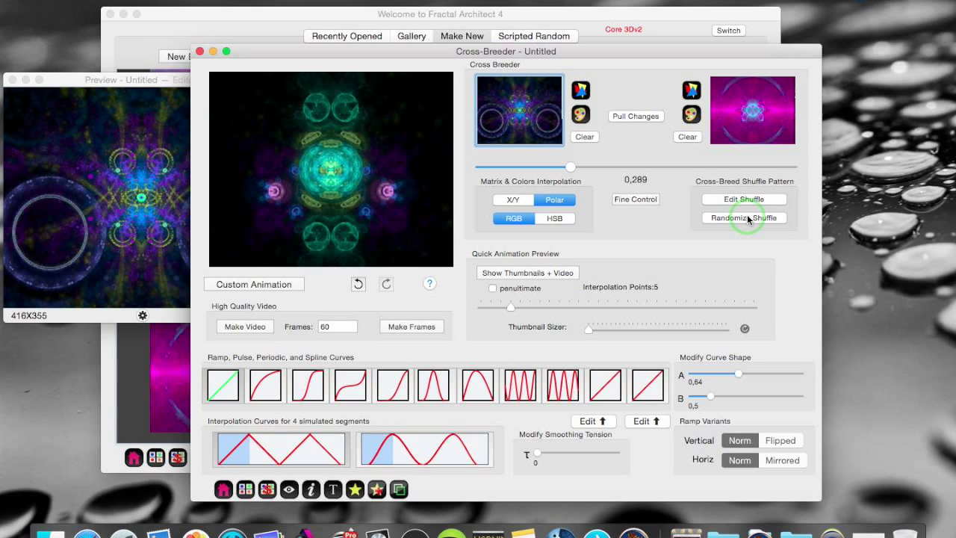
mouse_move(667, 185)
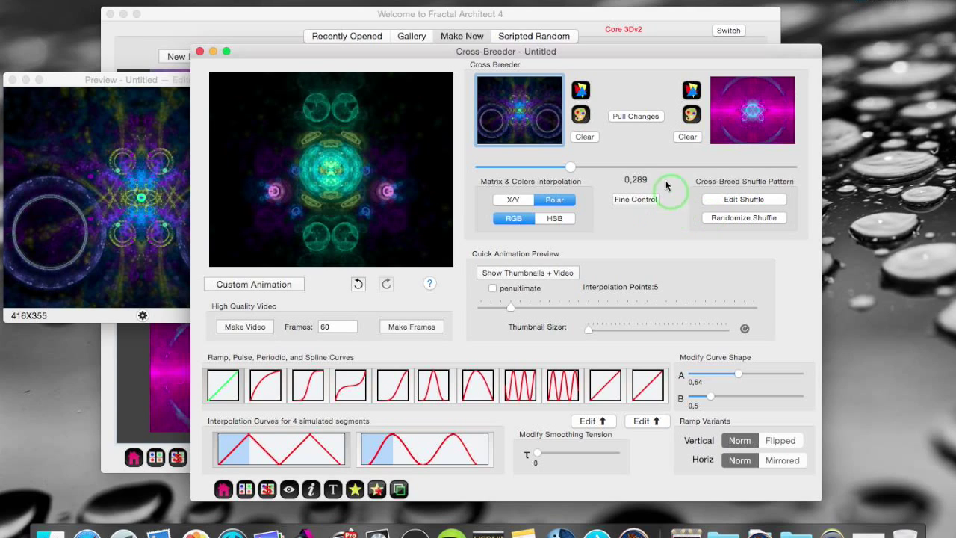
mouse_move(654, 150)
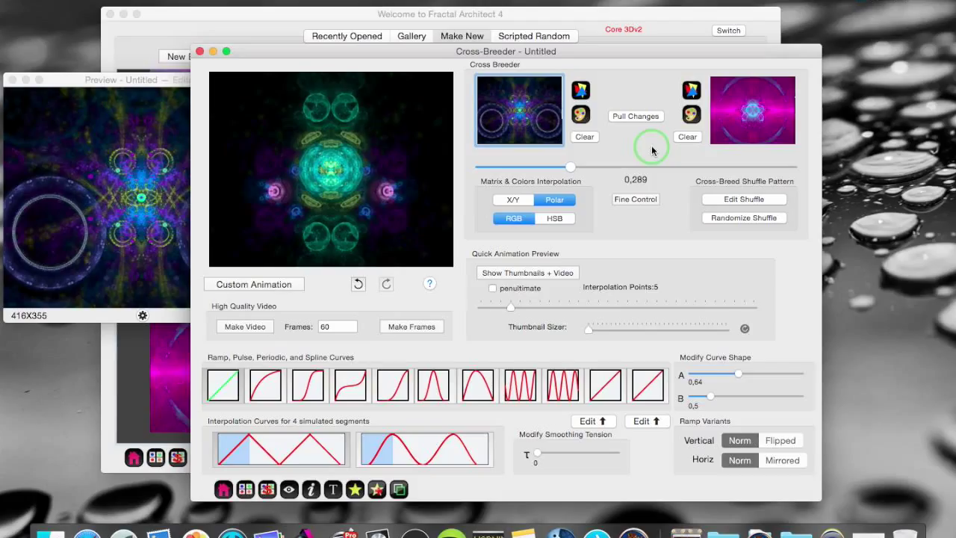
mouse_move(758, 119)
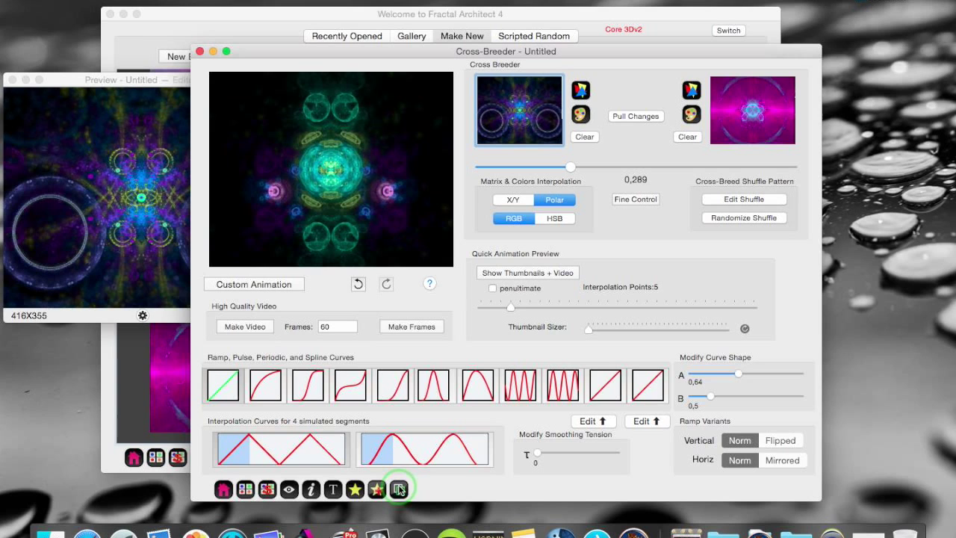
Bring the Preview window forward and open Key Frames listing KF 1–3
left_click(400, 489)
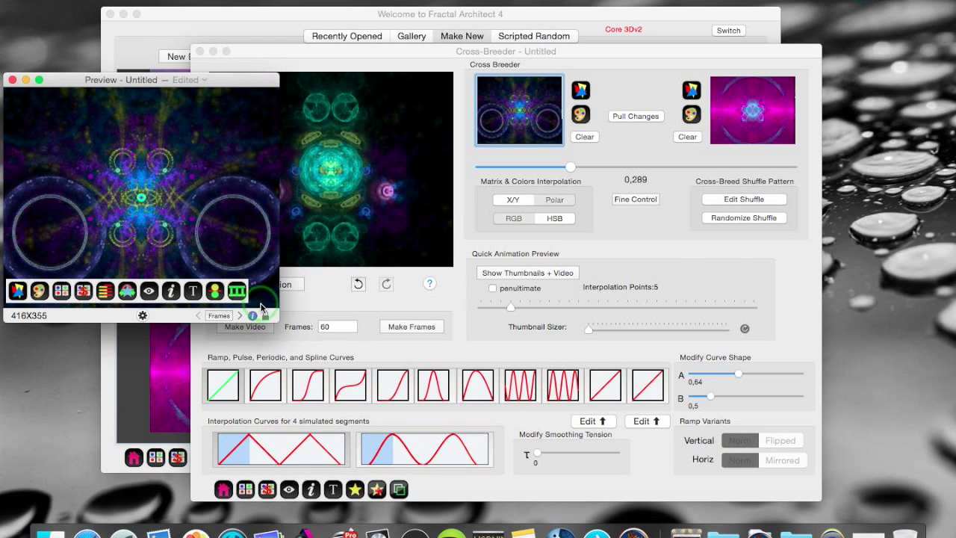
left_click(260, 298)
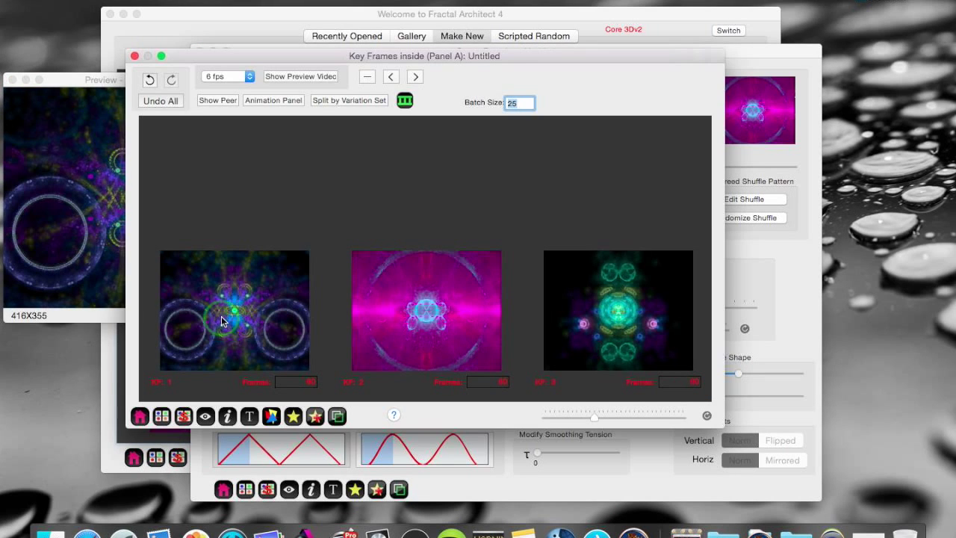
mouse_move(564, 278)
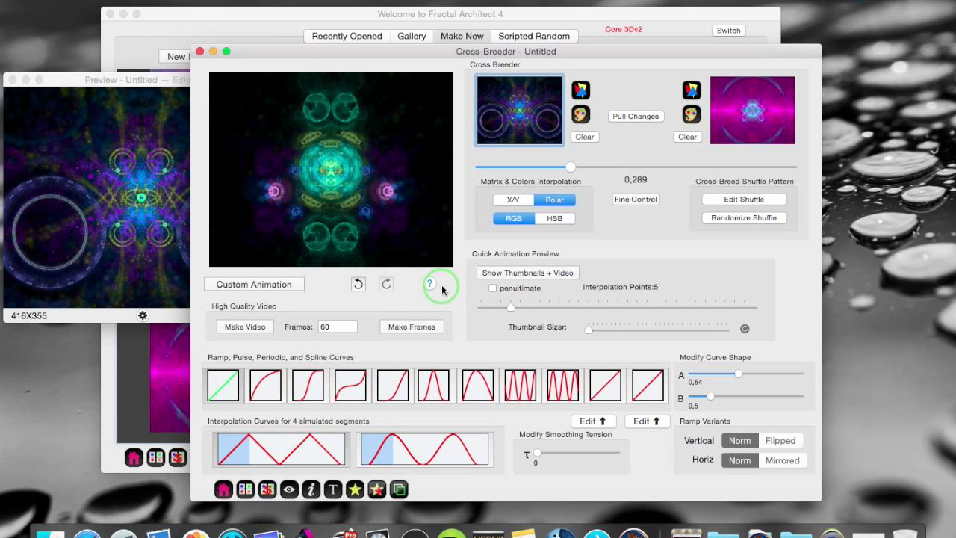
mouse_move(452, 290)
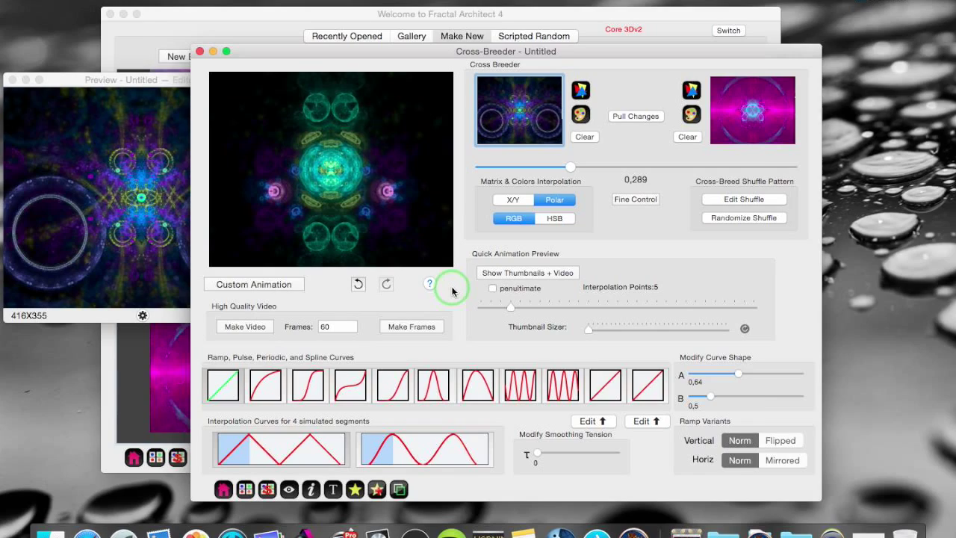
Bring the Welcome window forward and switch to Scripted Random with simil3 selected
left_click(461, 36)
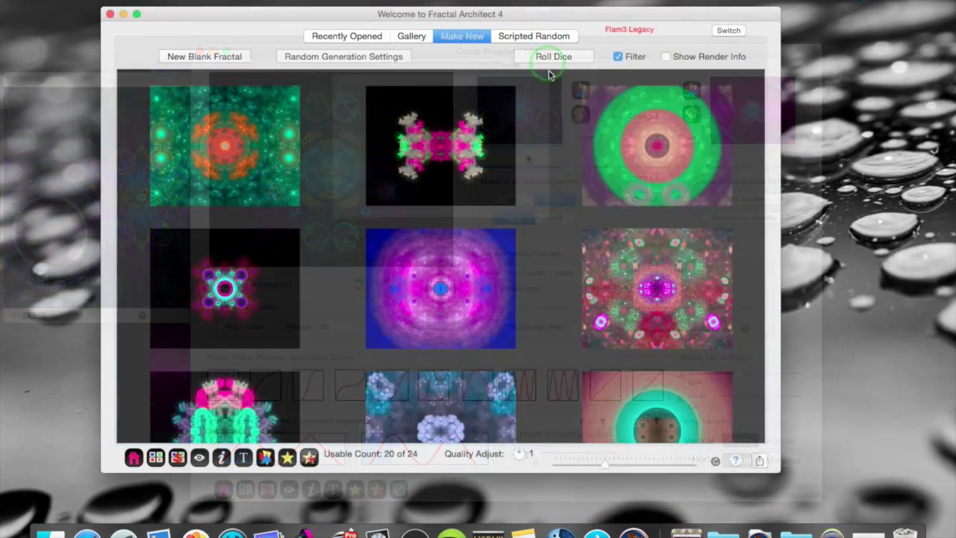
left_click(462, 36)
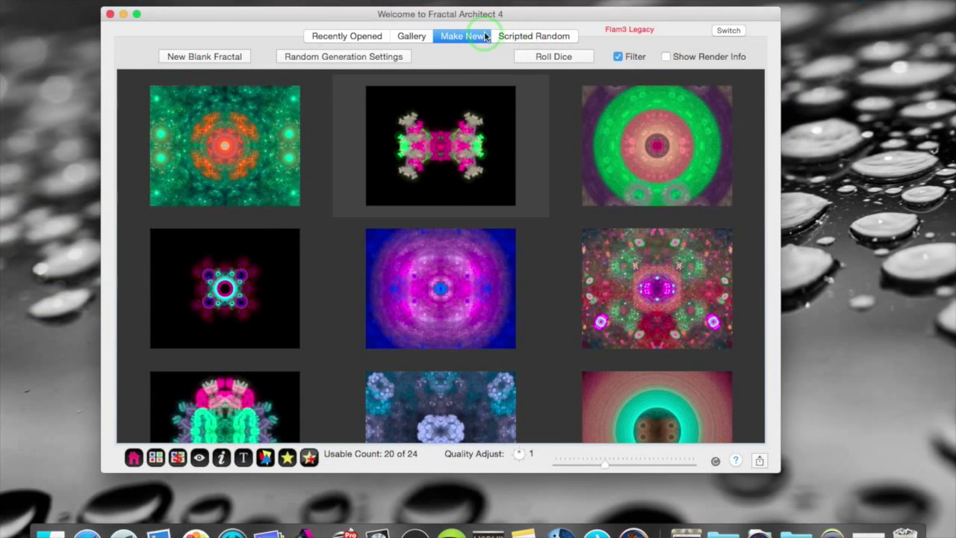
mouse_move(550, 39)
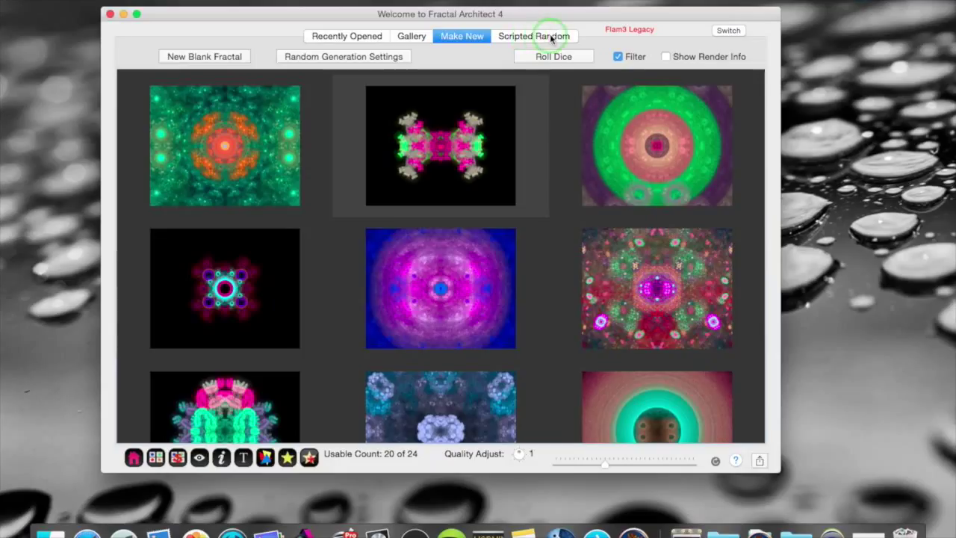
left_click(534, 35)
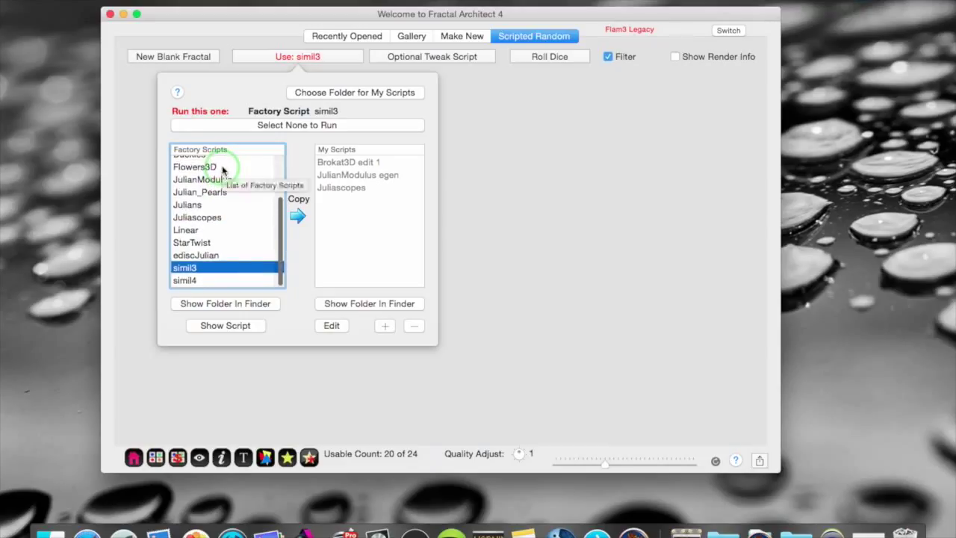
scroll("up", 3)
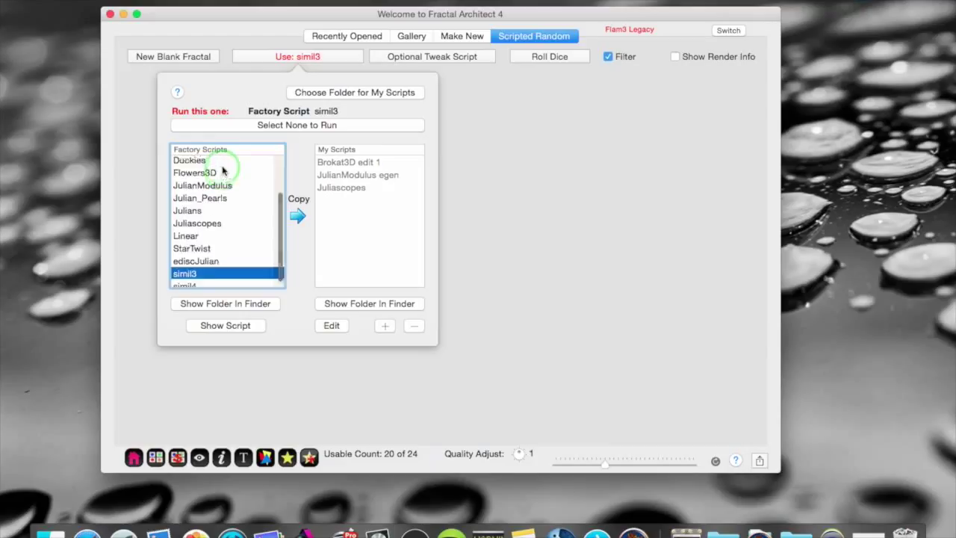
scroll("up", 3)
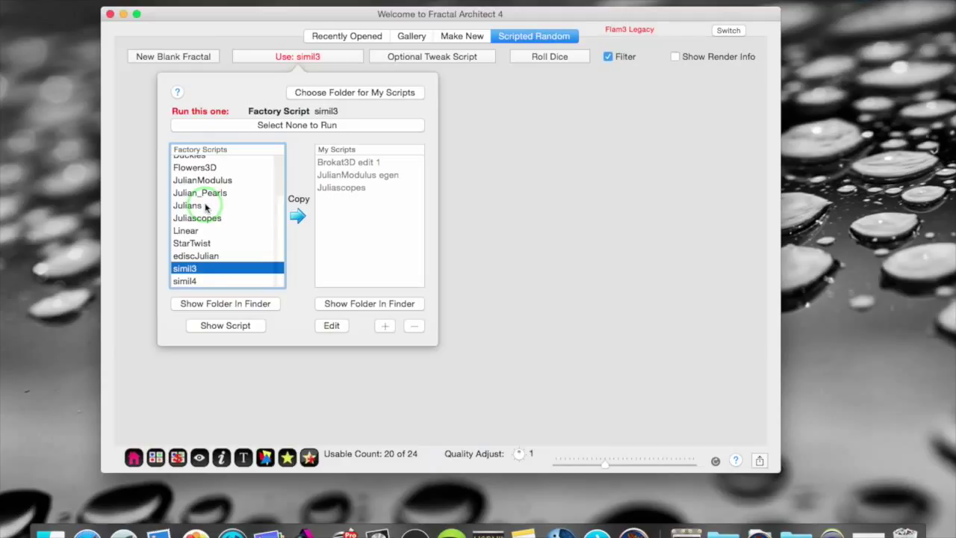
mouse_move(174, 297)
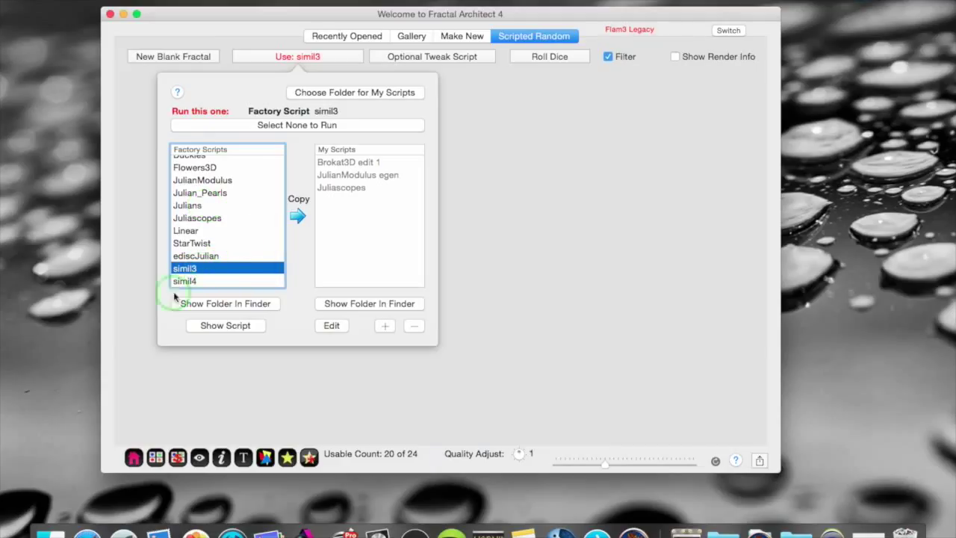
mouse_move(221, 271)
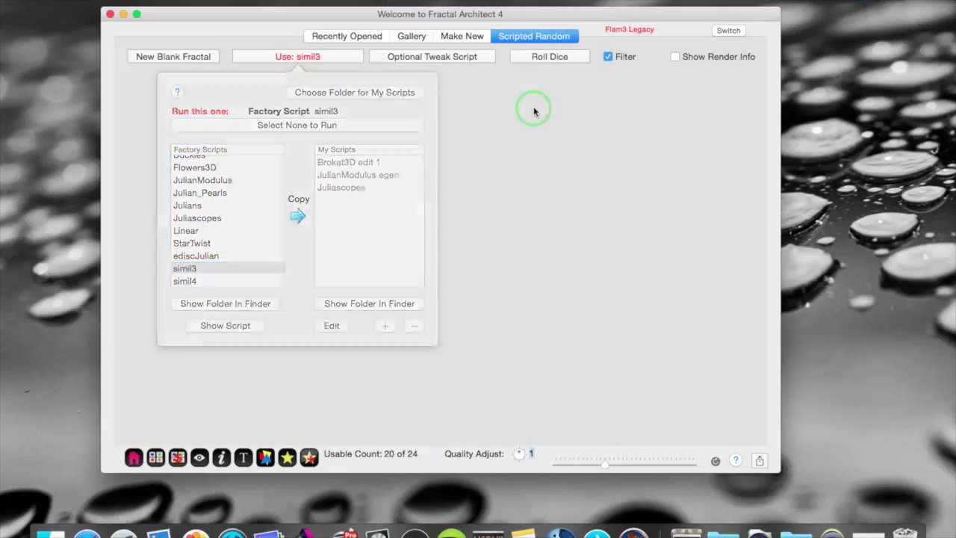
Generate a batch of simil3 fractals and show the optional tweak scripts list
left_click(549, 56)
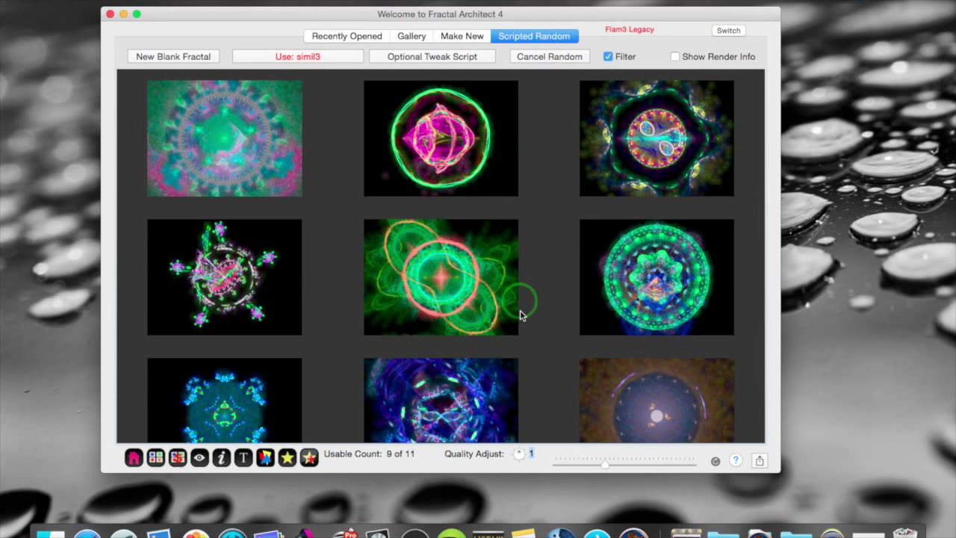
scroll("down", 3)
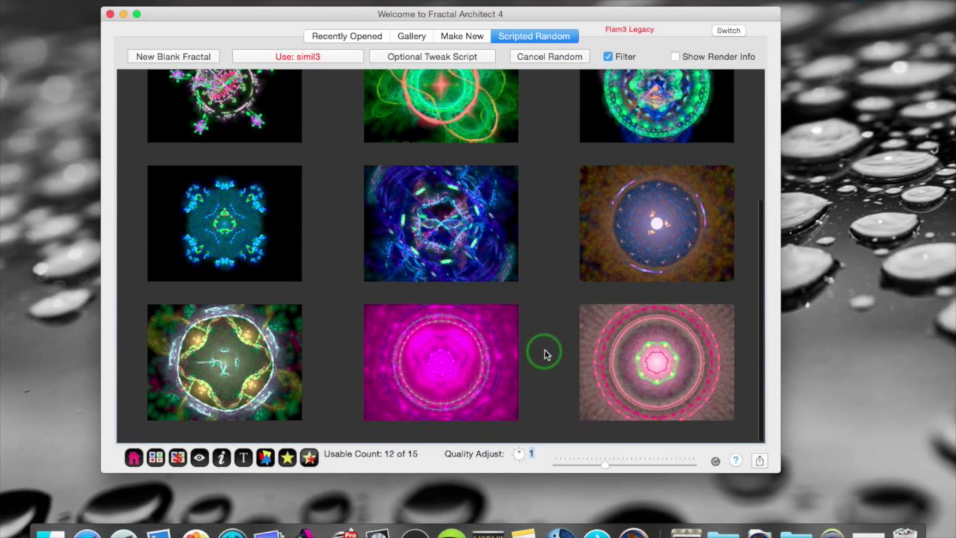
left_click(297, 56)
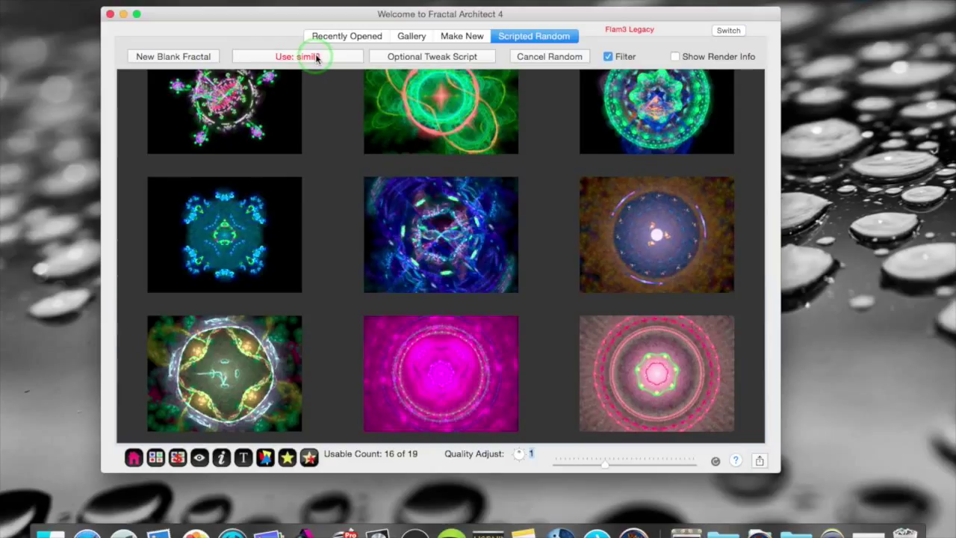
left_click(297, 56)
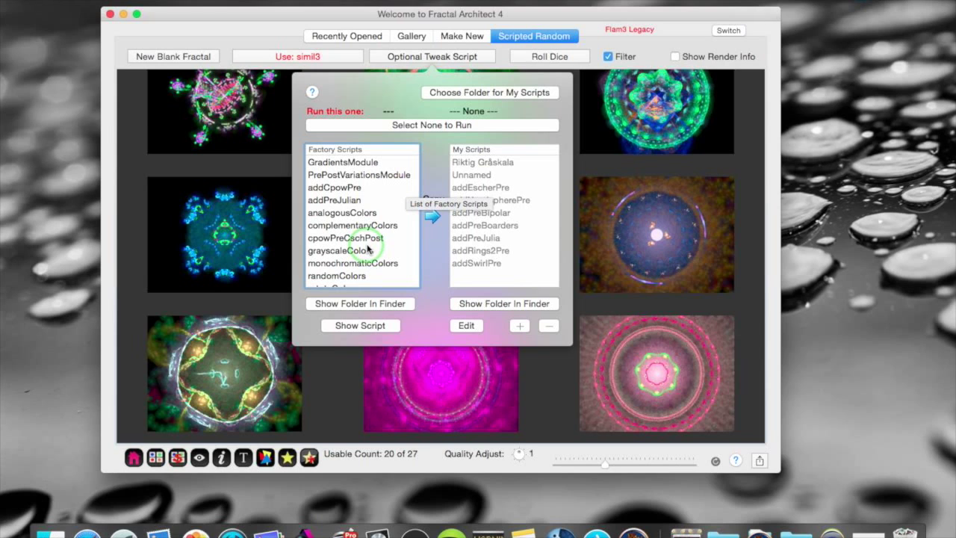
mouse_move(347, 255)
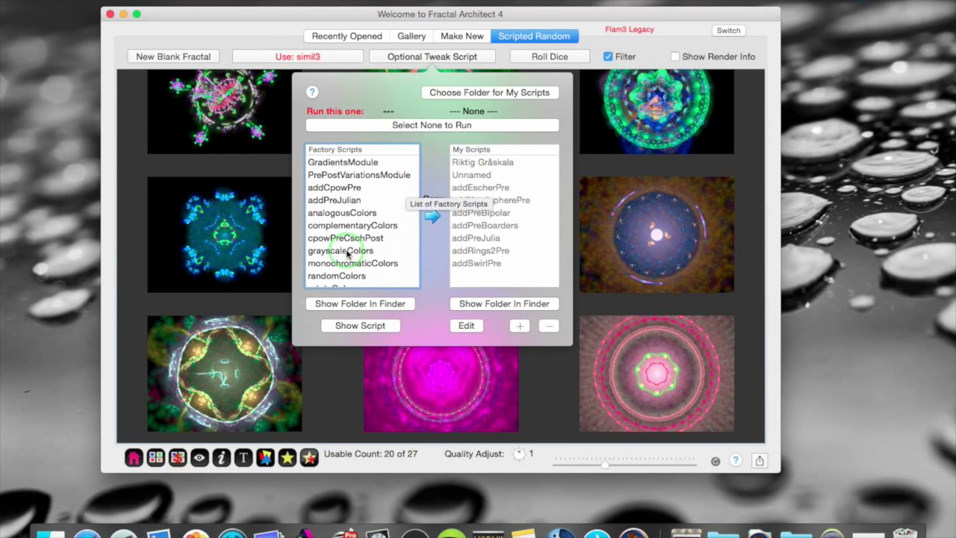
Choose grayscaleColors as the tweak script and addPreJulian as the run script
left_click(341, 251)
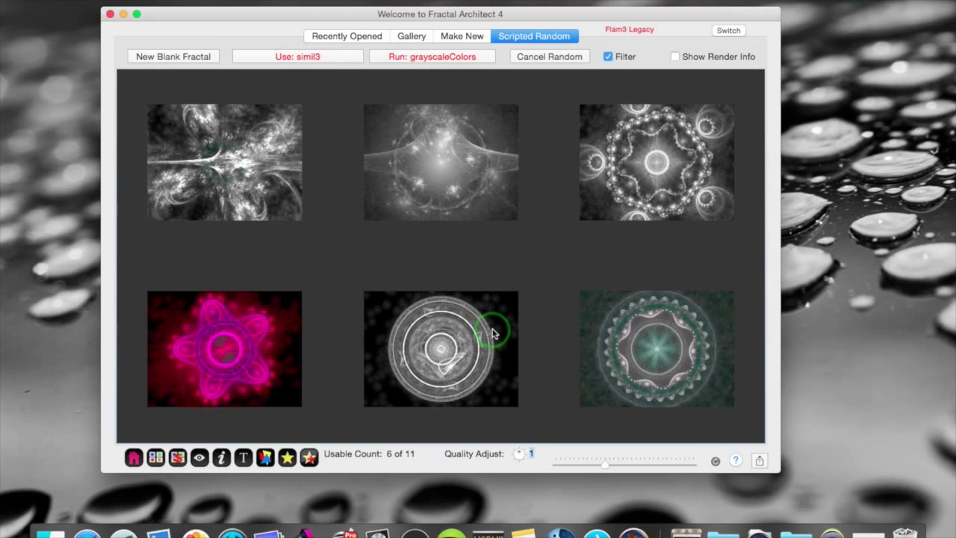
scroll("down", 3)
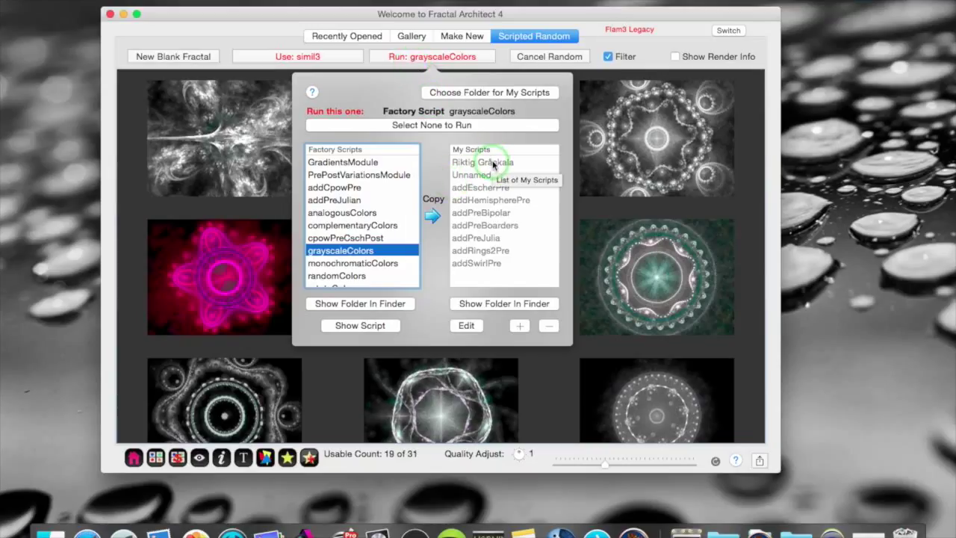
left_click(484, 162)
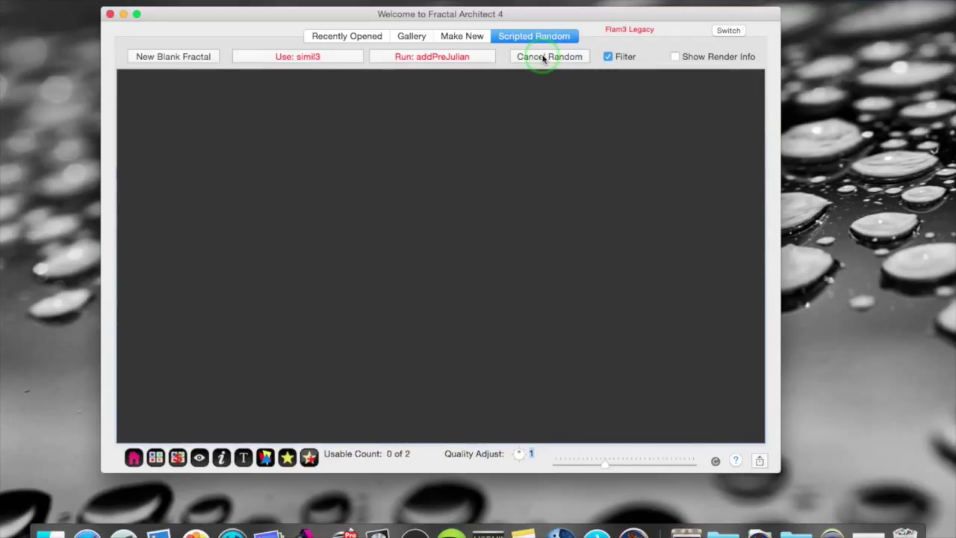
Roll a new scripted random batch, then open addPreJulia from My Scripts for editing
left_click(549, 56)
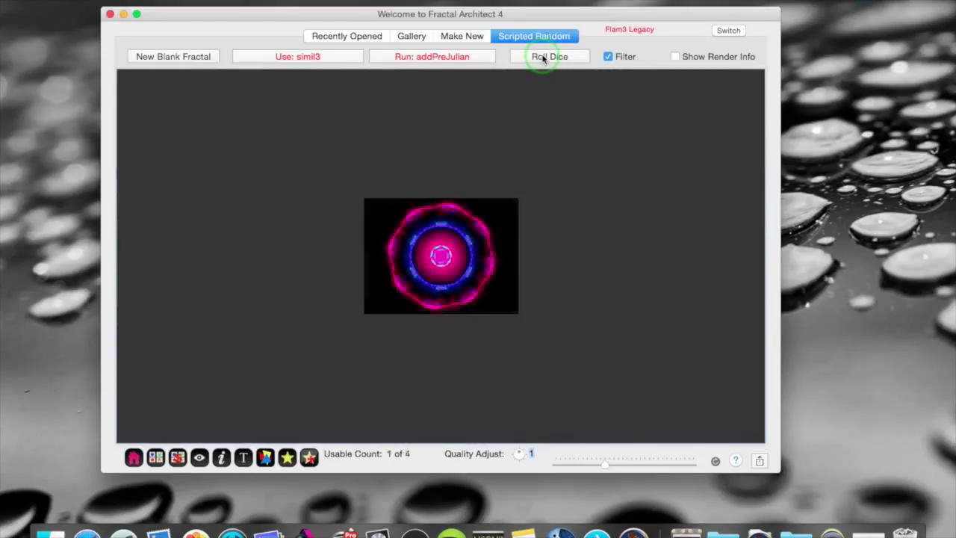
left_click(549, 56)
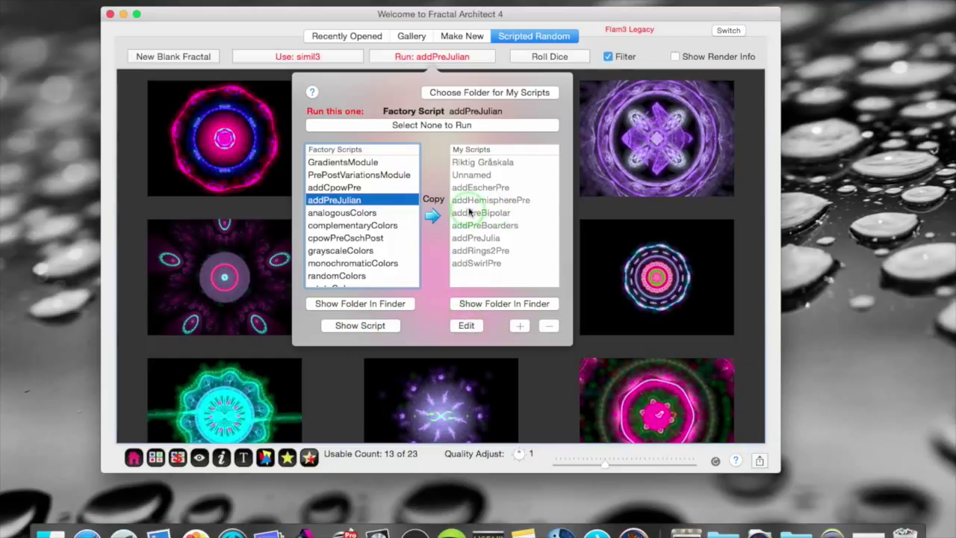
mouse_move(478, 237)
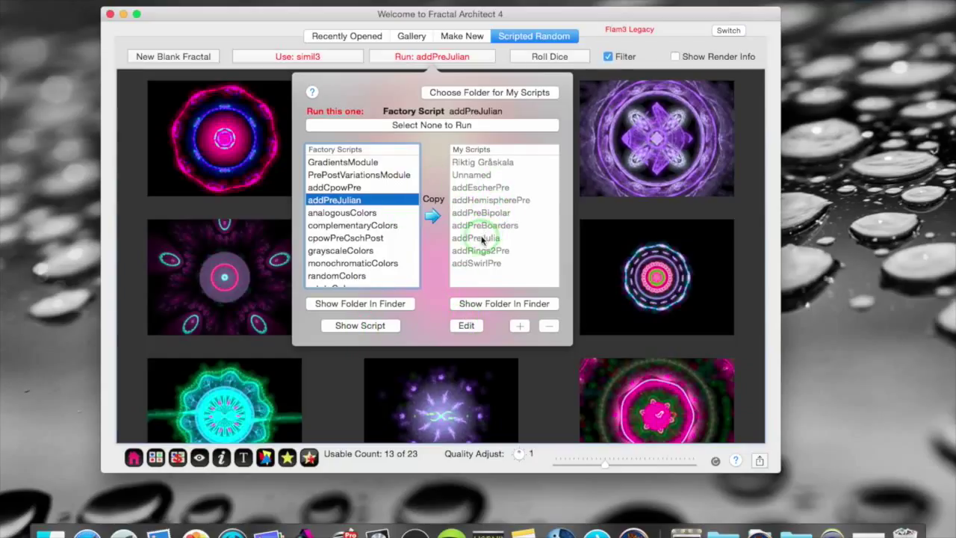
left_click(476, 238)
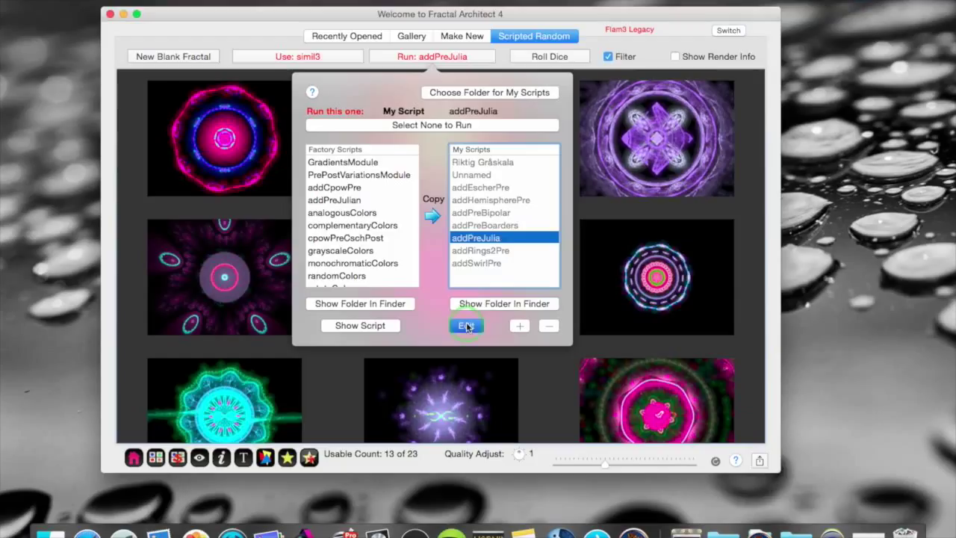
left_click(466, 325)
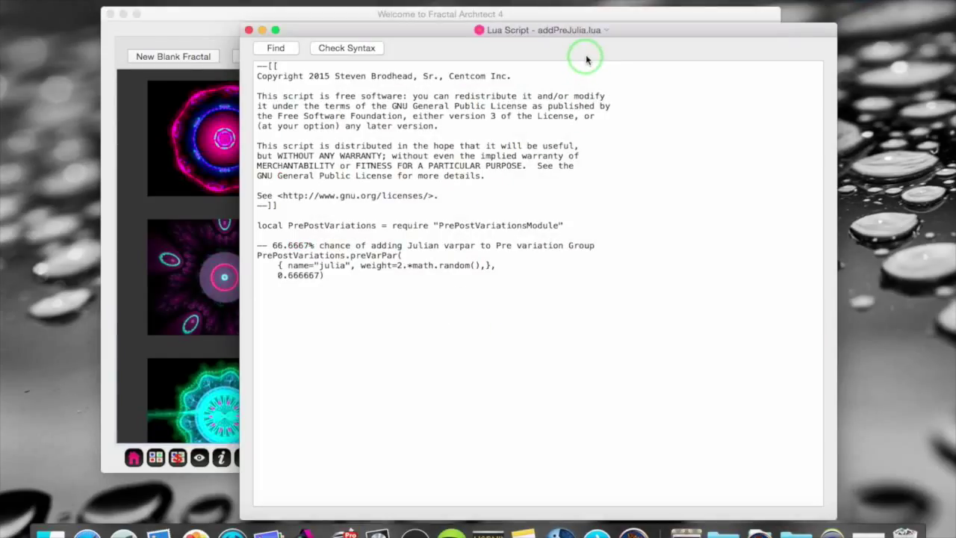
Syntax-check addPreJulia.lua and close it, then pick Juliascopes as generator and close its editor
left_click(341, 329)
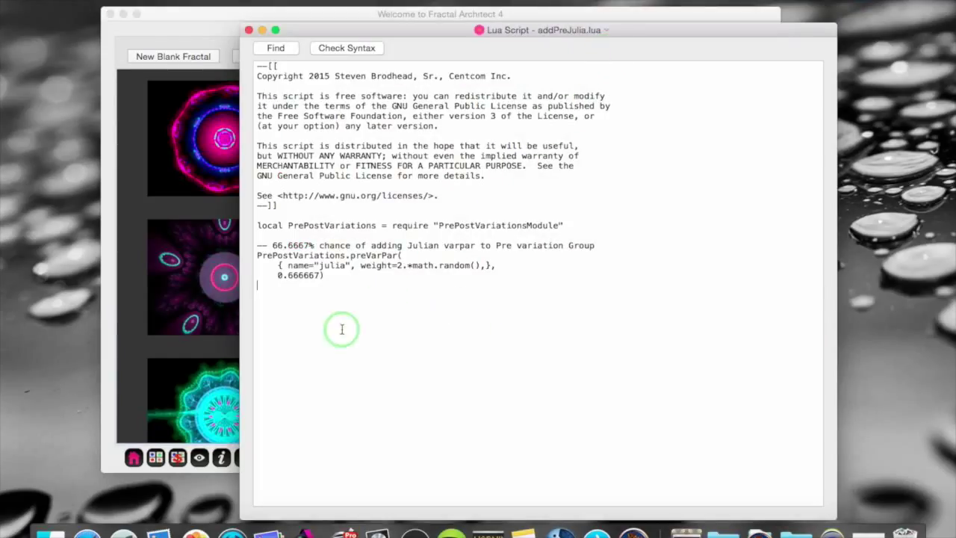
mouse_move(630, 143)
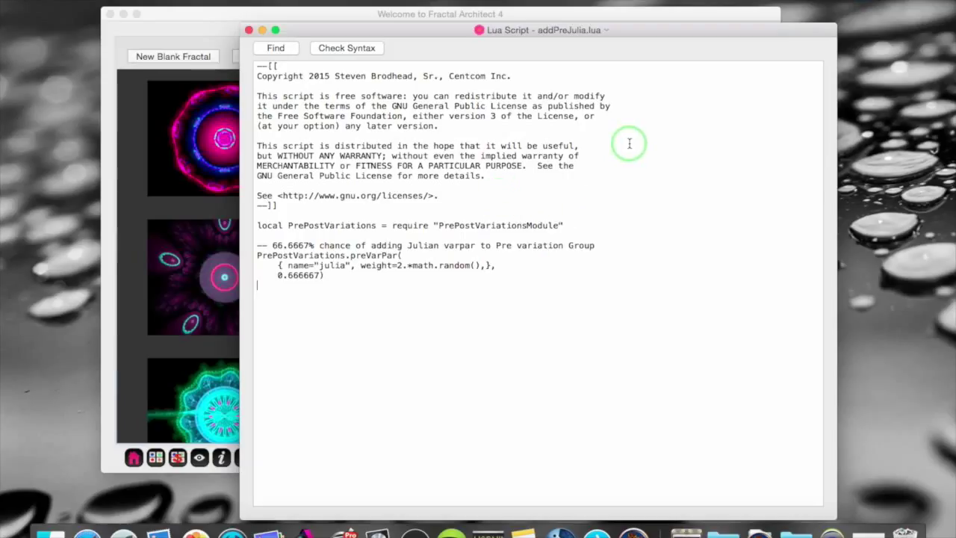
mouse_move(390, 96)
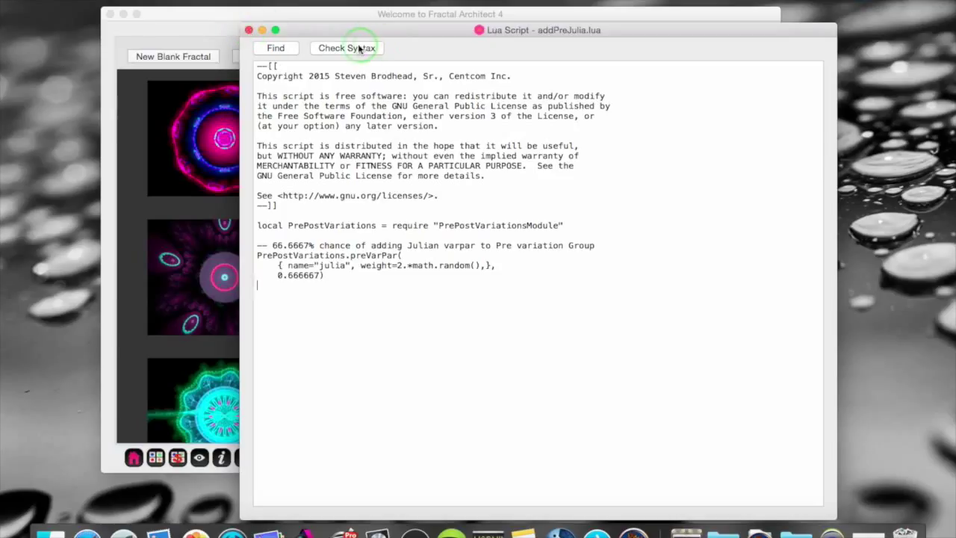
left_click(347, 48)
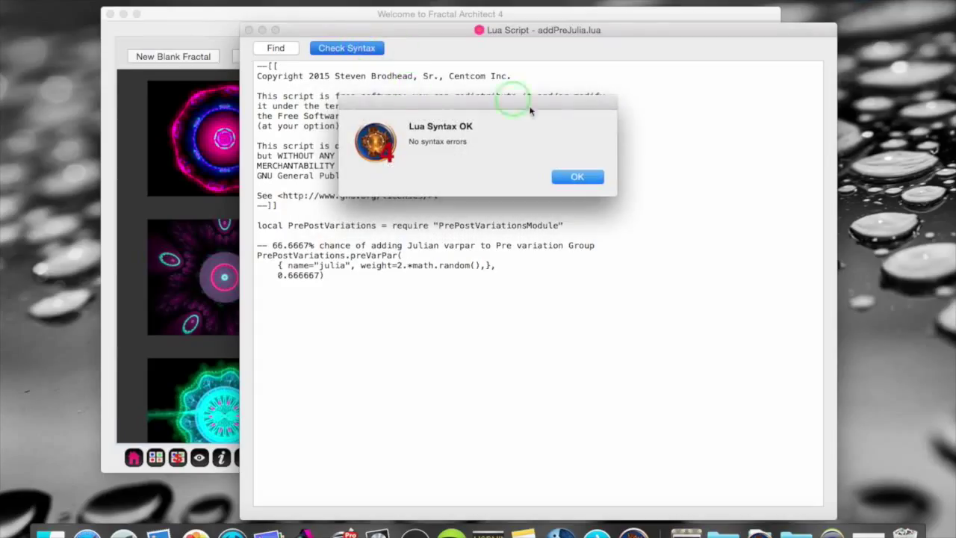
left_click(577, 177)
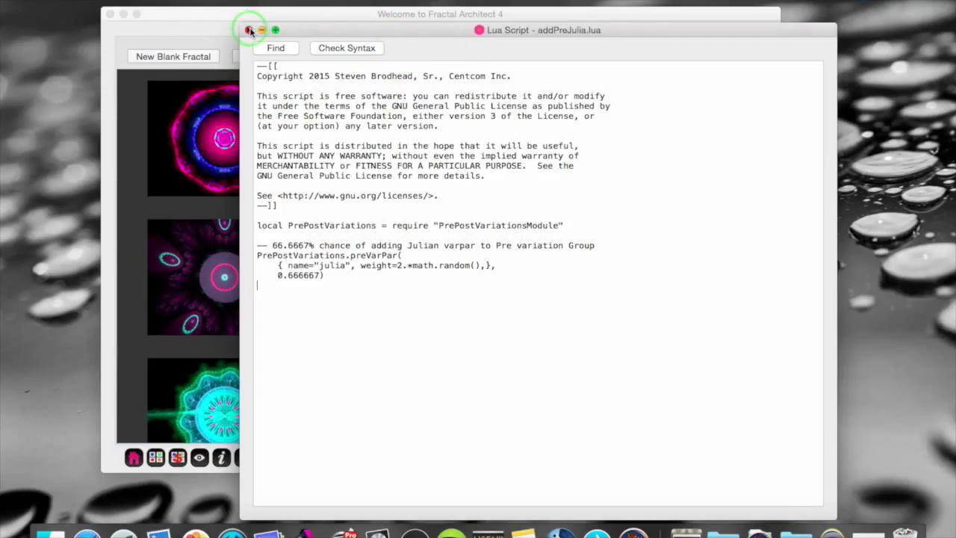
left_click(250, 30)
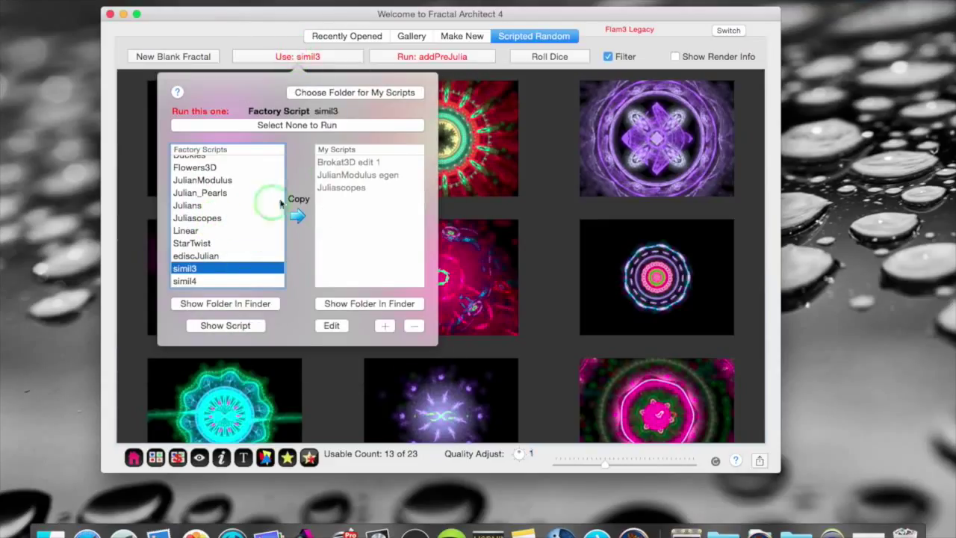
left_click(342, 188)
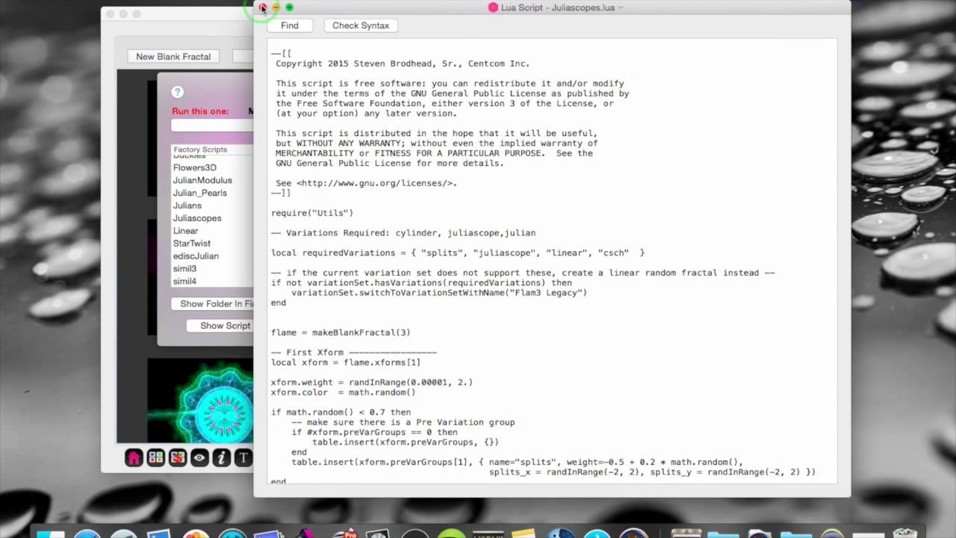
left_click(262, 7)
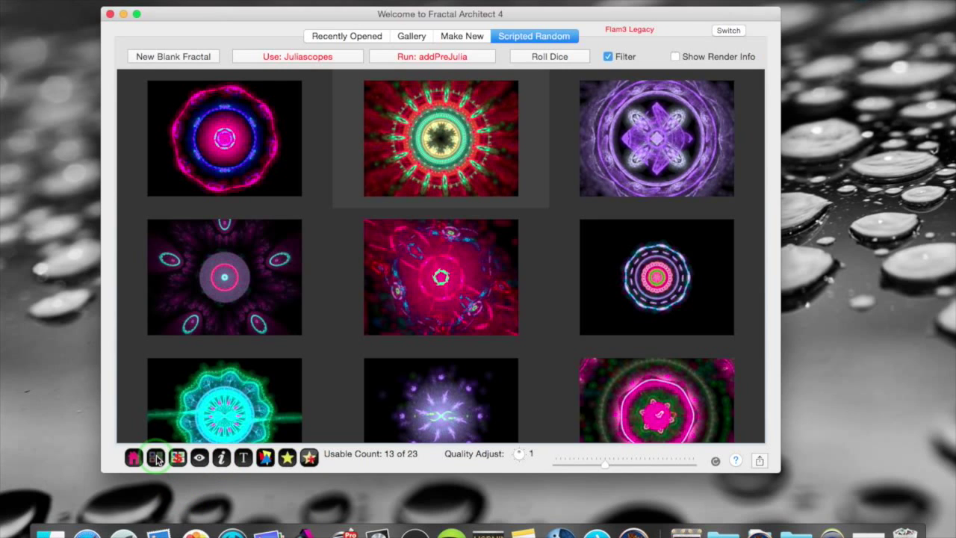
left_click(155, 457)
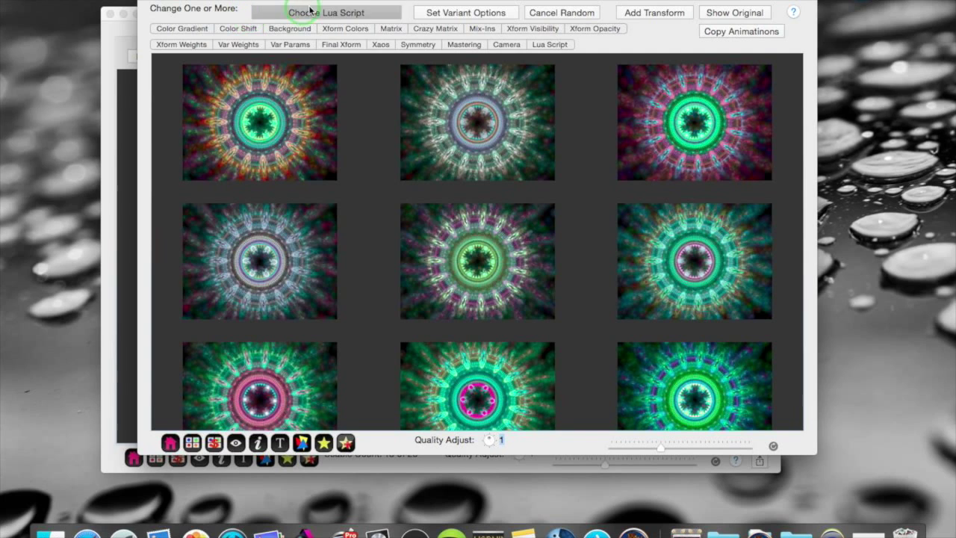
left_click(326, 12)
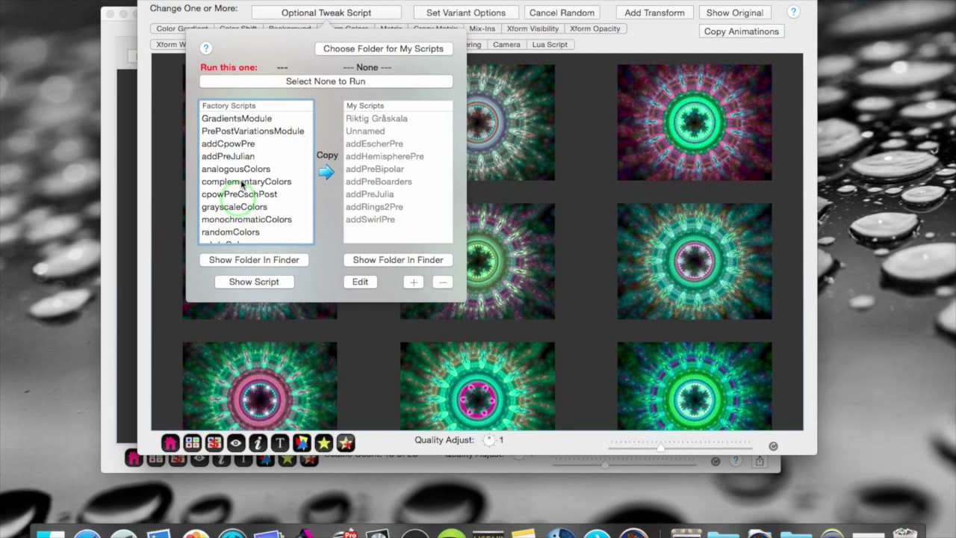
left_click(228, 143)
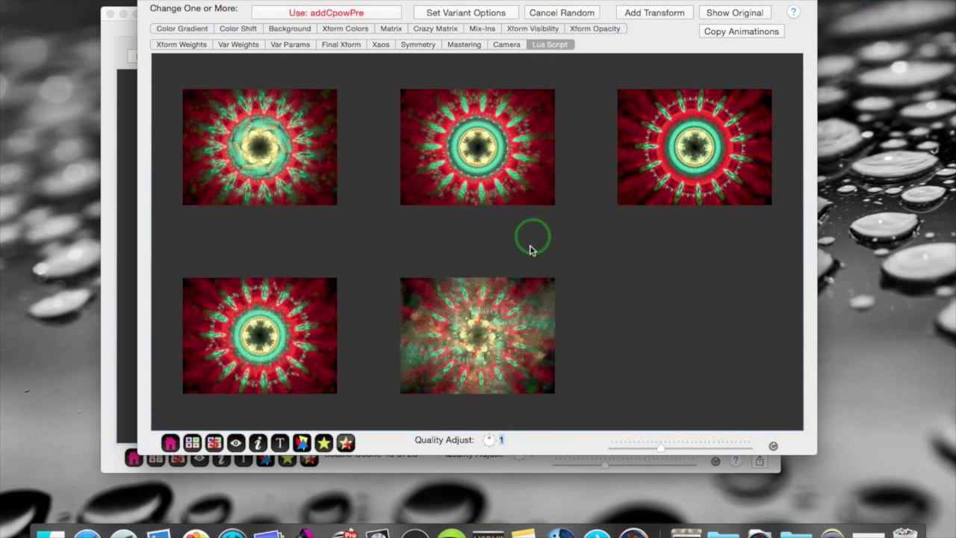
scroll("down", 3)
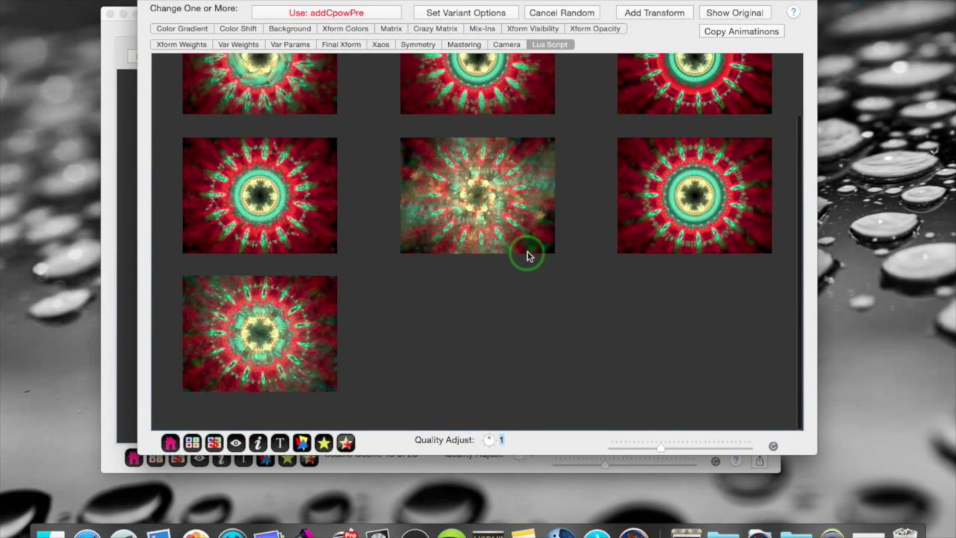
scroll("down", 3)
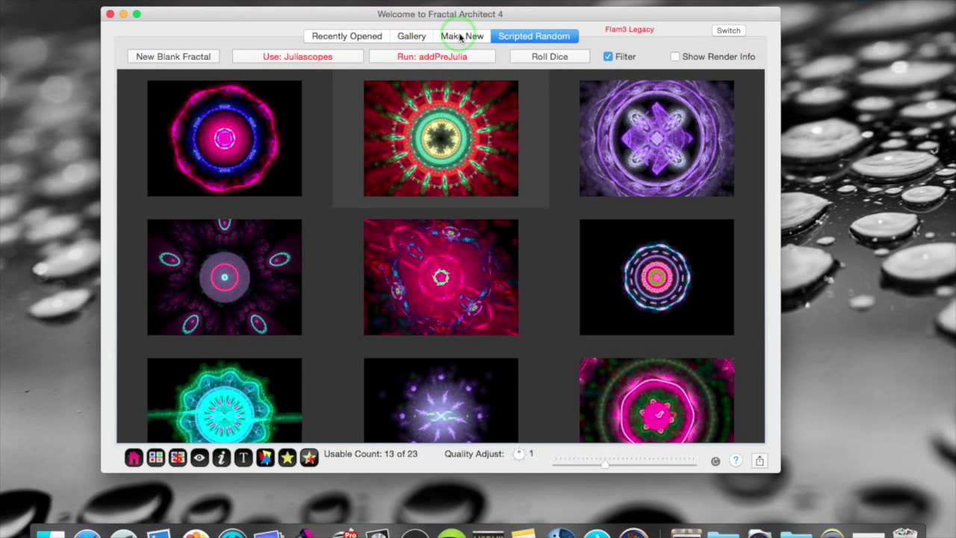
Switch to Make New, roll a fresh random batch, and reopen Random Generation Settings
left_click(462, 36)
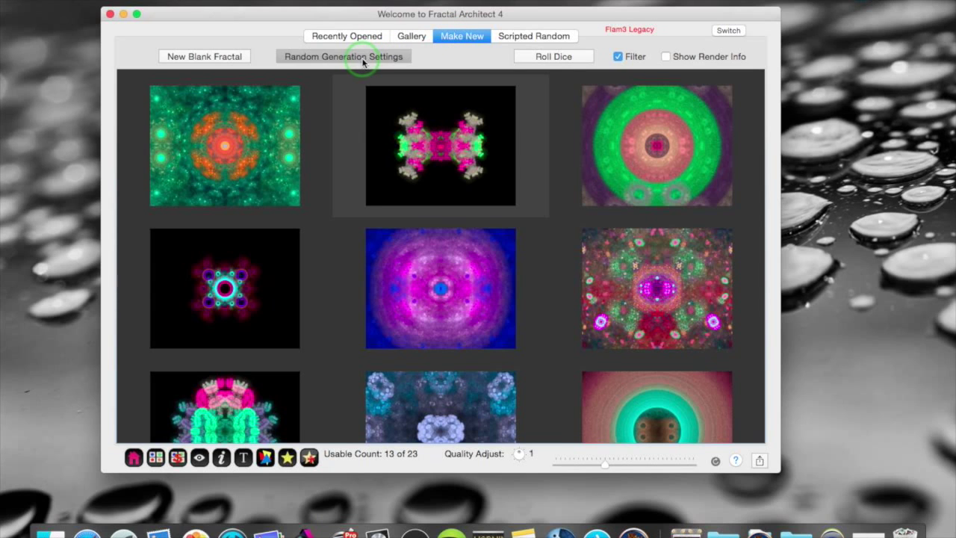
left_click(343, 56)
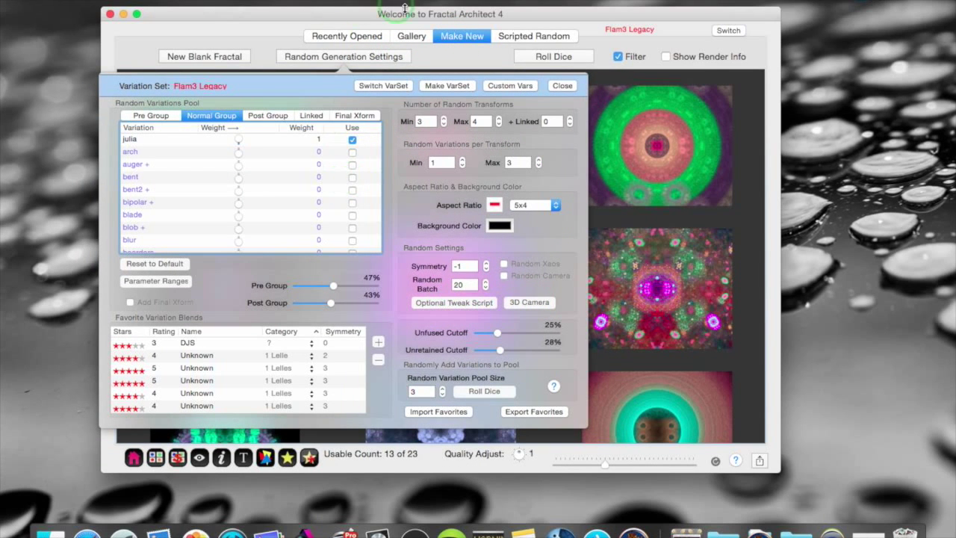
mouse_move(281, 16)
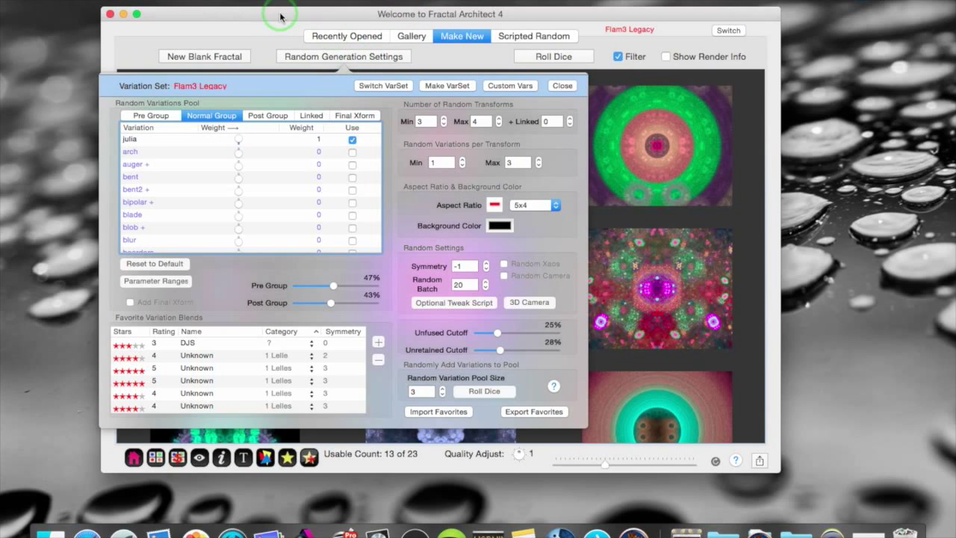
left_click(562, 85)
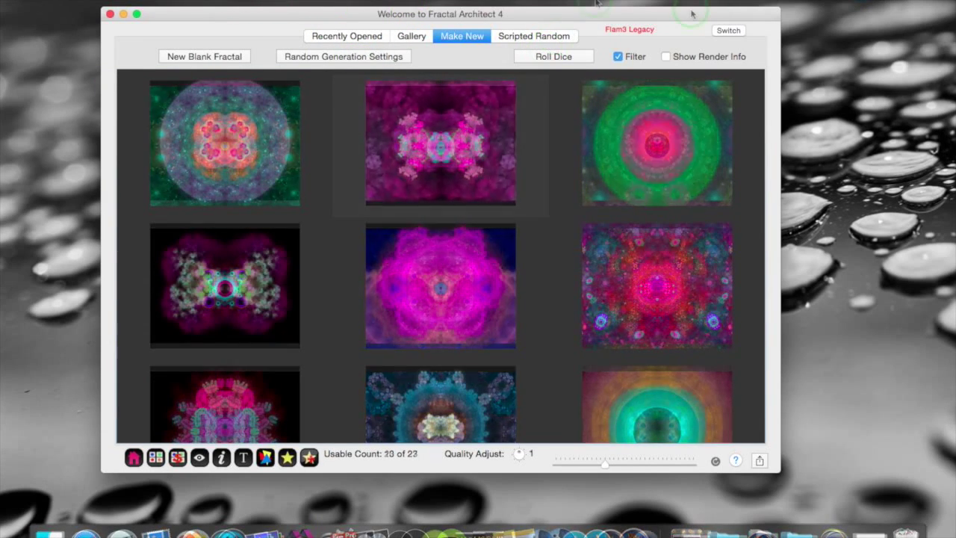
left_click(344, 56)
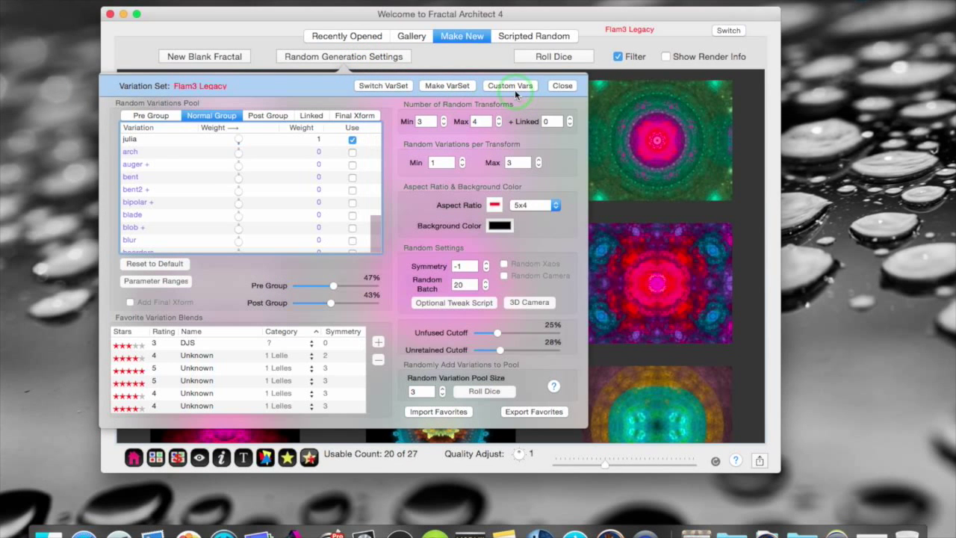
Browse the factory variation library, then display celestial_rugby from My Library
left_click(509, 85)
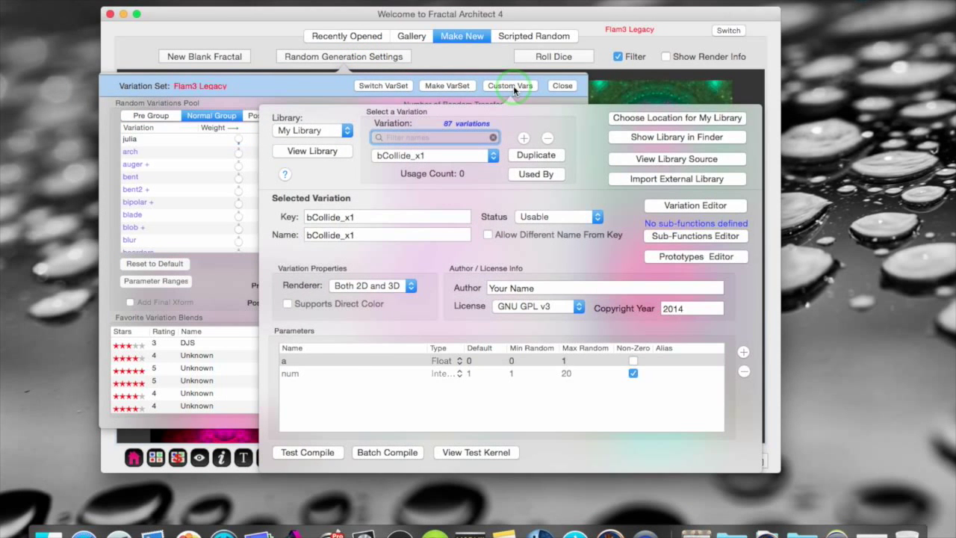
left_click(312, 130)
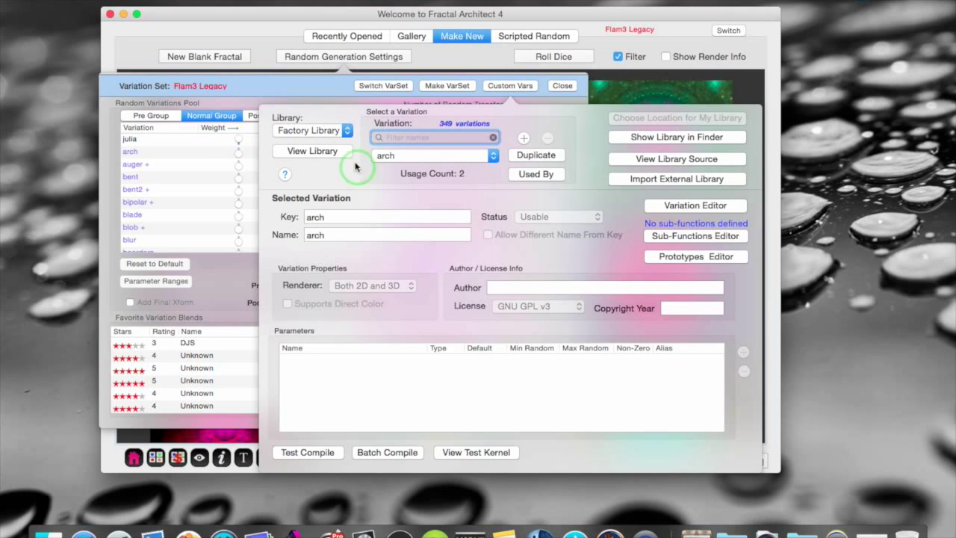
mouse_move(494, 156)
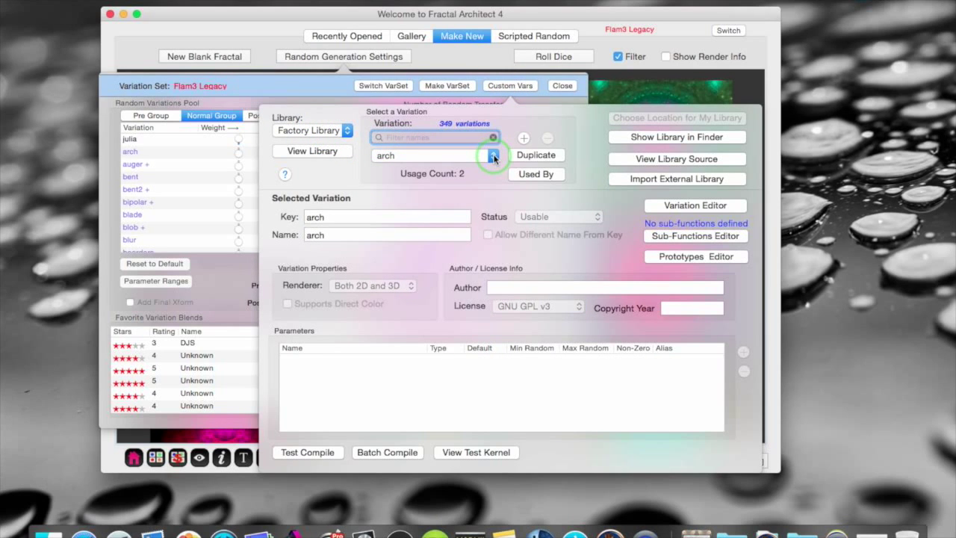
left_click(493, 156)
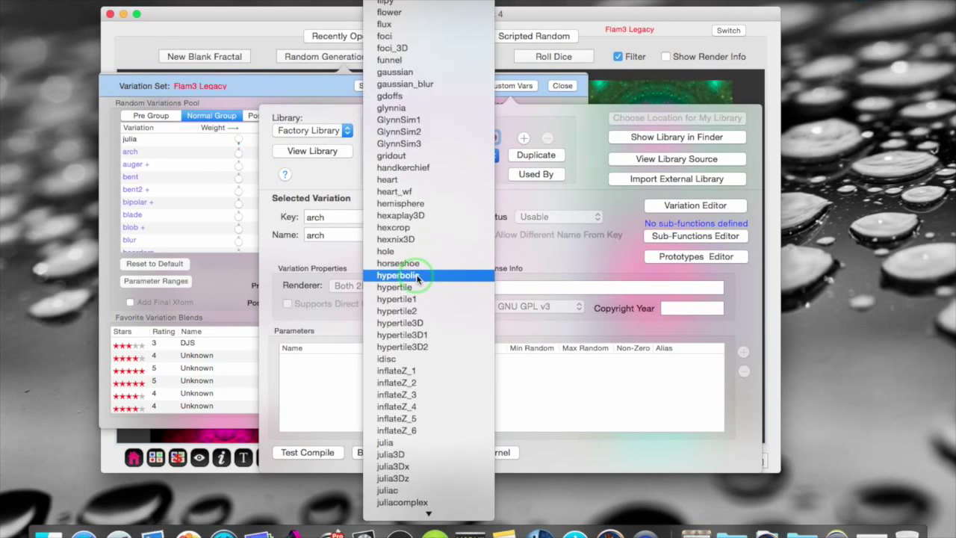
scroll("down", 3)
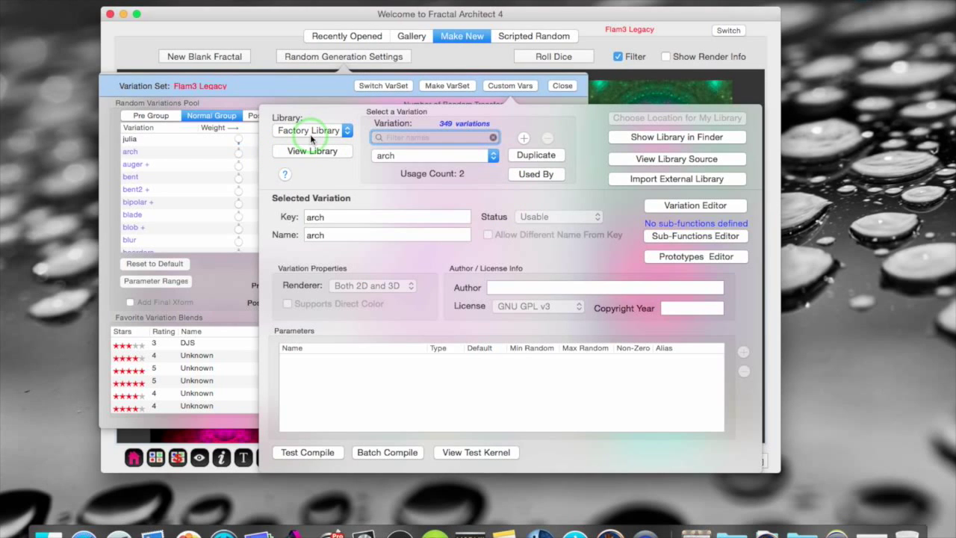
left_click(346, 130)
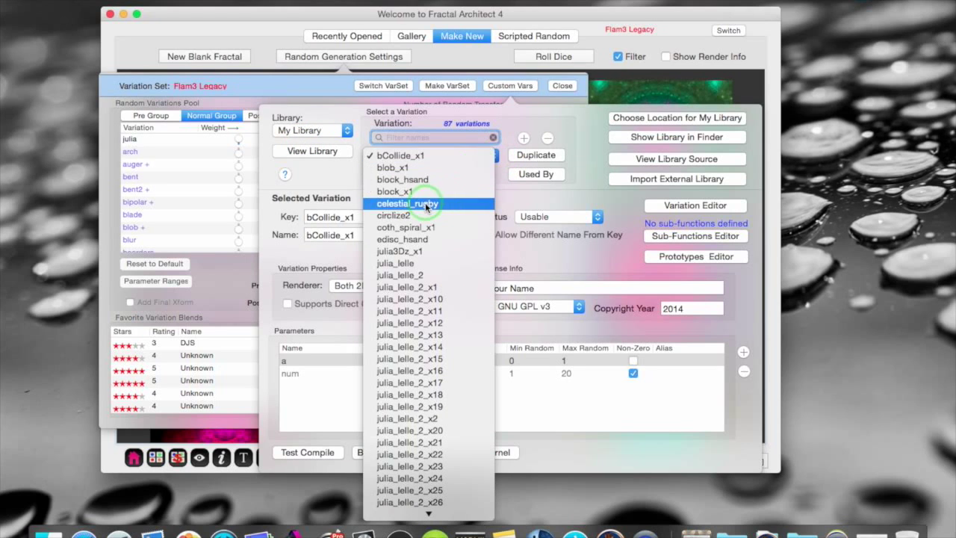
left_click(407, 203)
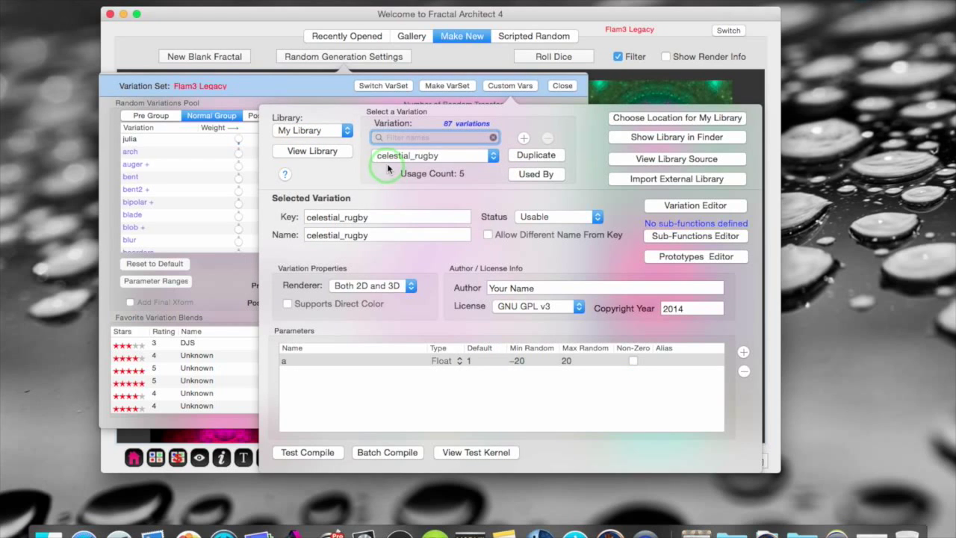
mouse_move(581, 202)
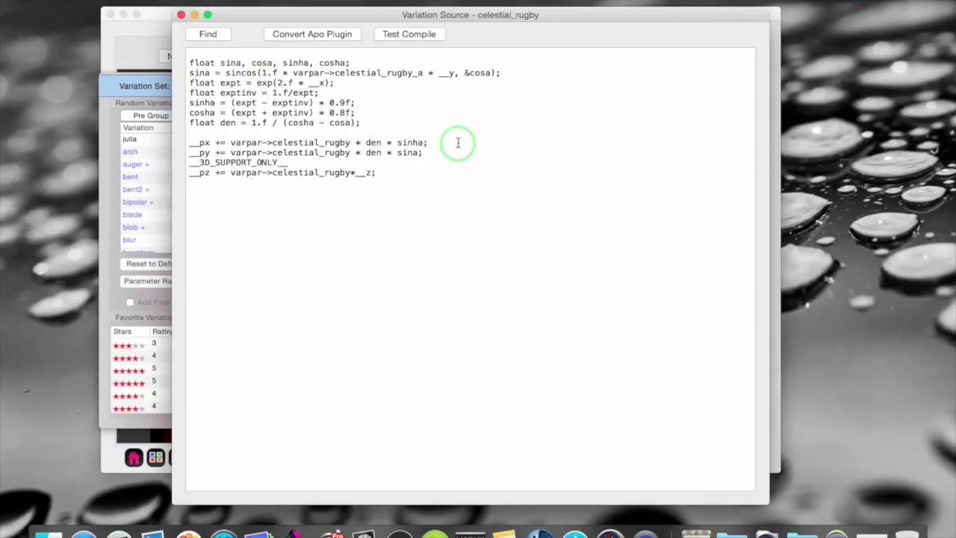
mouse_move(581, 32)
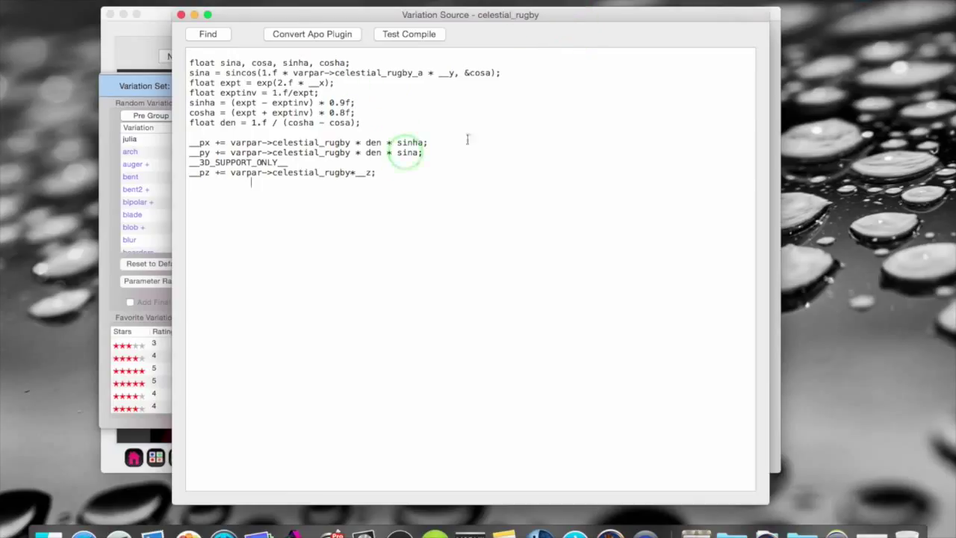
mouse_move(263, 19)
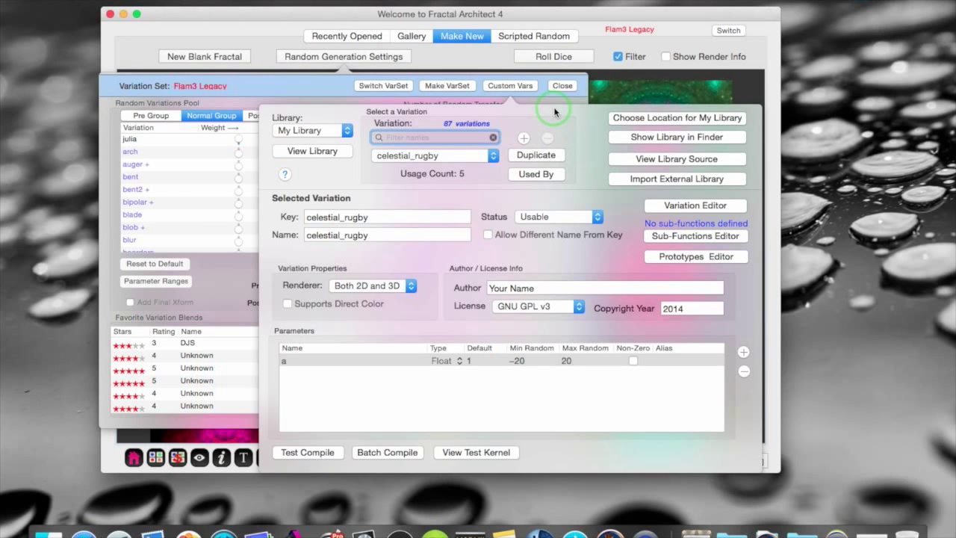
mouse_move(597, 126)
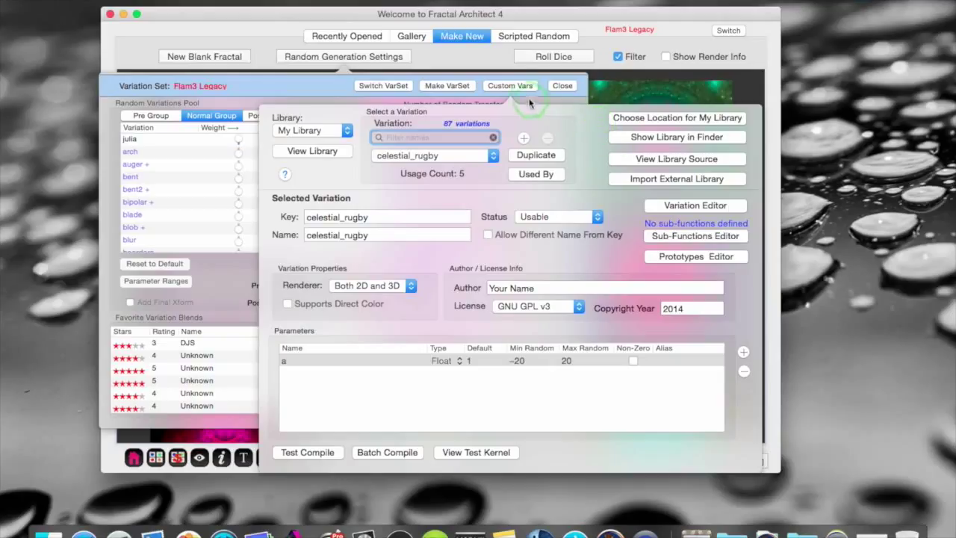
mouse_move(510, 85)
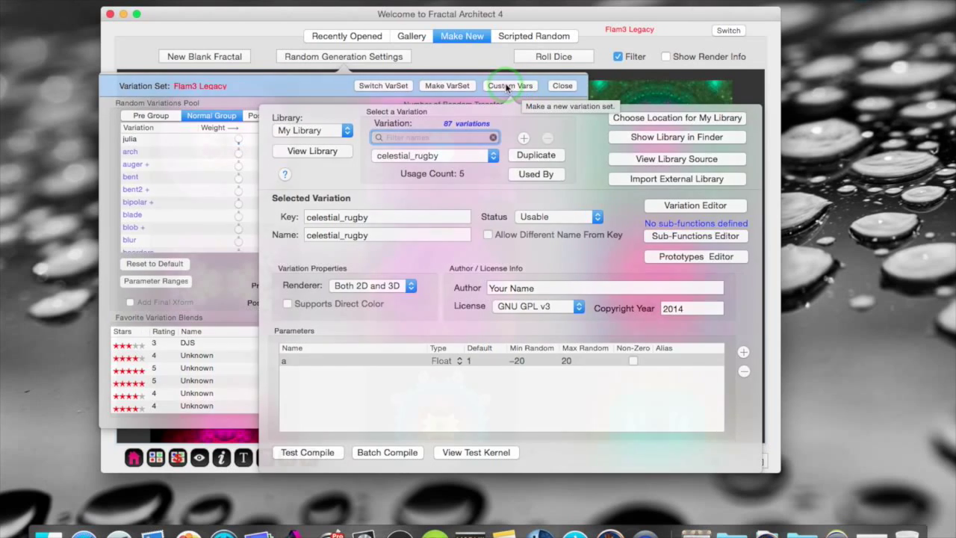
Close the Variation Set panel to get back to the random fractal grid
left_click(562, 85)
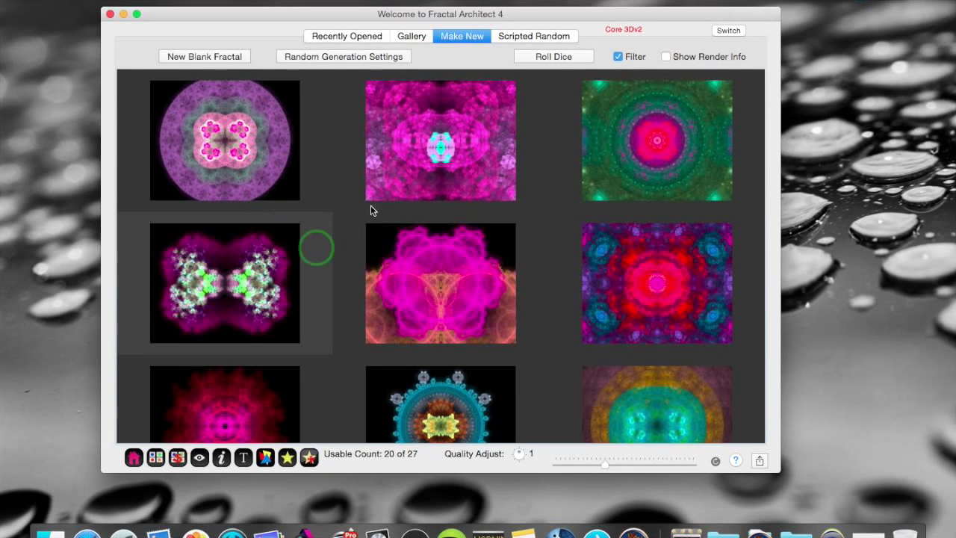
Open the golden ring fractal's preview and enable the 3D Fly-thru camera
left_click(554, 56)
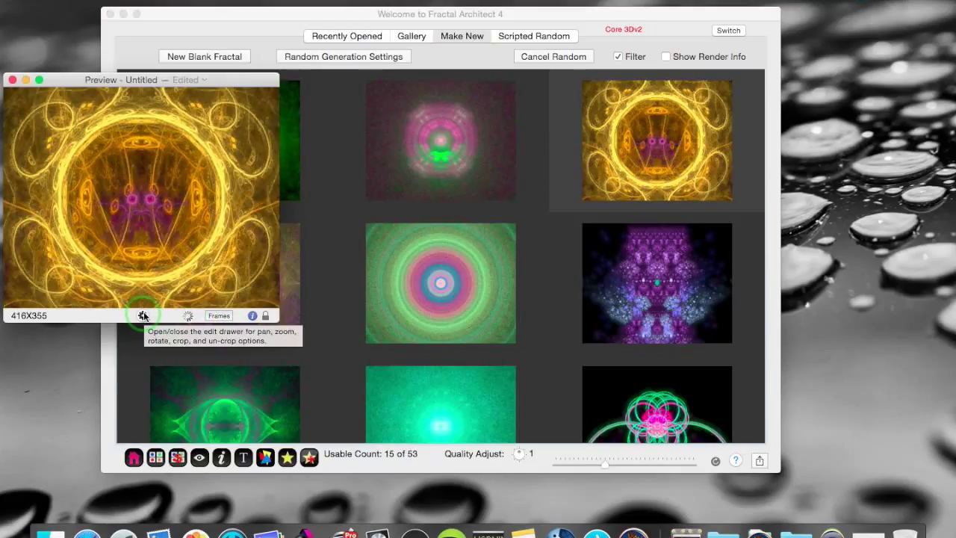
left_click(143, 315)
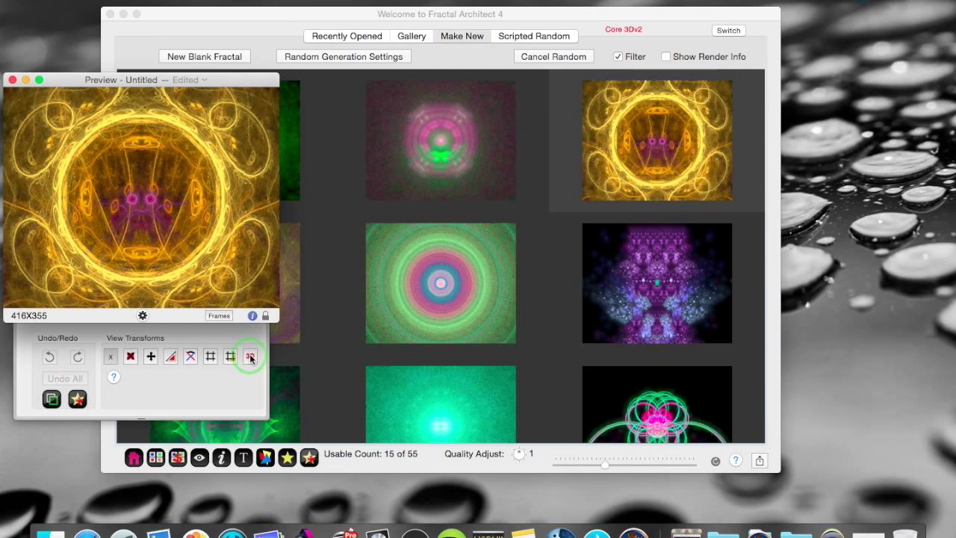
left_click(251, 355)
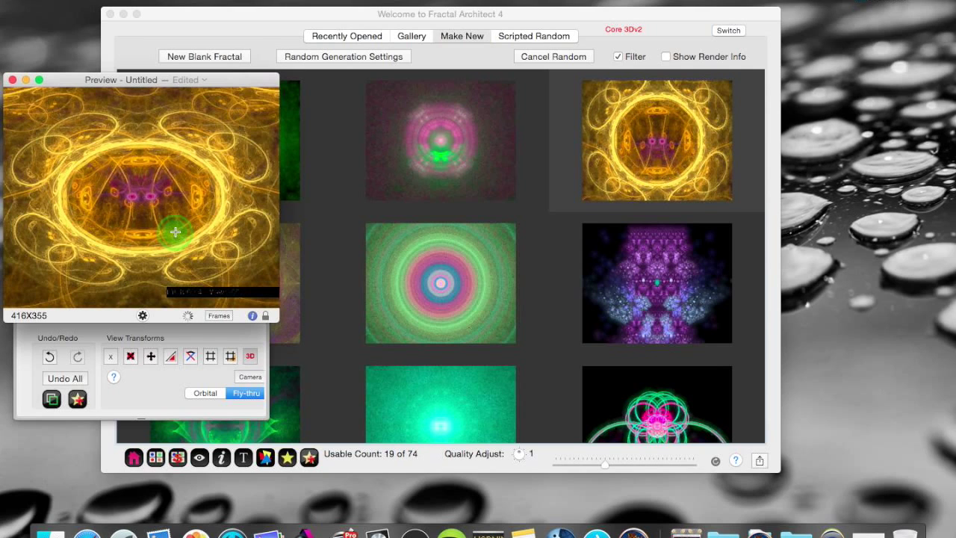
left_click(250, 377)
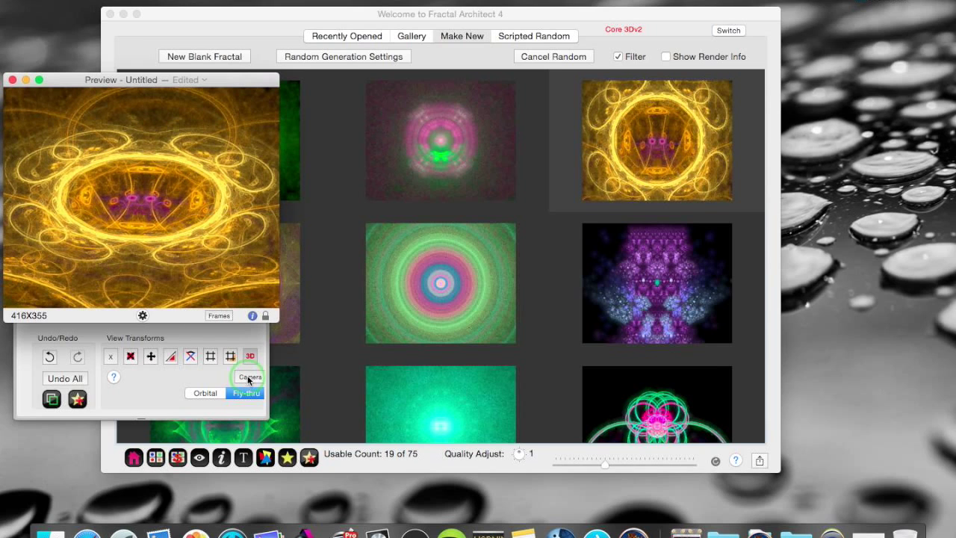
Set camera pitch to about 51, perspective to about 0.25, and add depth-of-field blur
left_click(249, 377)
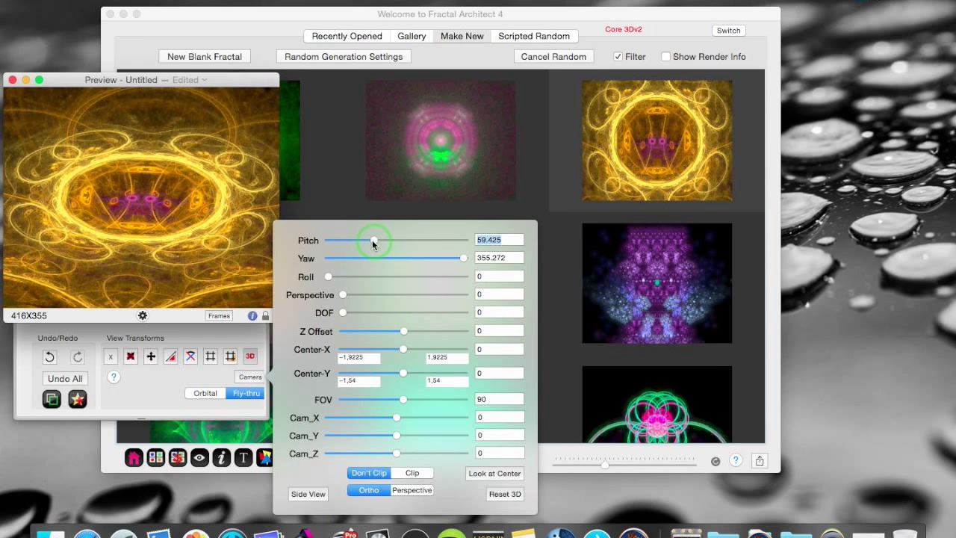
left_click_drag(372, 241, 403, 240)
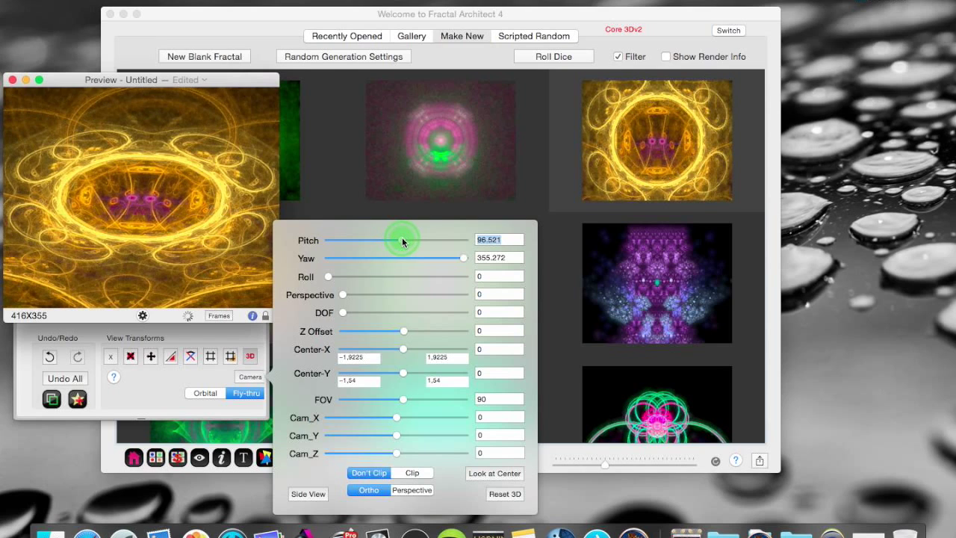
left_click_drag(404, 240, 368, 241)
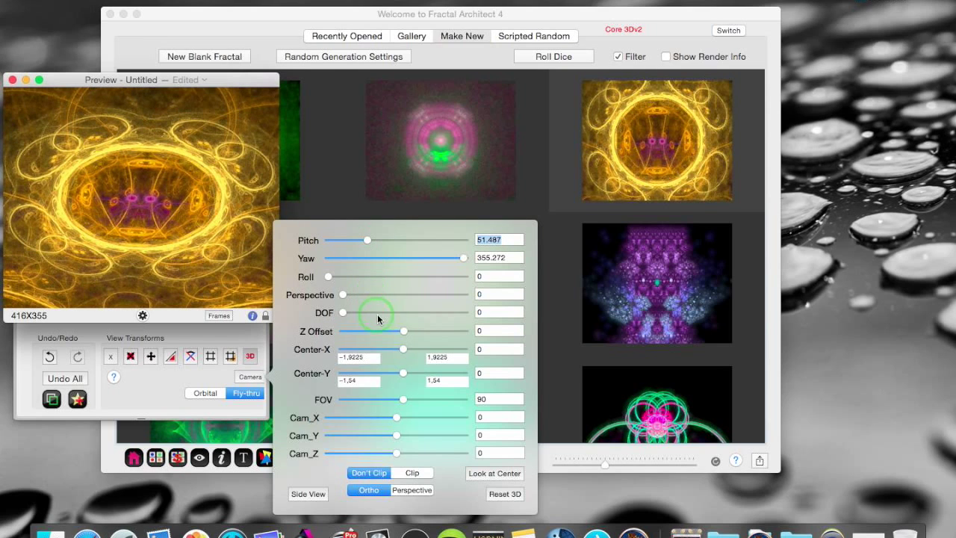
left_click_drag(342, 293, 350, 293)
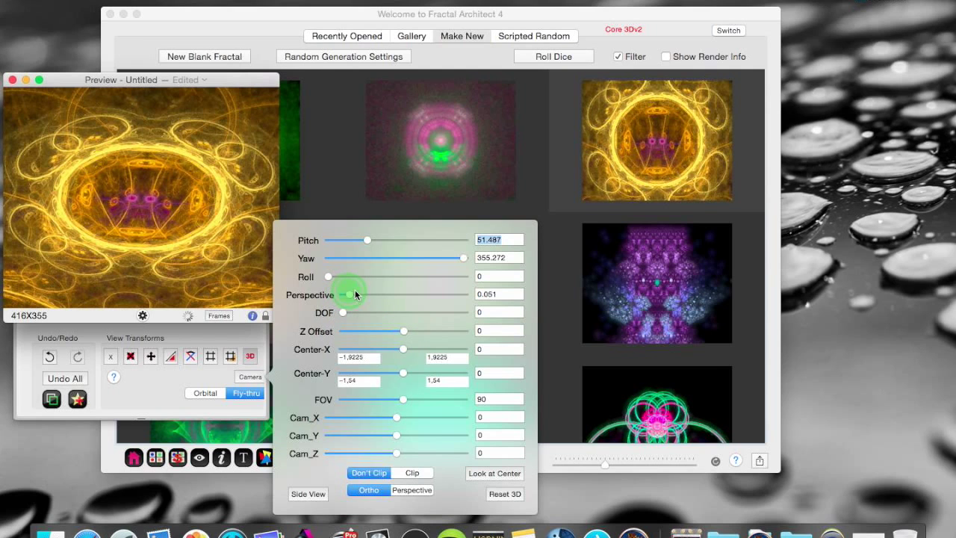
left_click_drag(351, 295, 374, 295)
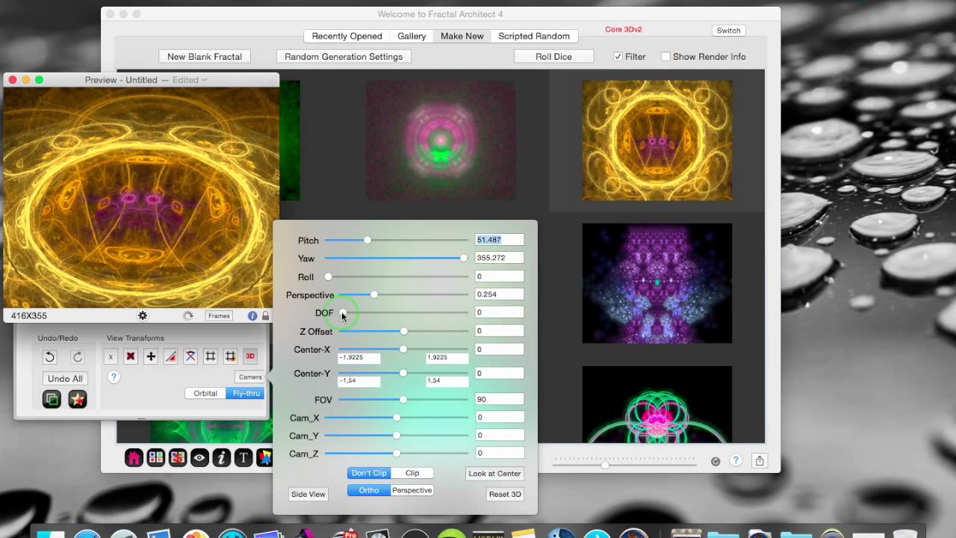
left_click_drag(343, 312, 409, 313)
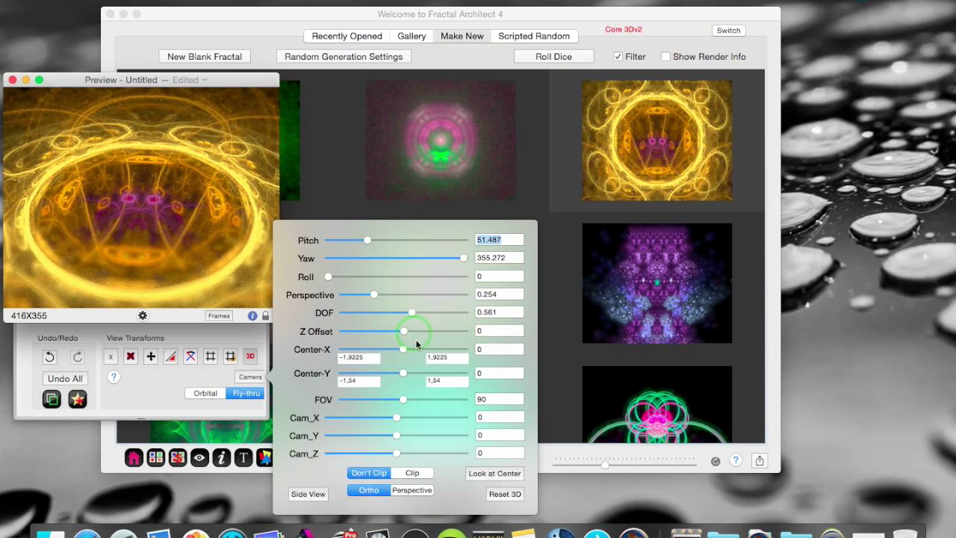
mouse_move(418, 454)
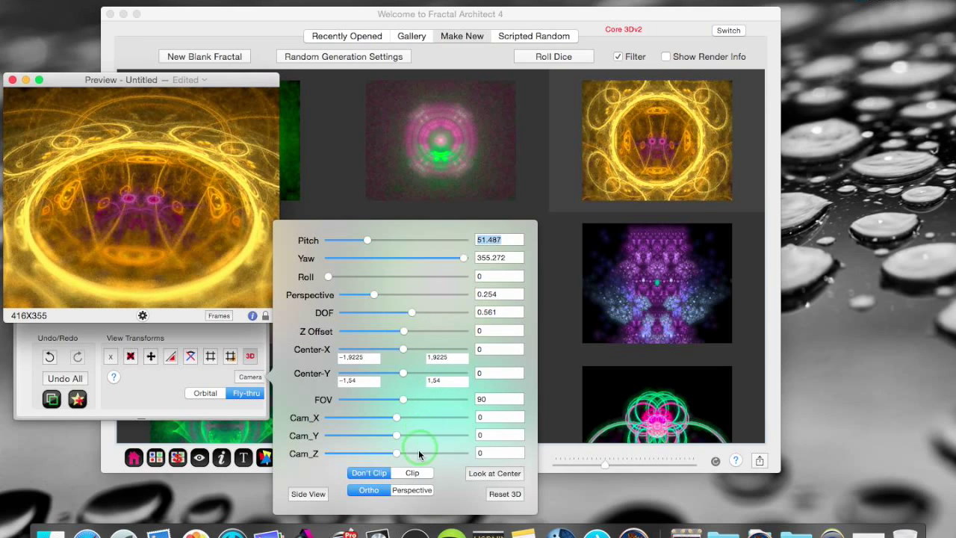
mouse_move(367, 489)
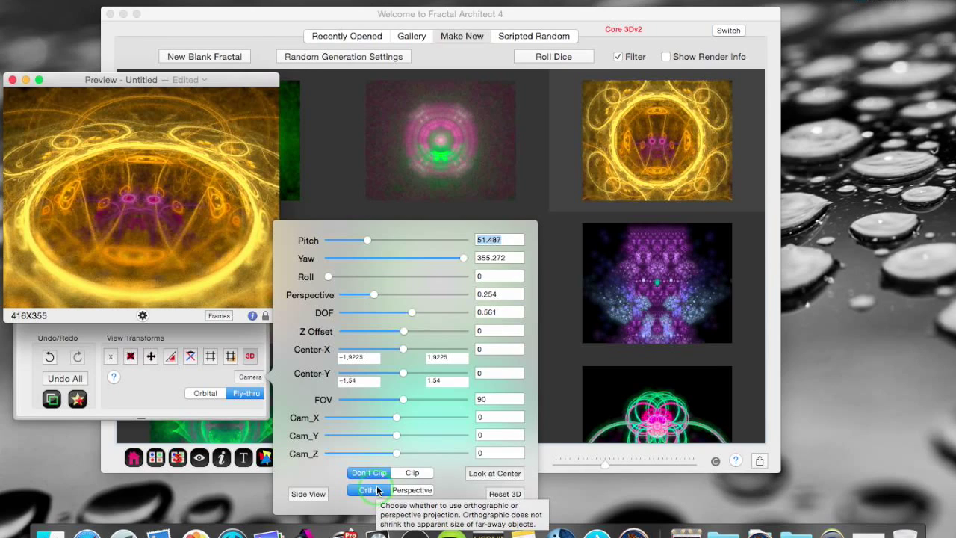
mouse_move(407, 490)
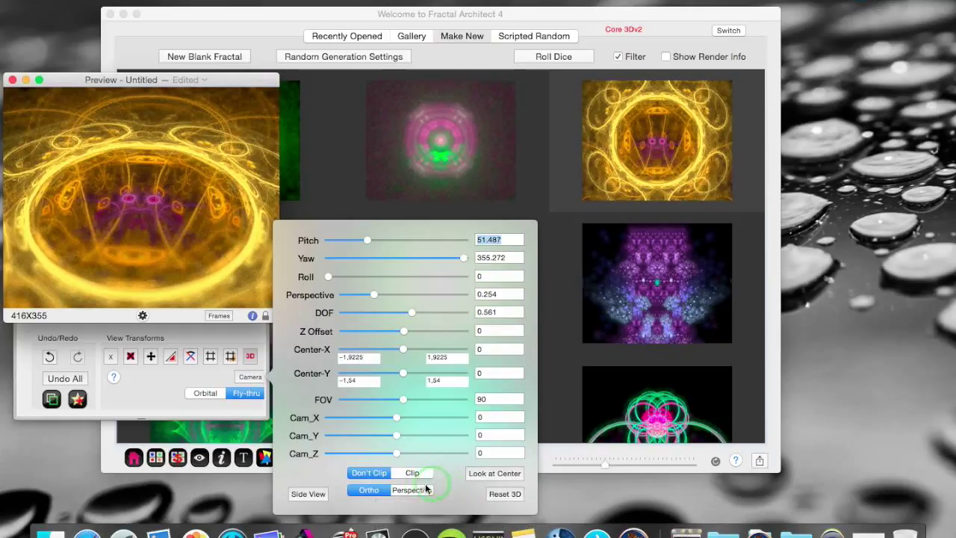
Use perspective projection with pitch 114, yaw 112 and perspective about 0.34
left_click(411, 489)
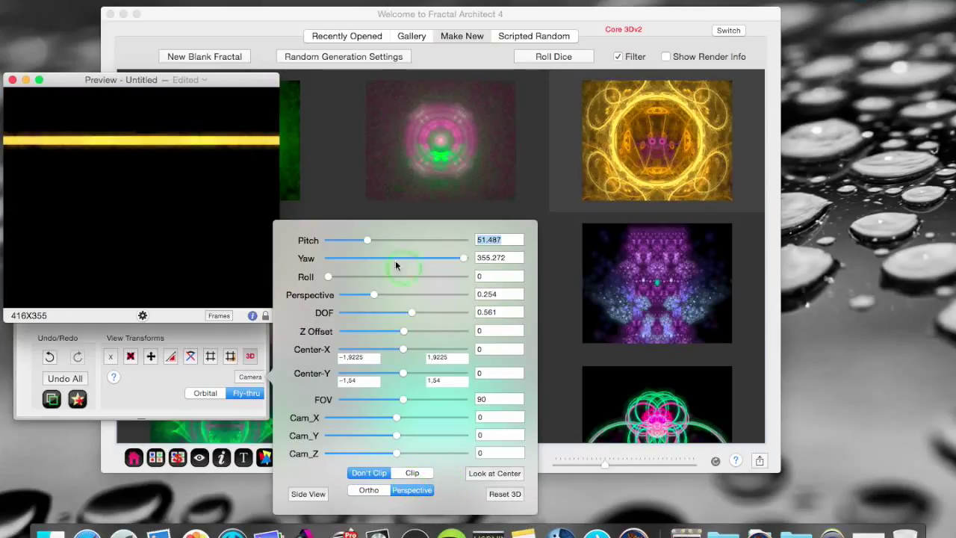
left_click_drag(366, 240, 416, 240)
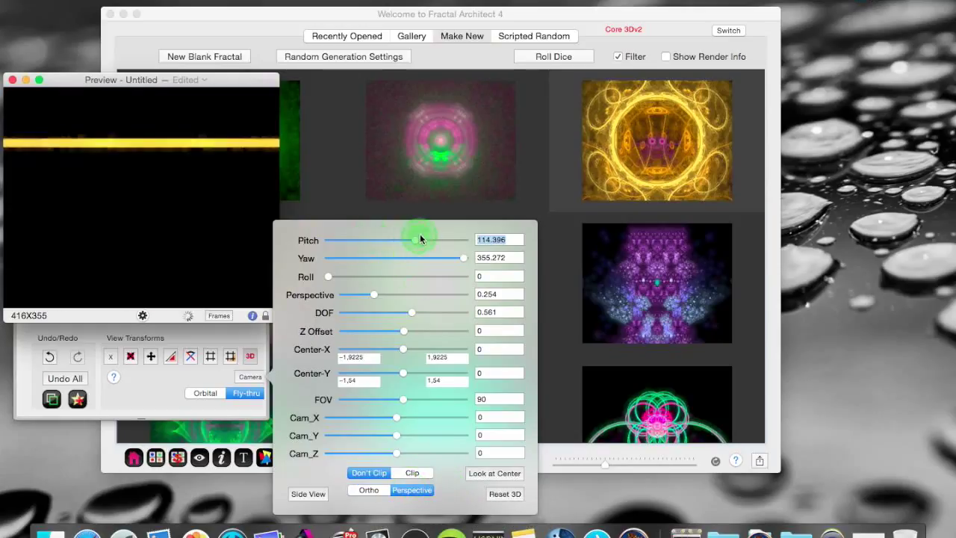
left_click_drag(464, 258, 439, 257)
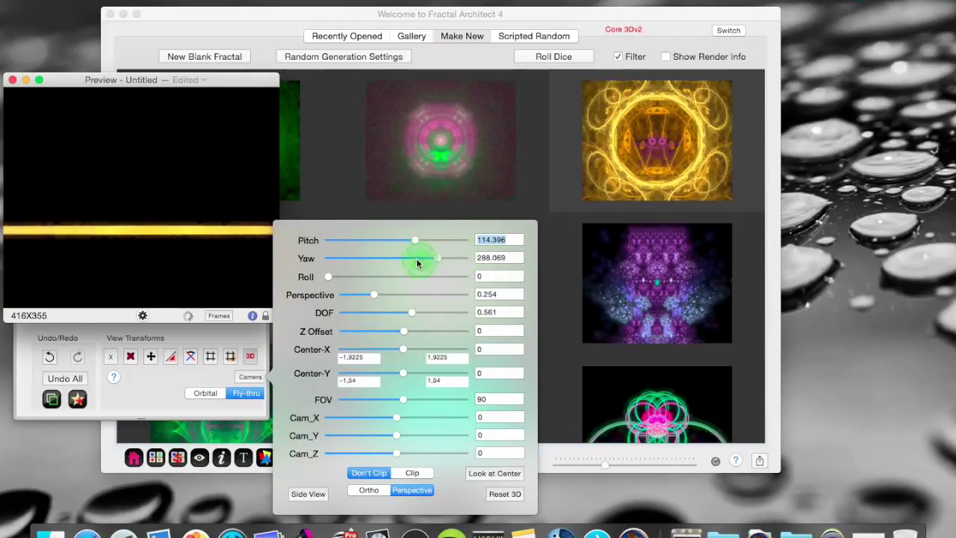
left_click_drag(437, 258, 372, 258)
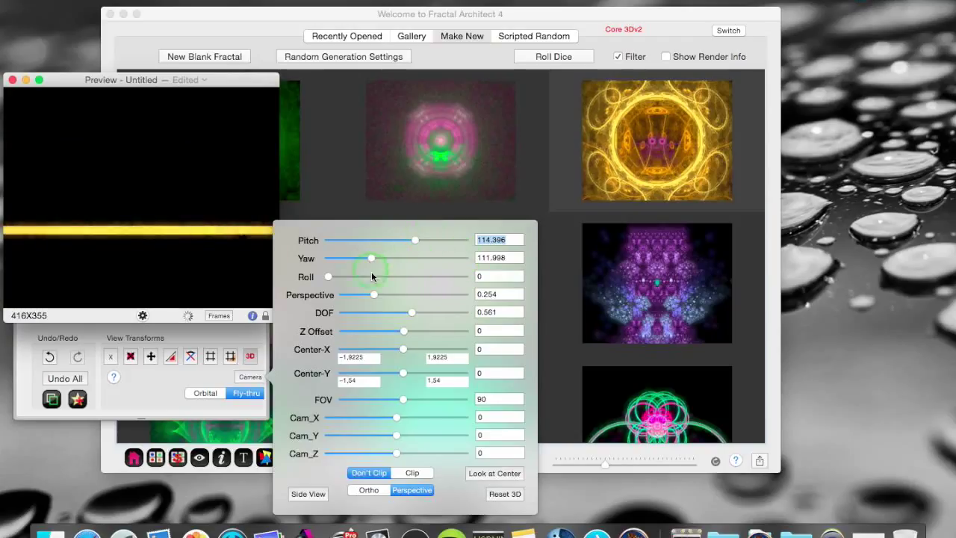
left_click_drag(374, 294, 410, 295)
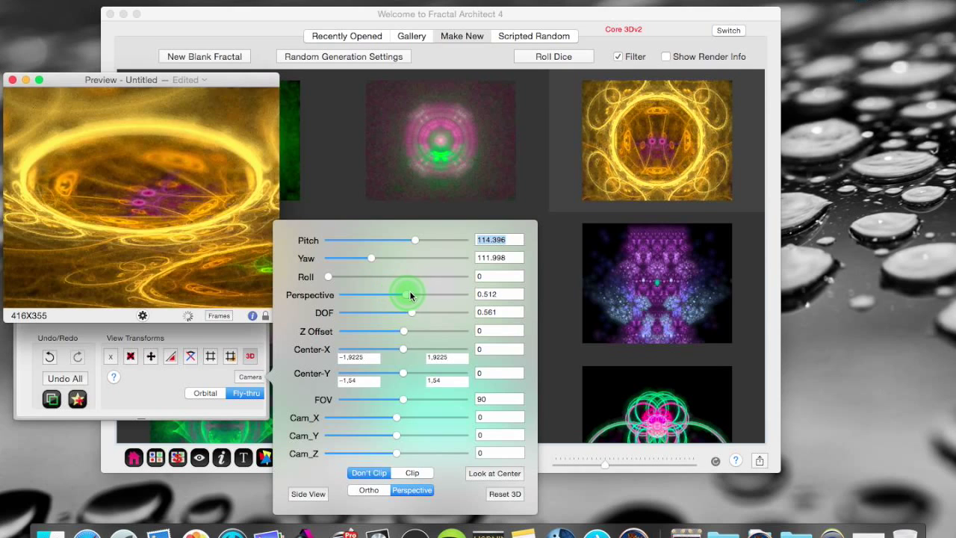
left_click_drag(409, 294, 415, 293)
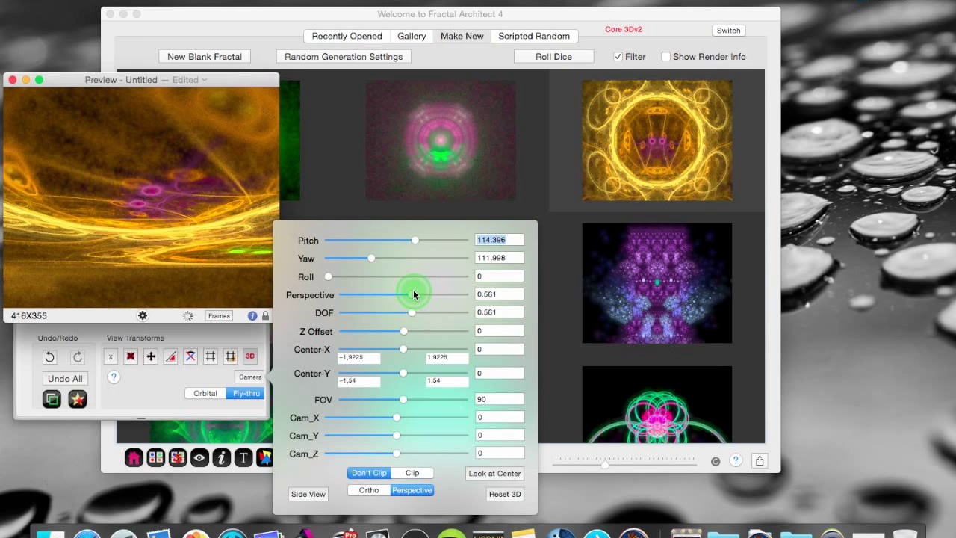
left_click_drag(414, 294, 393, 299)
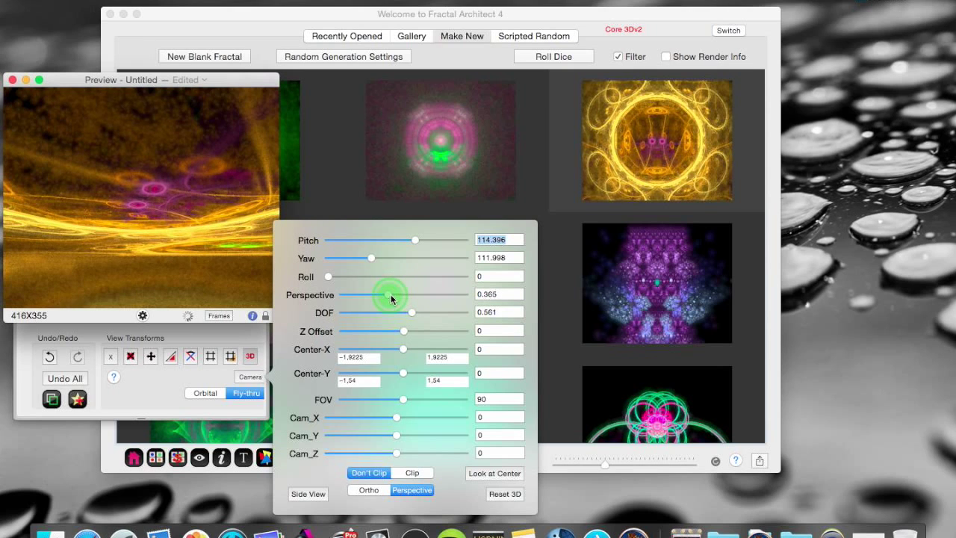
left_click_drag(400, 294, 386, 293)
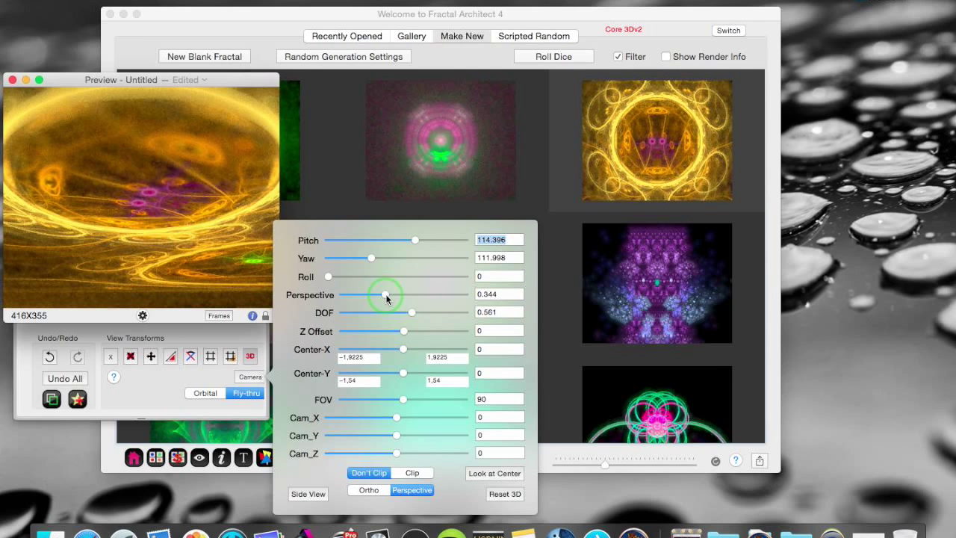